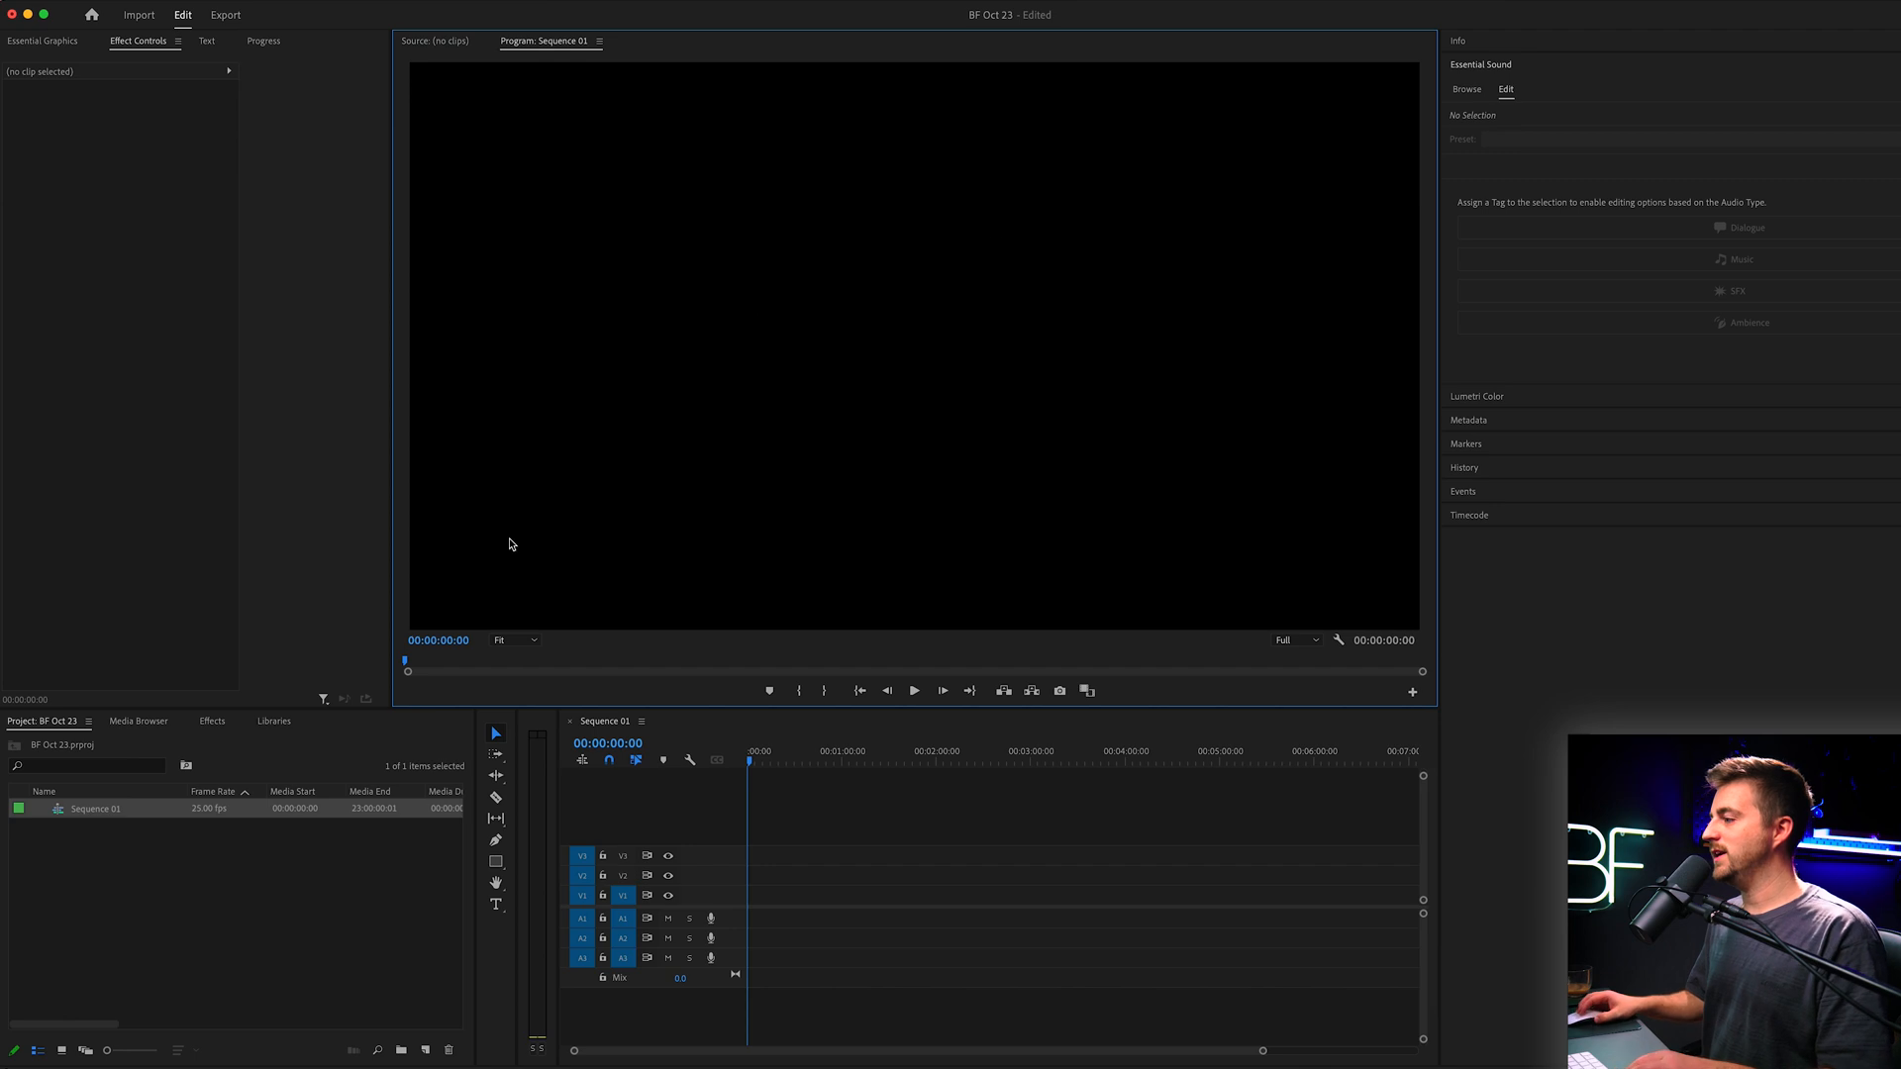
# Create a new 3840×2160, 25 fps Black Video item via New Item > Black Video
pyautogui.click(423, 1049)
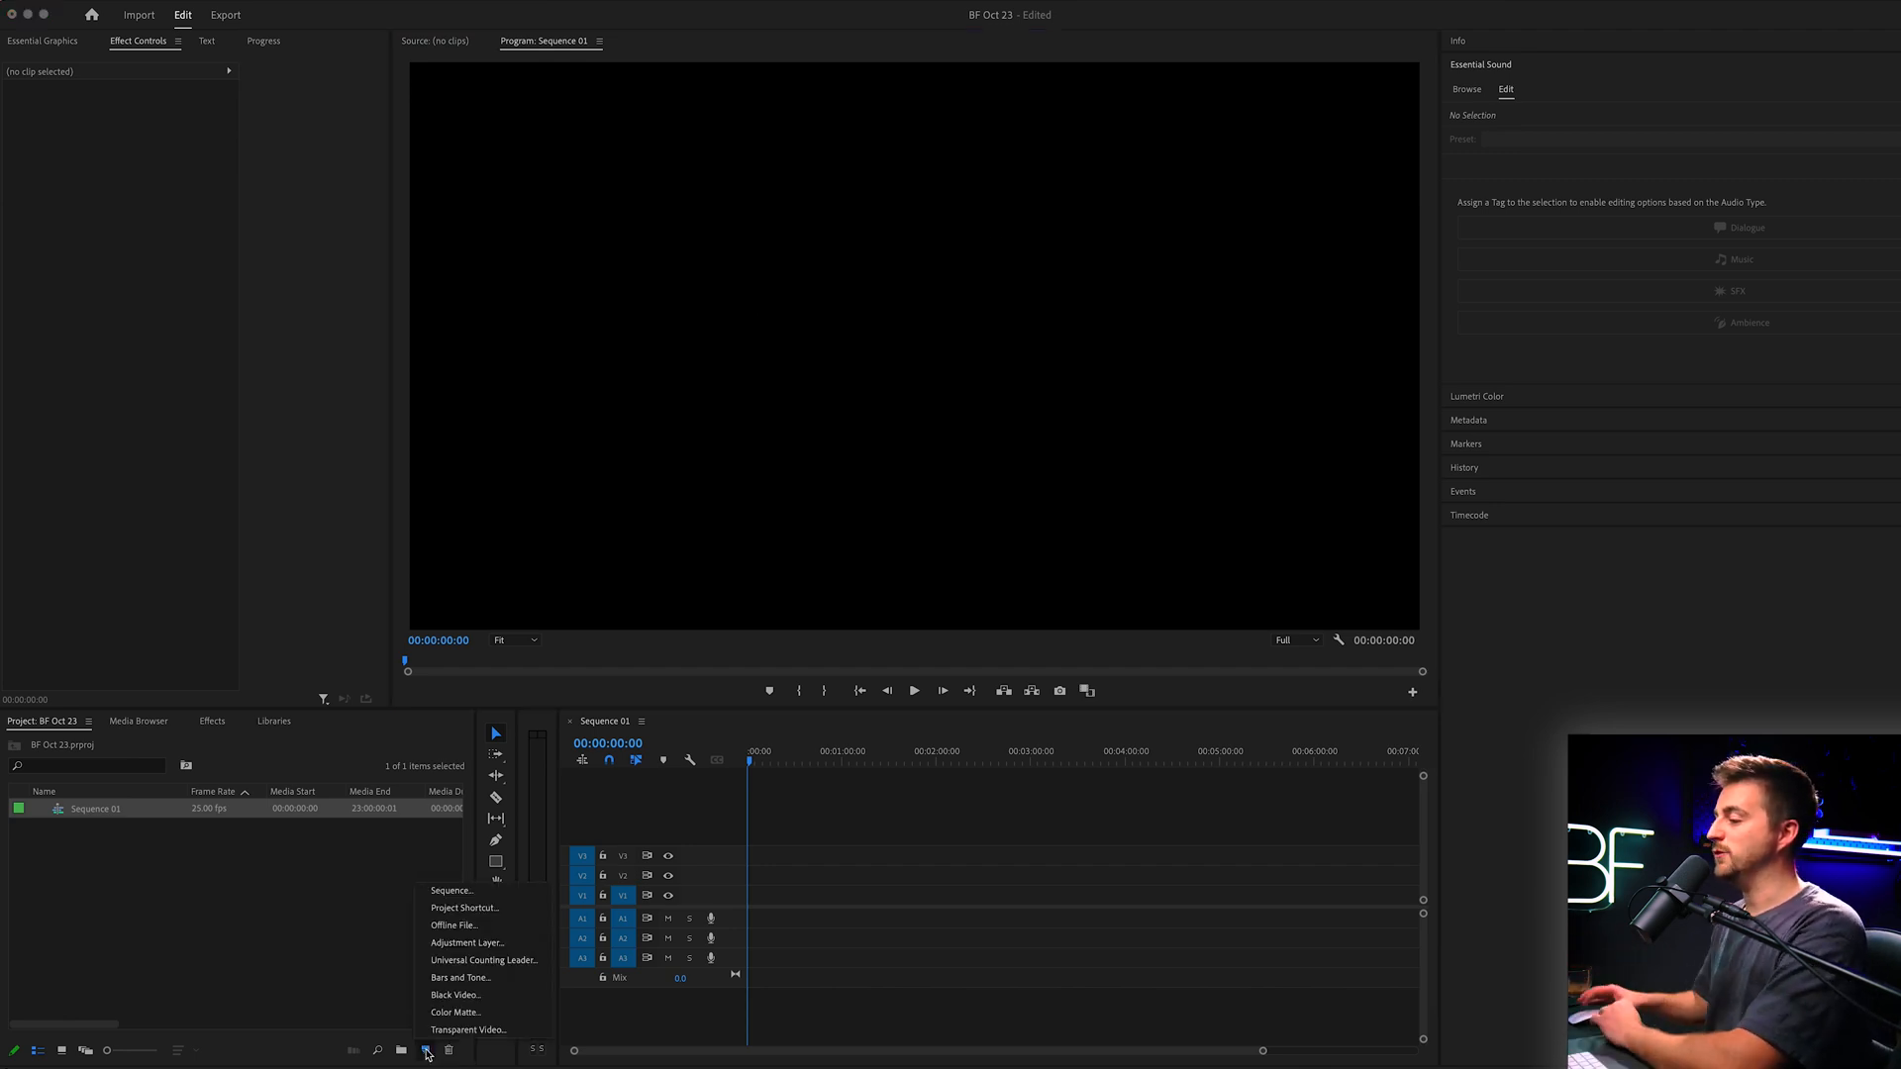
pyautogui.moveTo(456, 996)
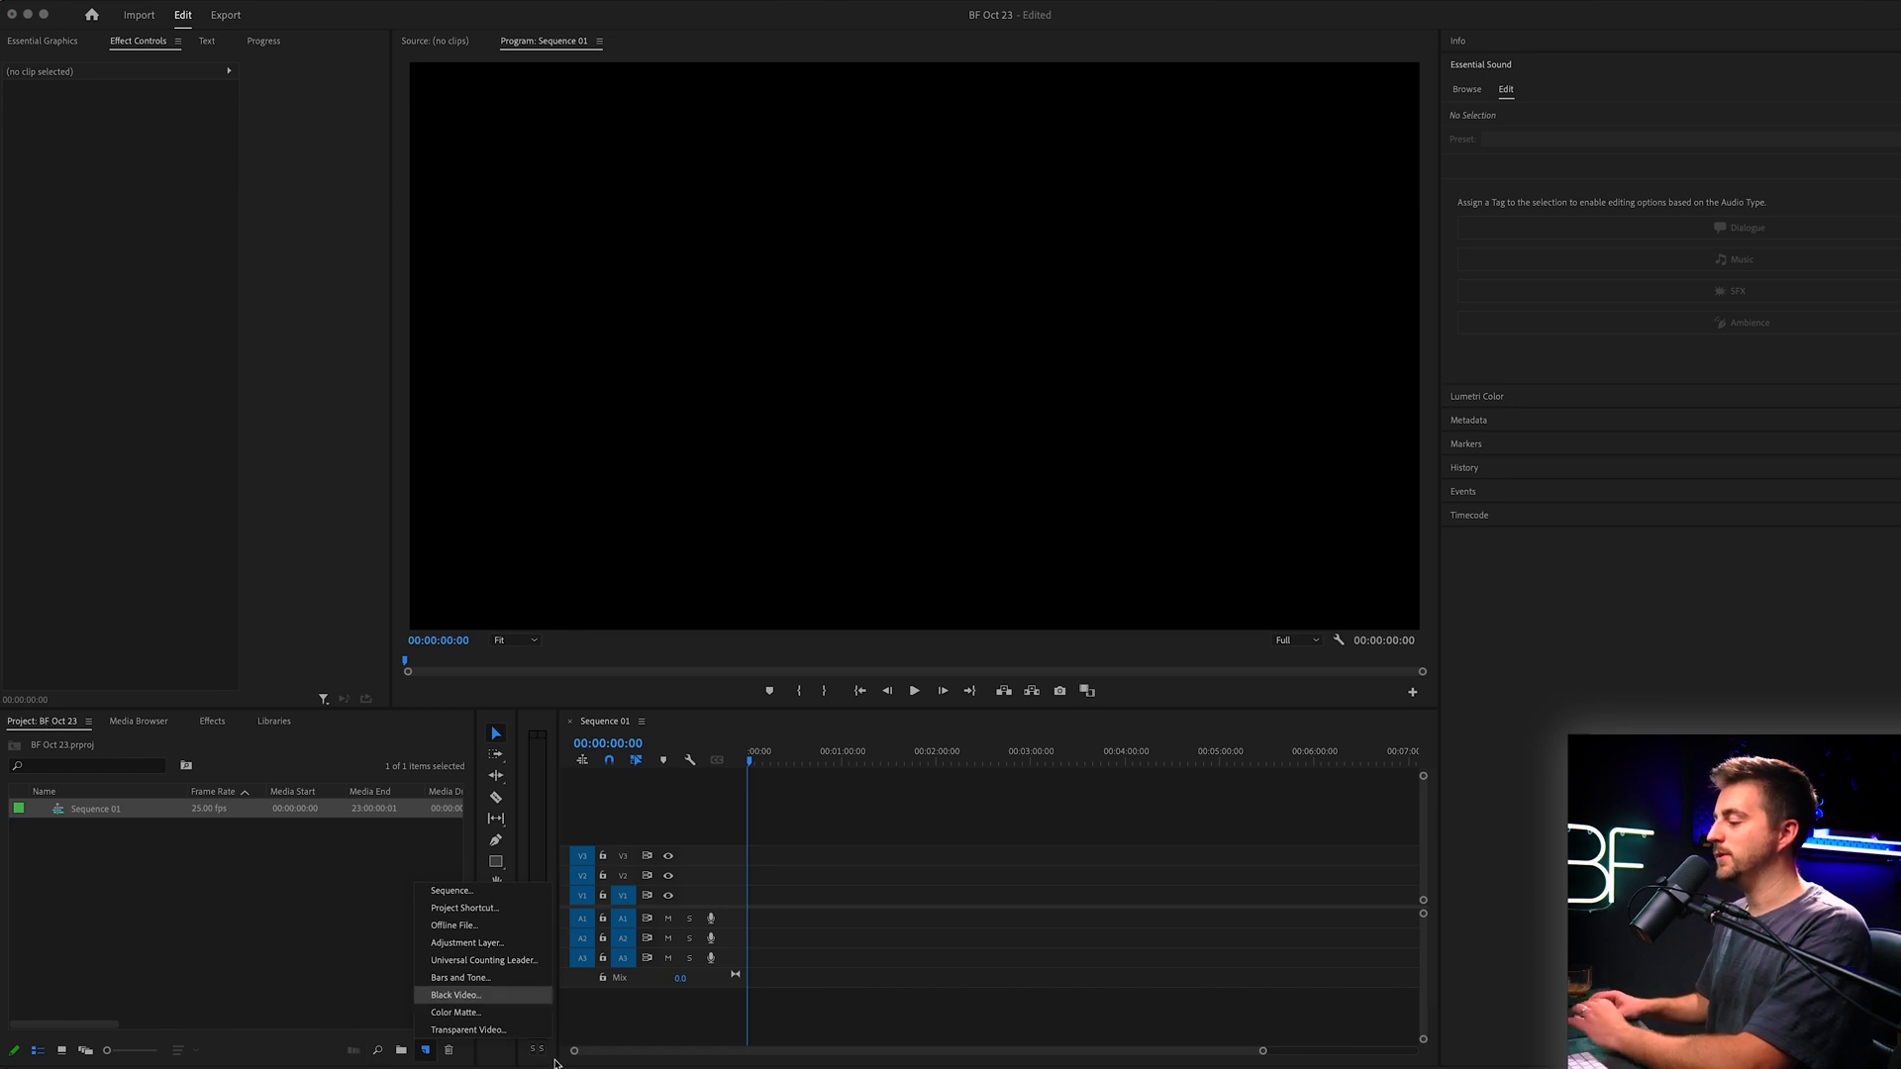
pyautogui.click(456, 996)
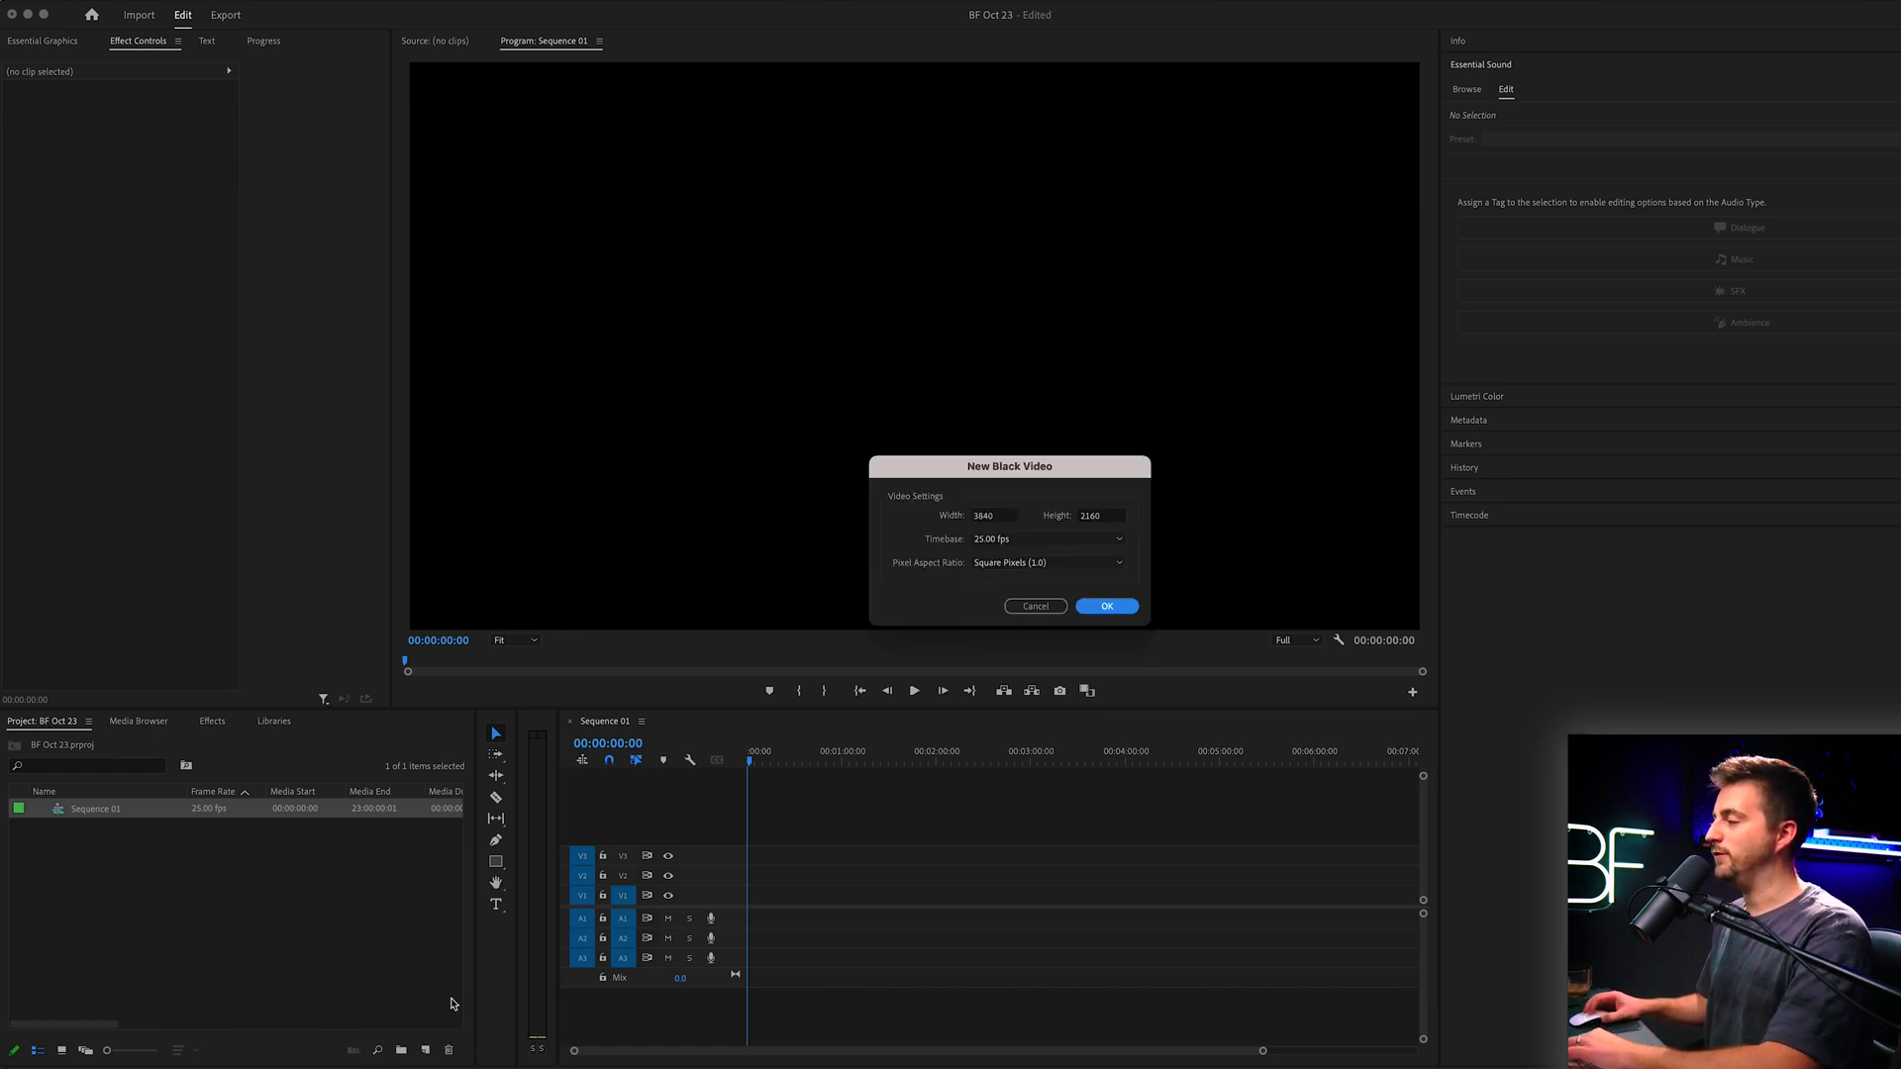
pyautogui.click(1105, 606)
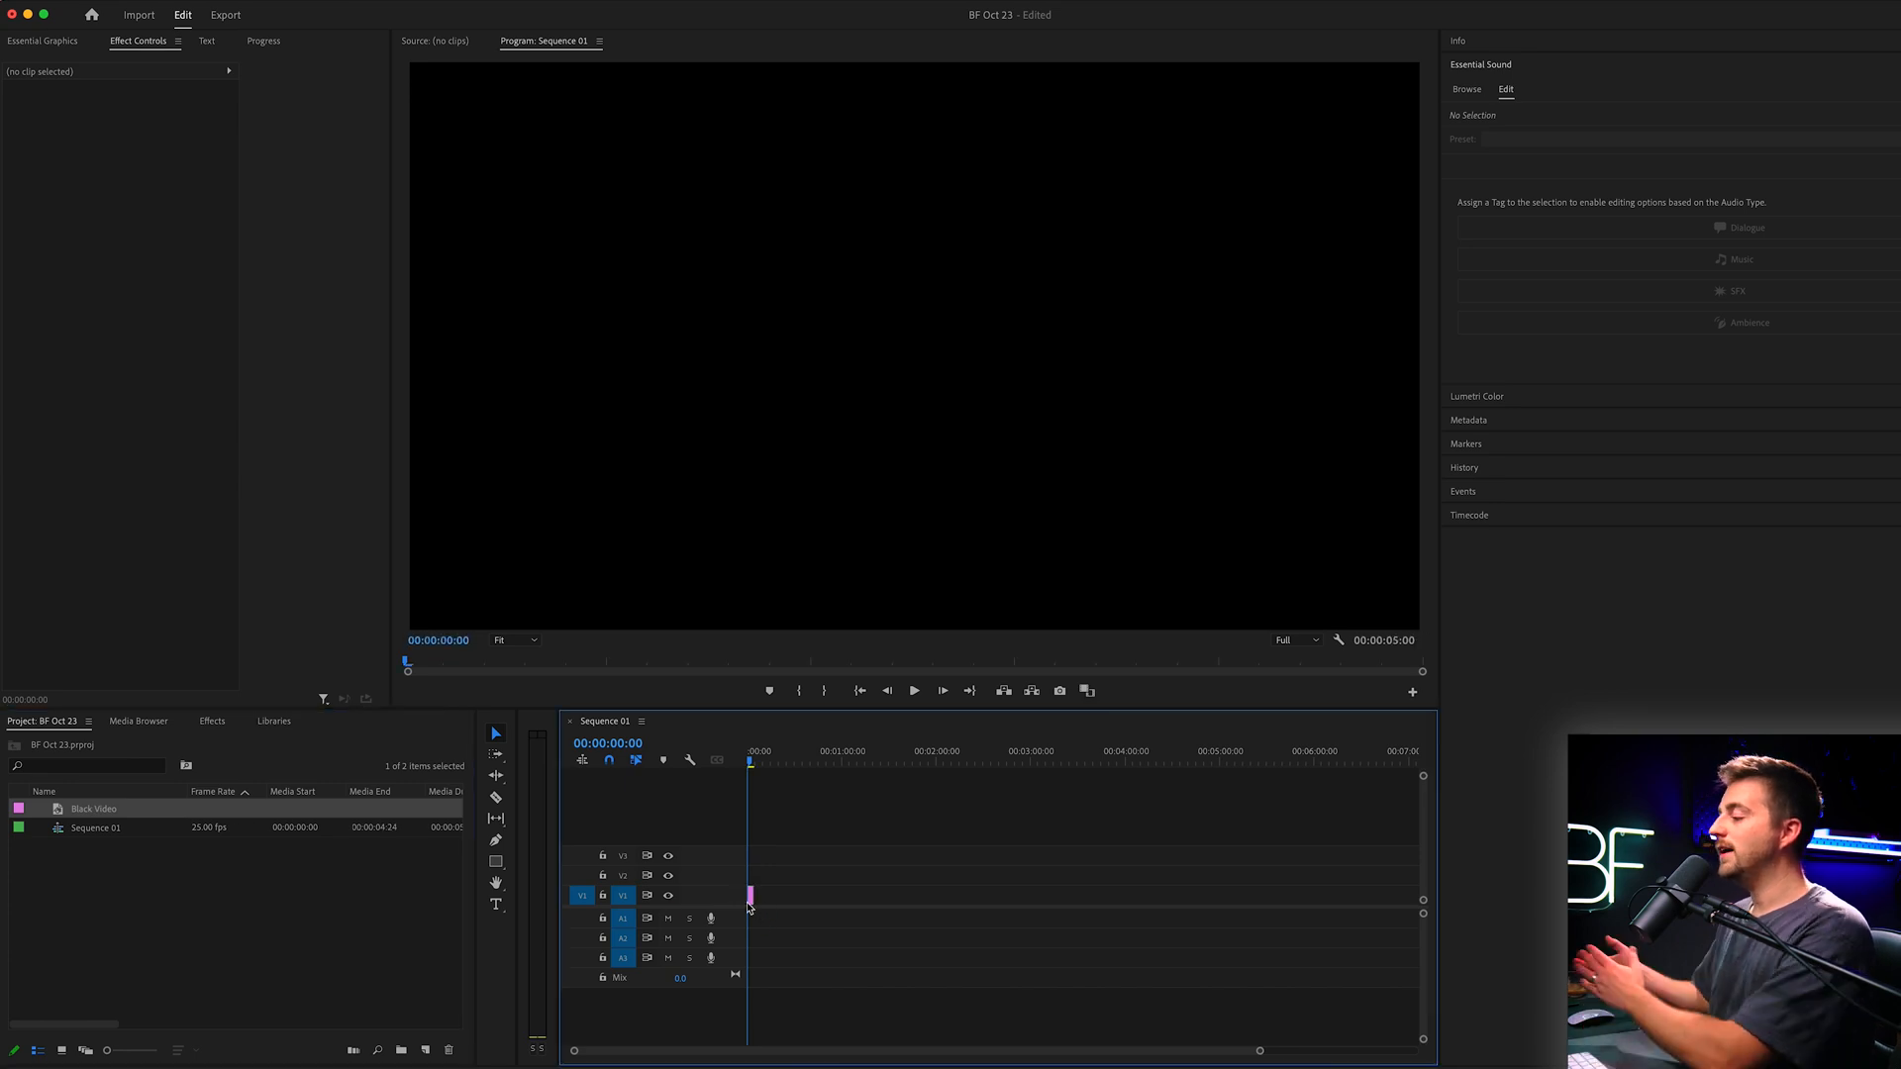
pyautogui.moveTo(748, 903)
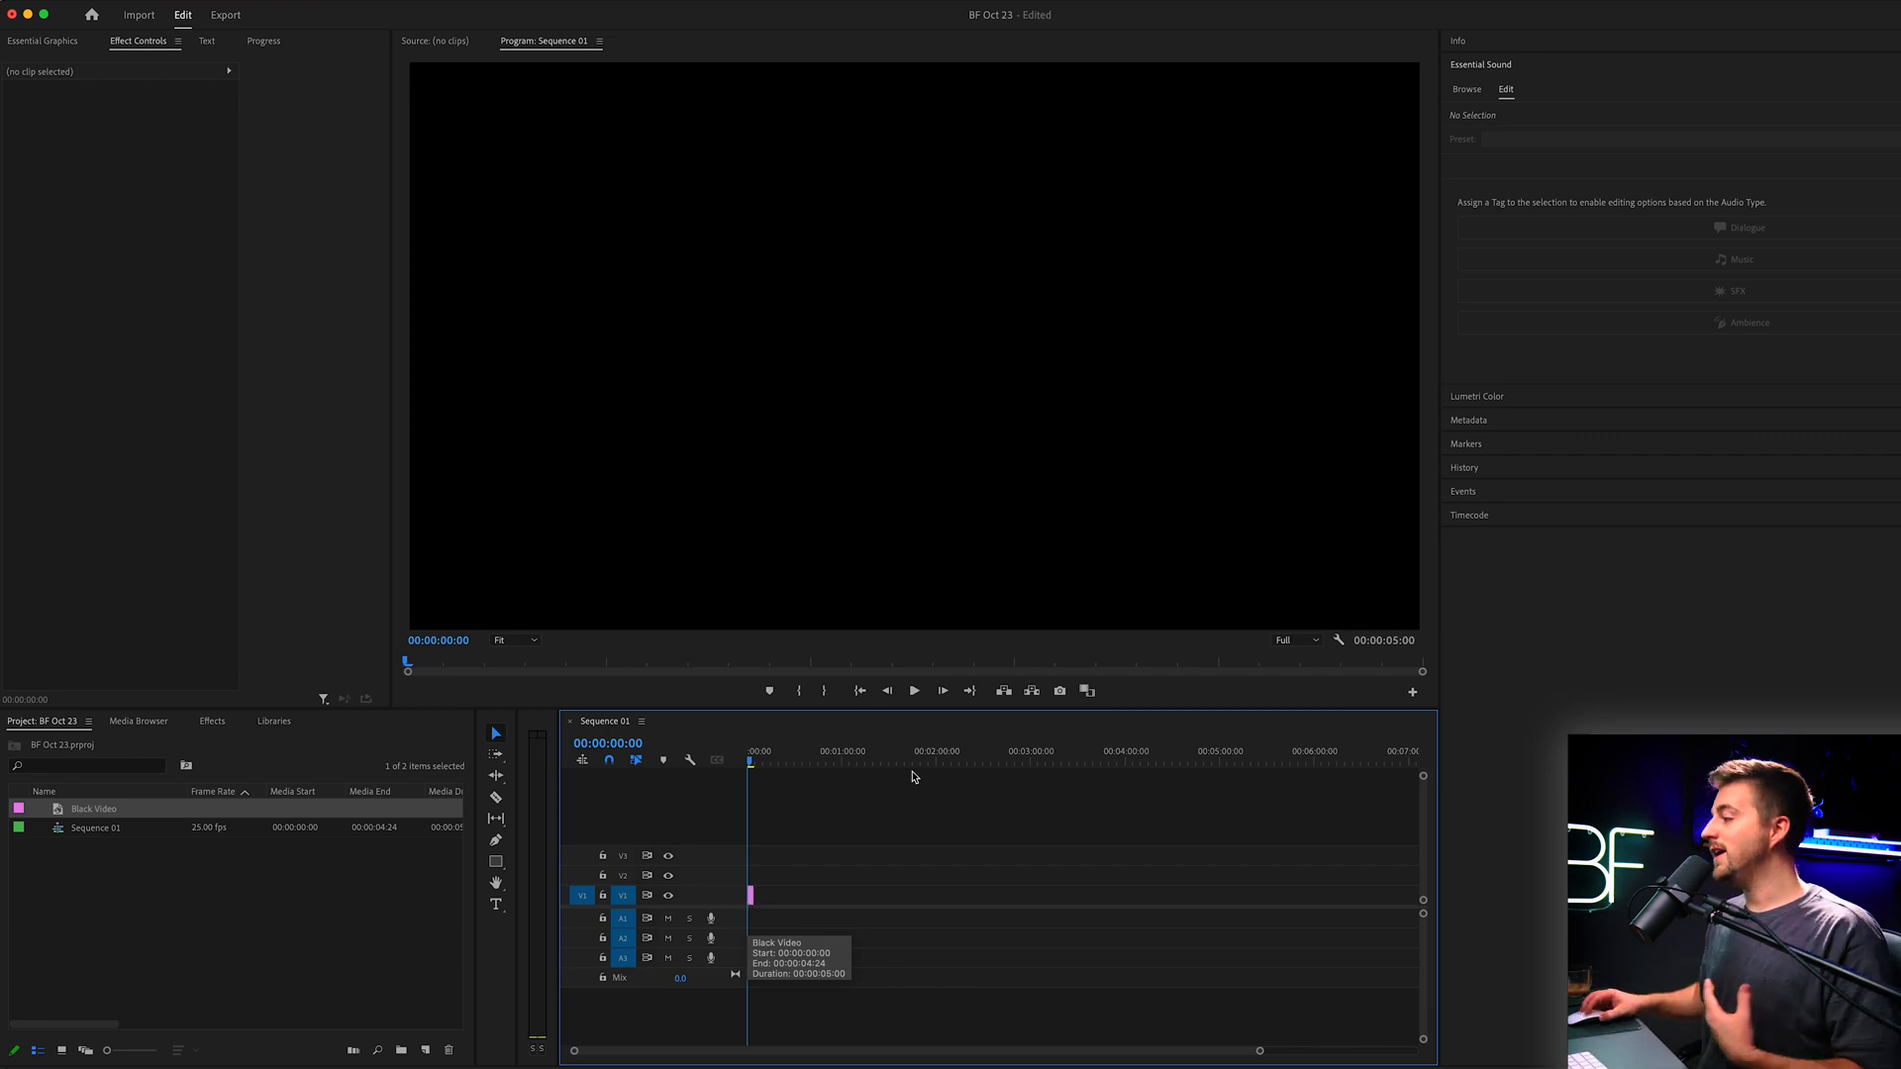
# Extend the Black Video clip's end on the timeline to about 2:01
pyautogui.click(939, 765)
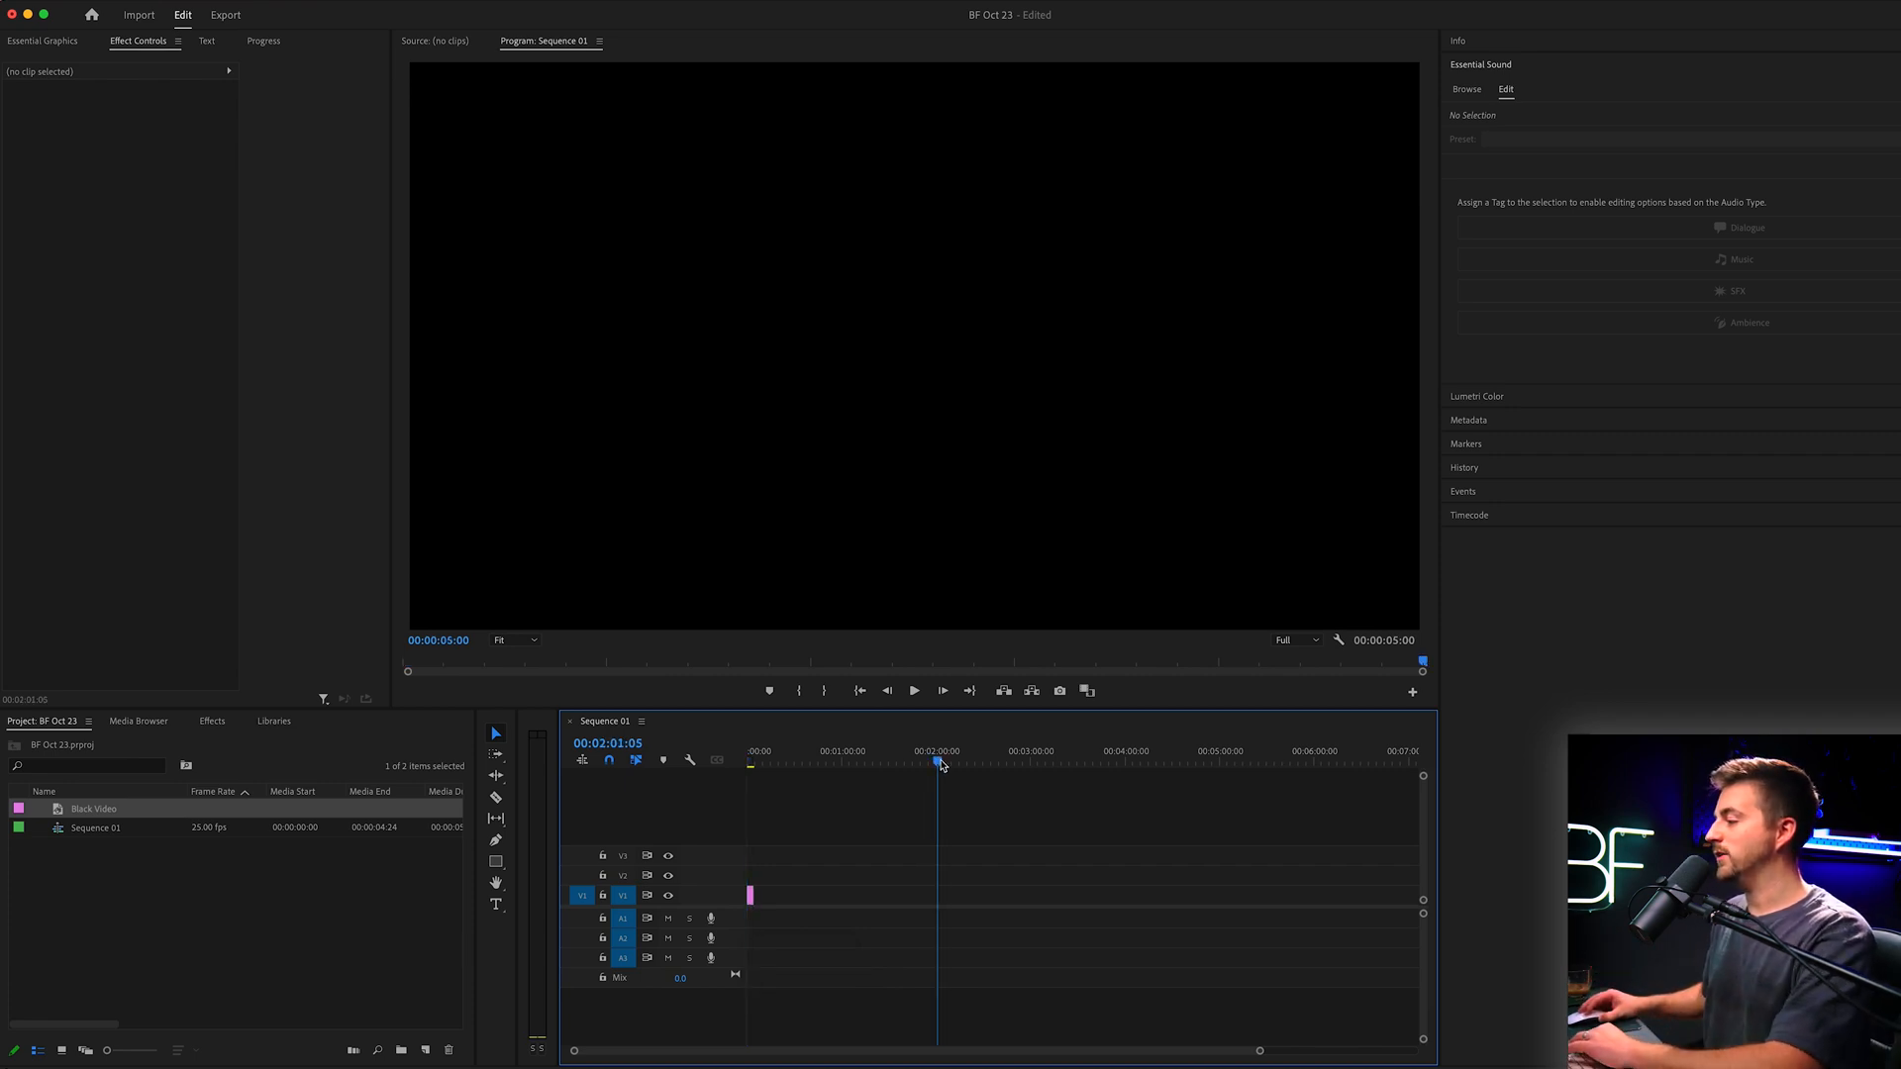
pyautogui.moveTo(749, 895); pyautogui.dragTo(933, 895)
pyautogui.write('4')
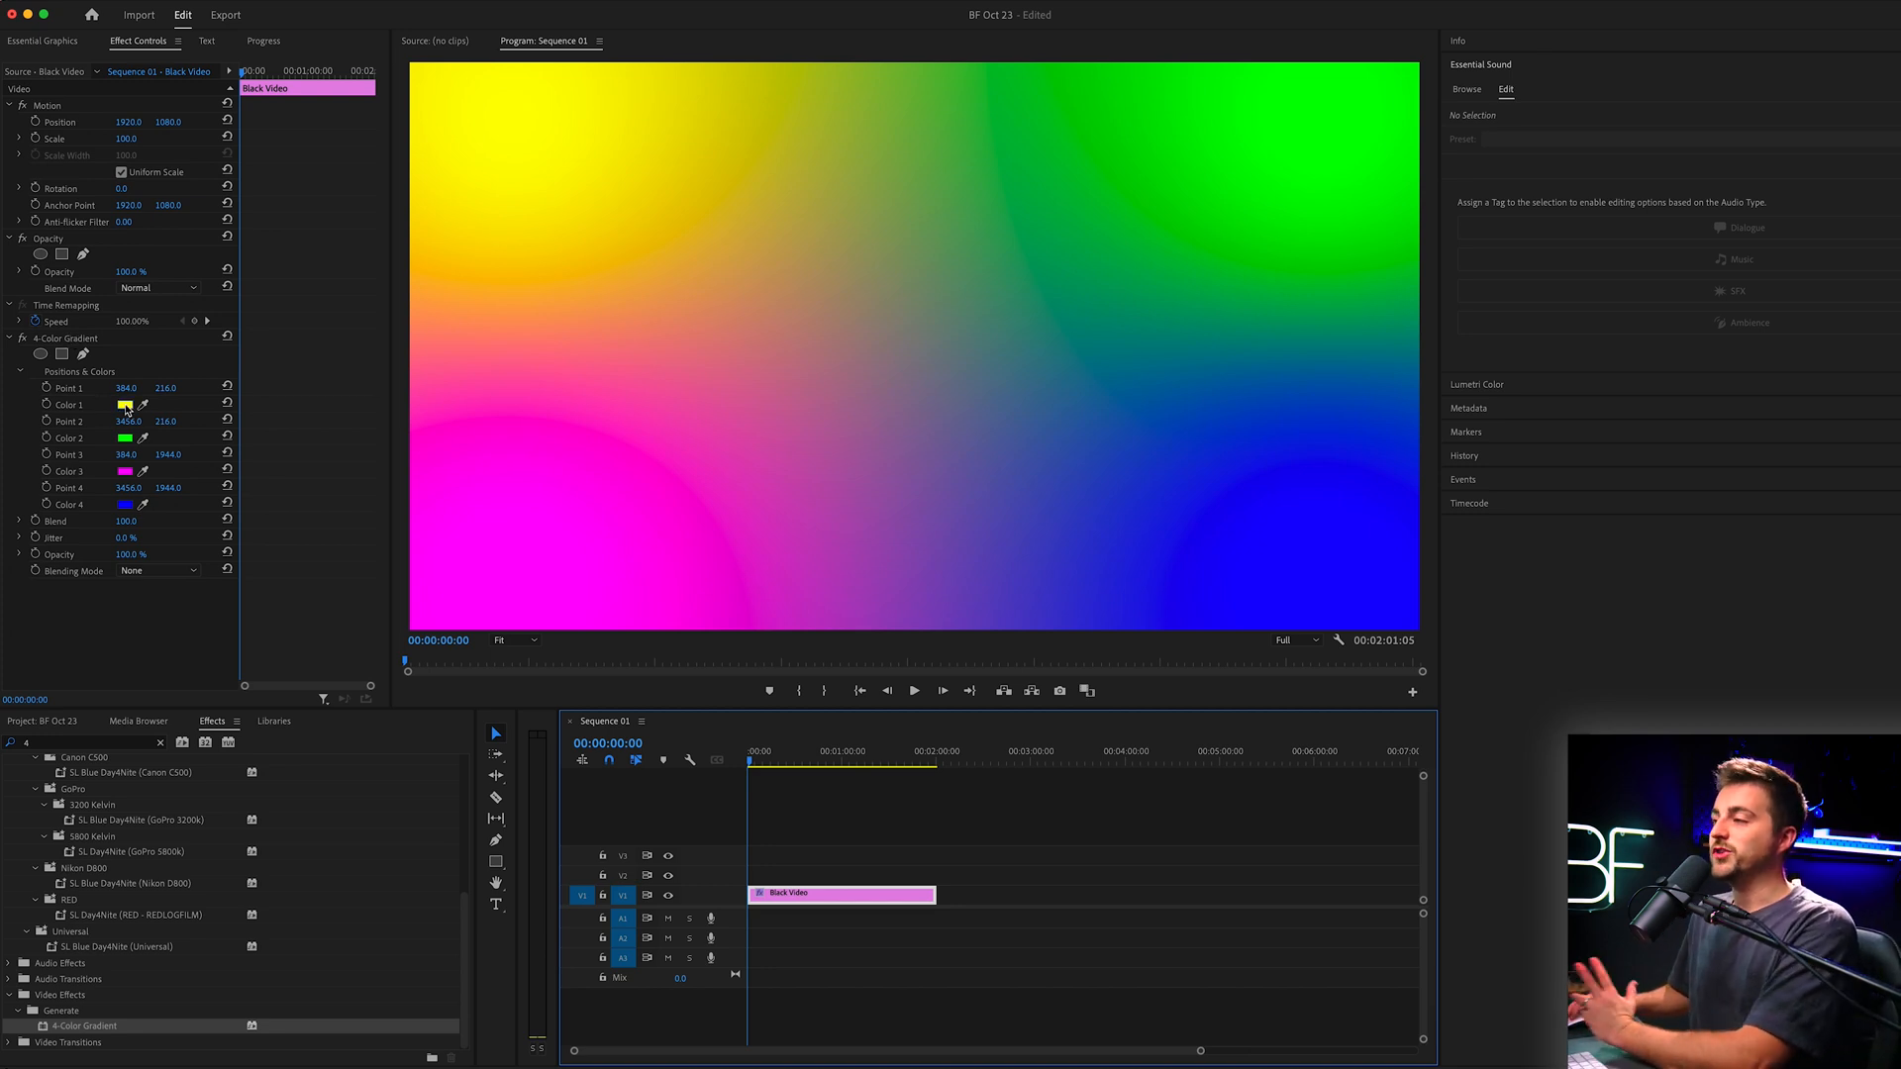
# Set the gradient's first colour to purple and second colour to blue
pyautogui.click(125, 404)
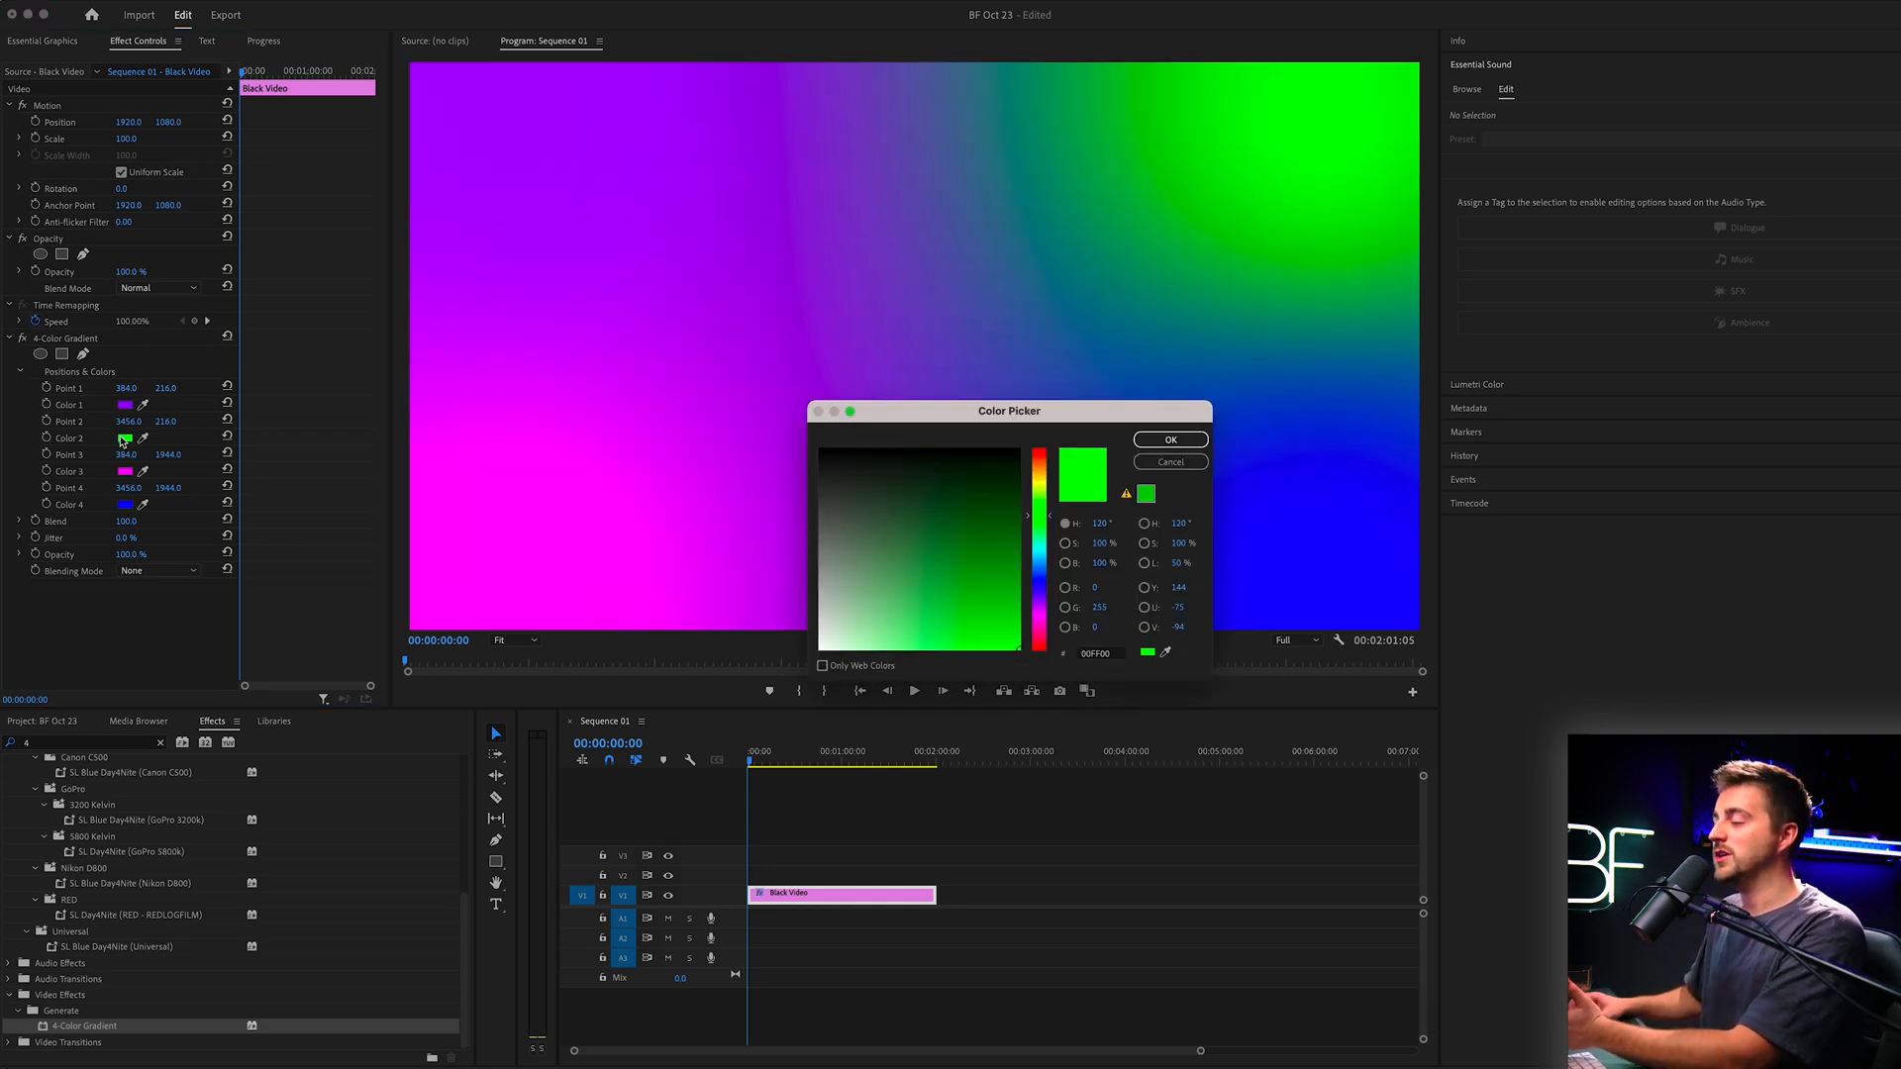
pyautogui.click(1040, 575)
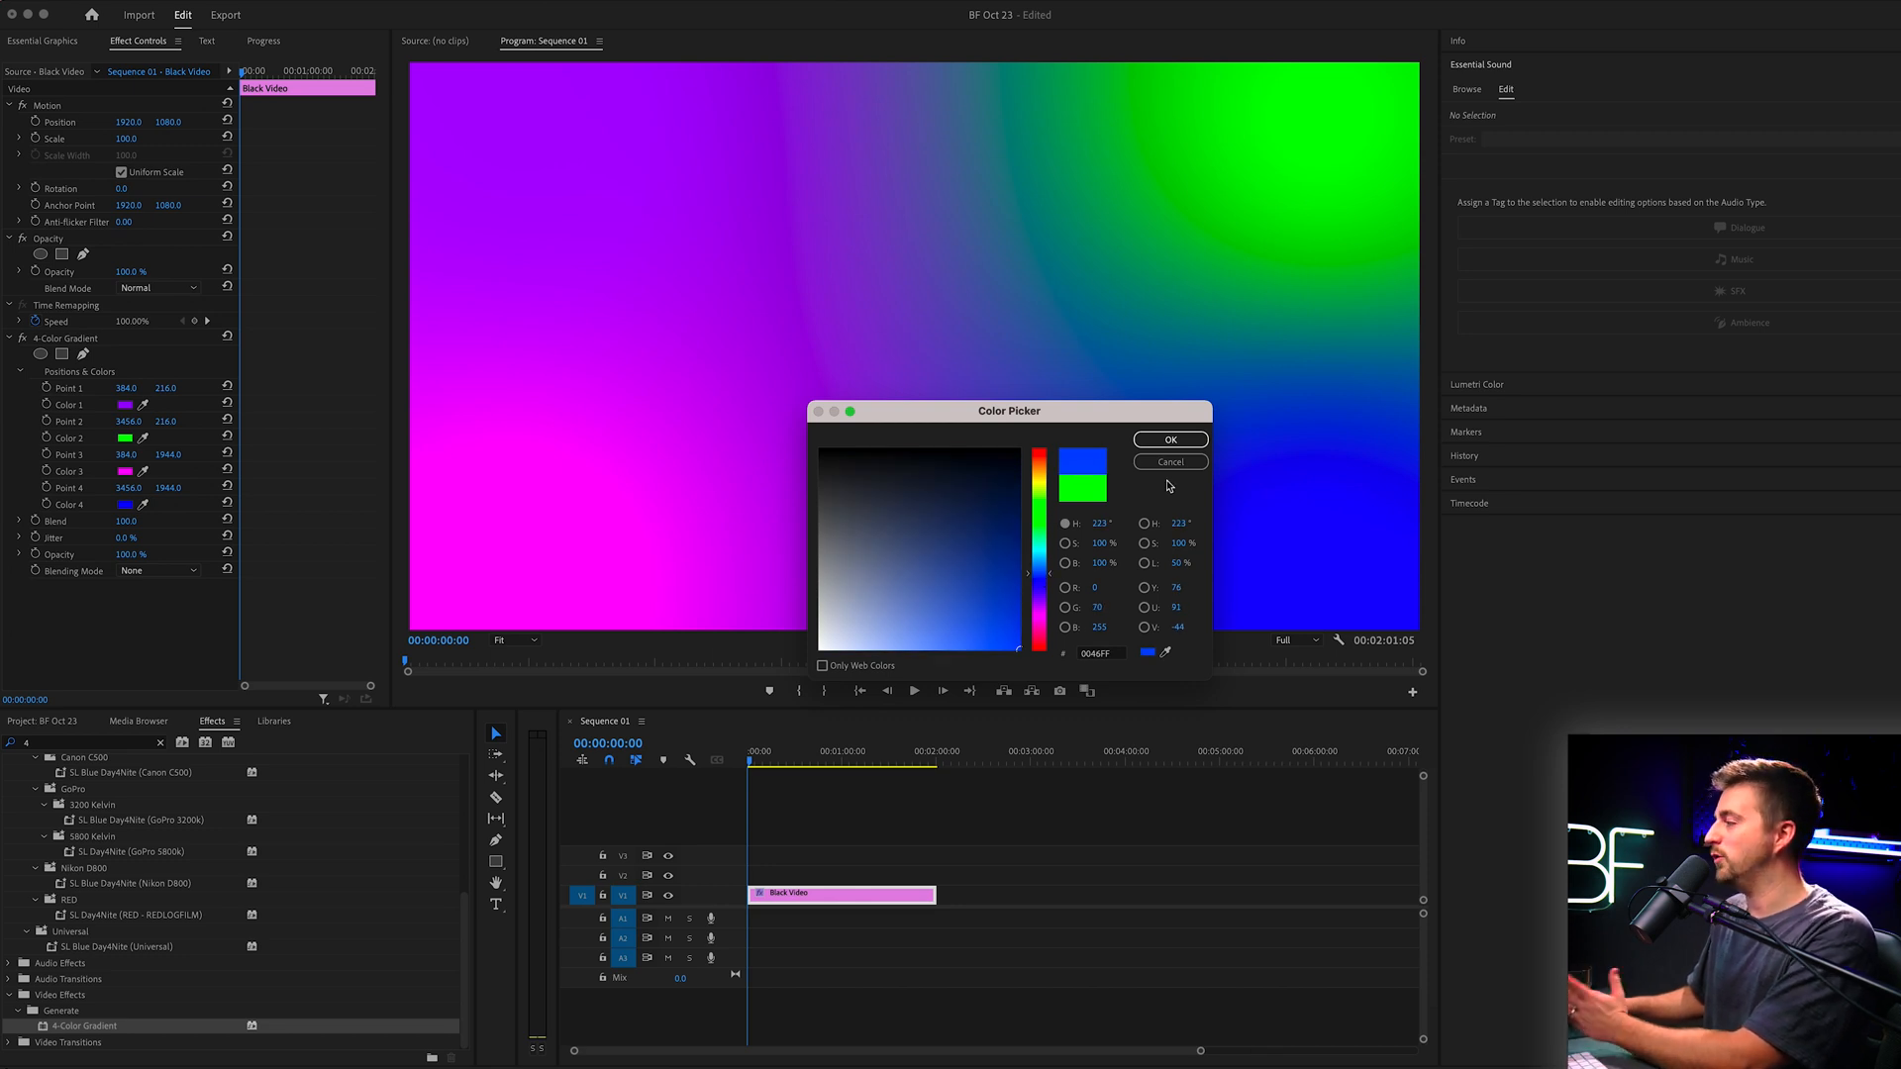
pyautogui.click(1169, 439)
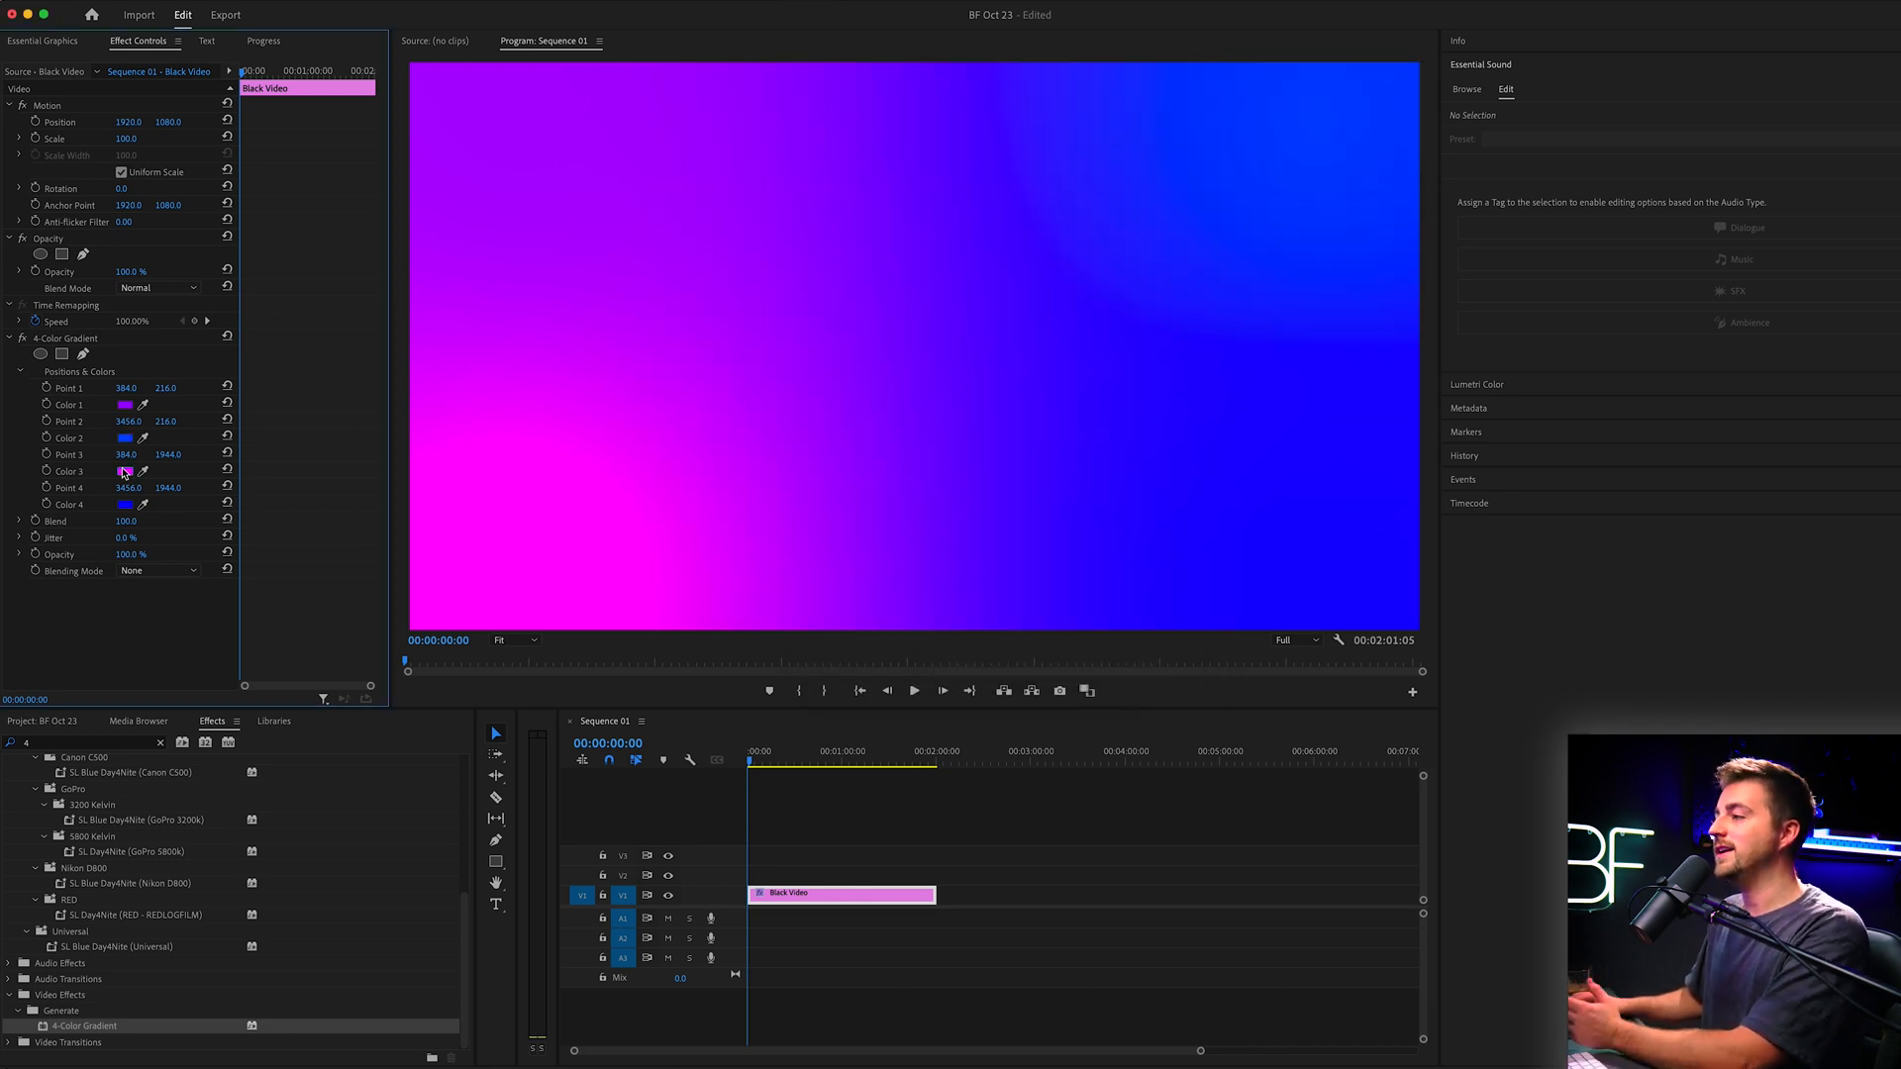
# Set the gradient's third colour to a dark shade and fourth colour to pink
pyautogui.click(127, 472)
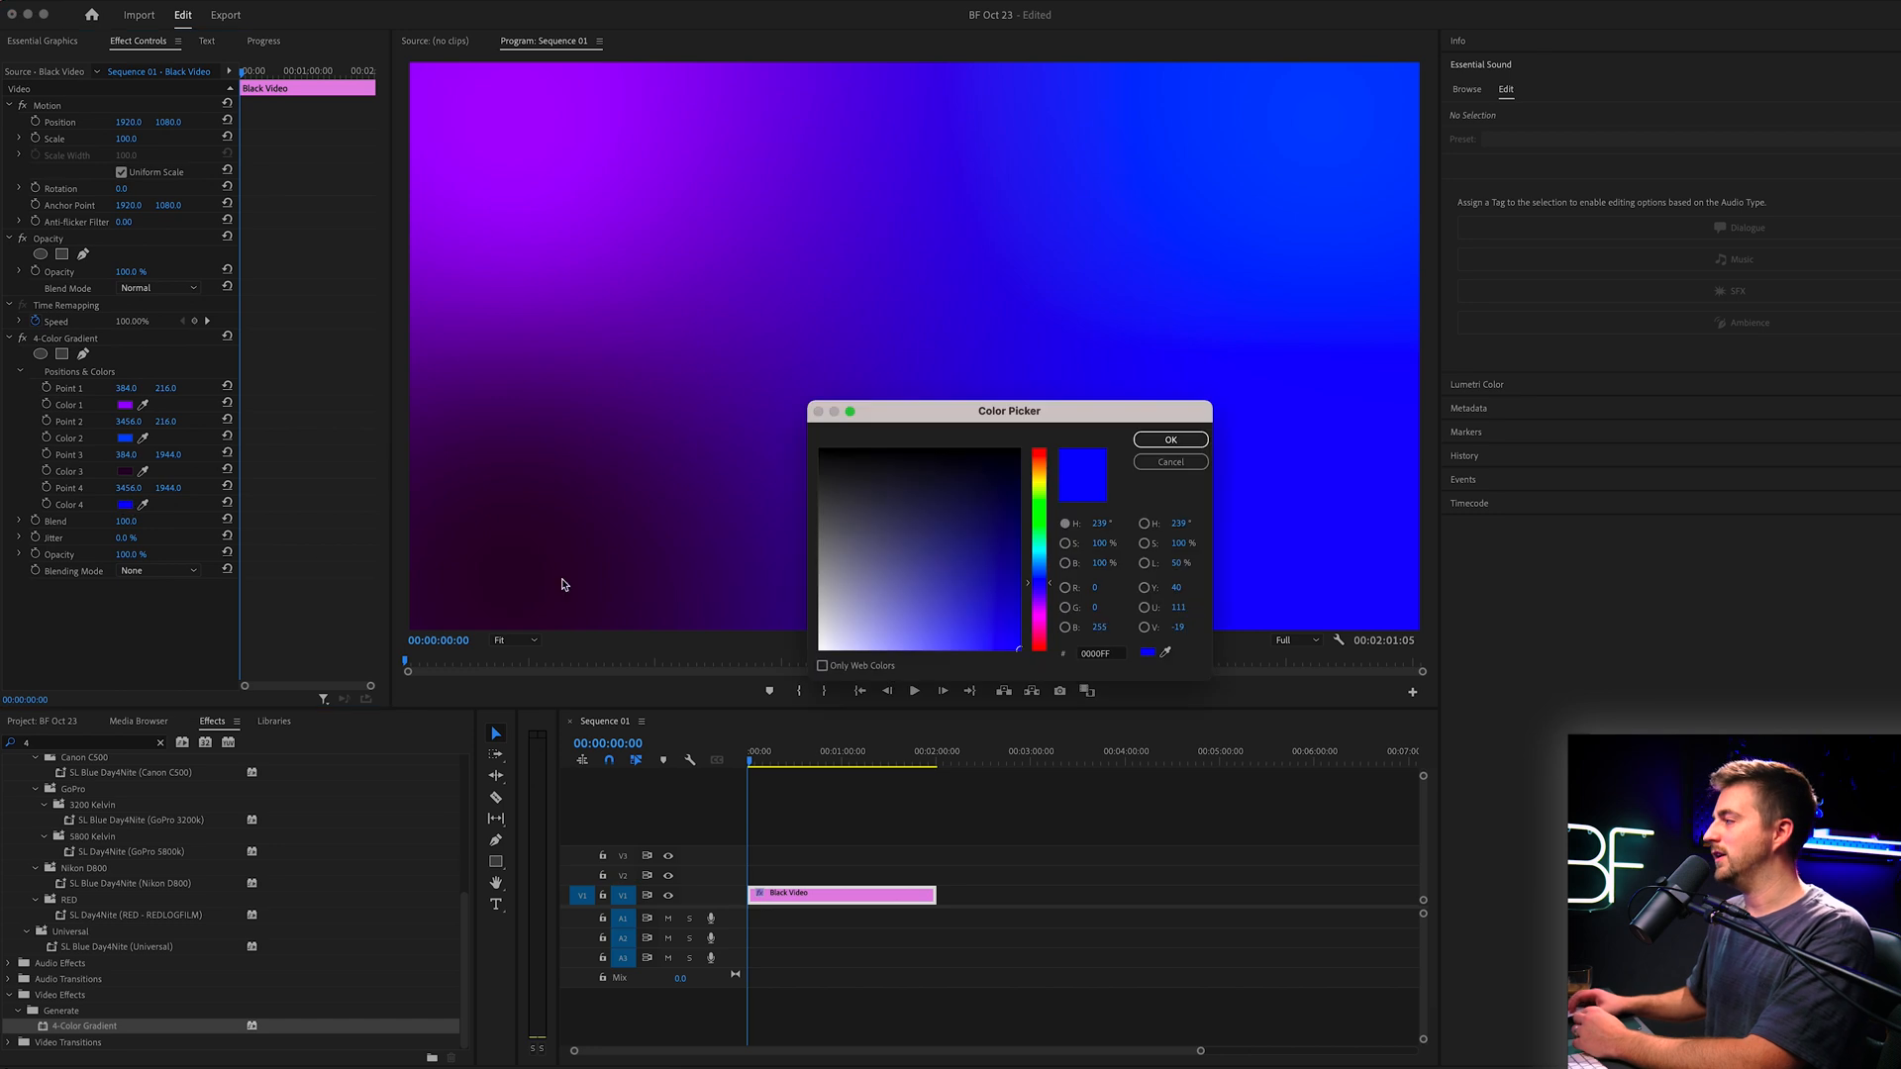
pyautogui.click(1038, 639)
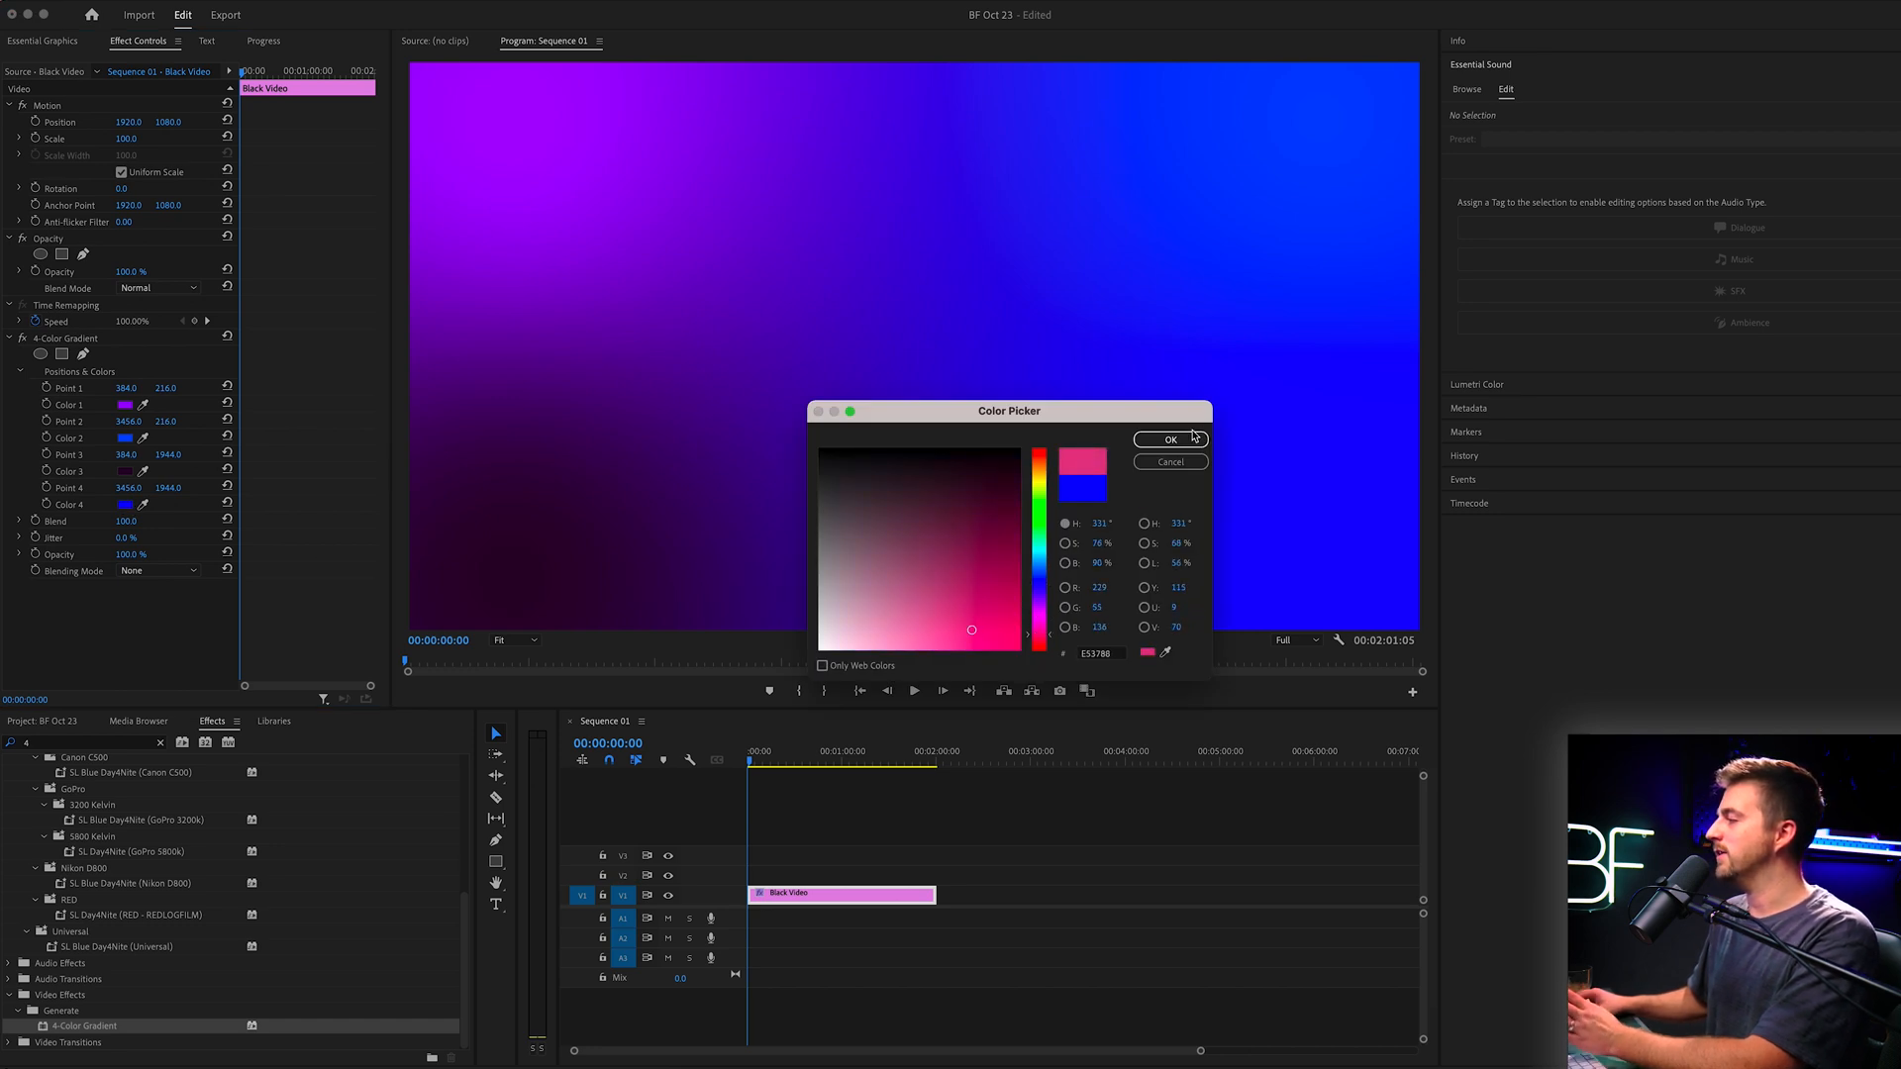
pyautogui.click(1168, 440)
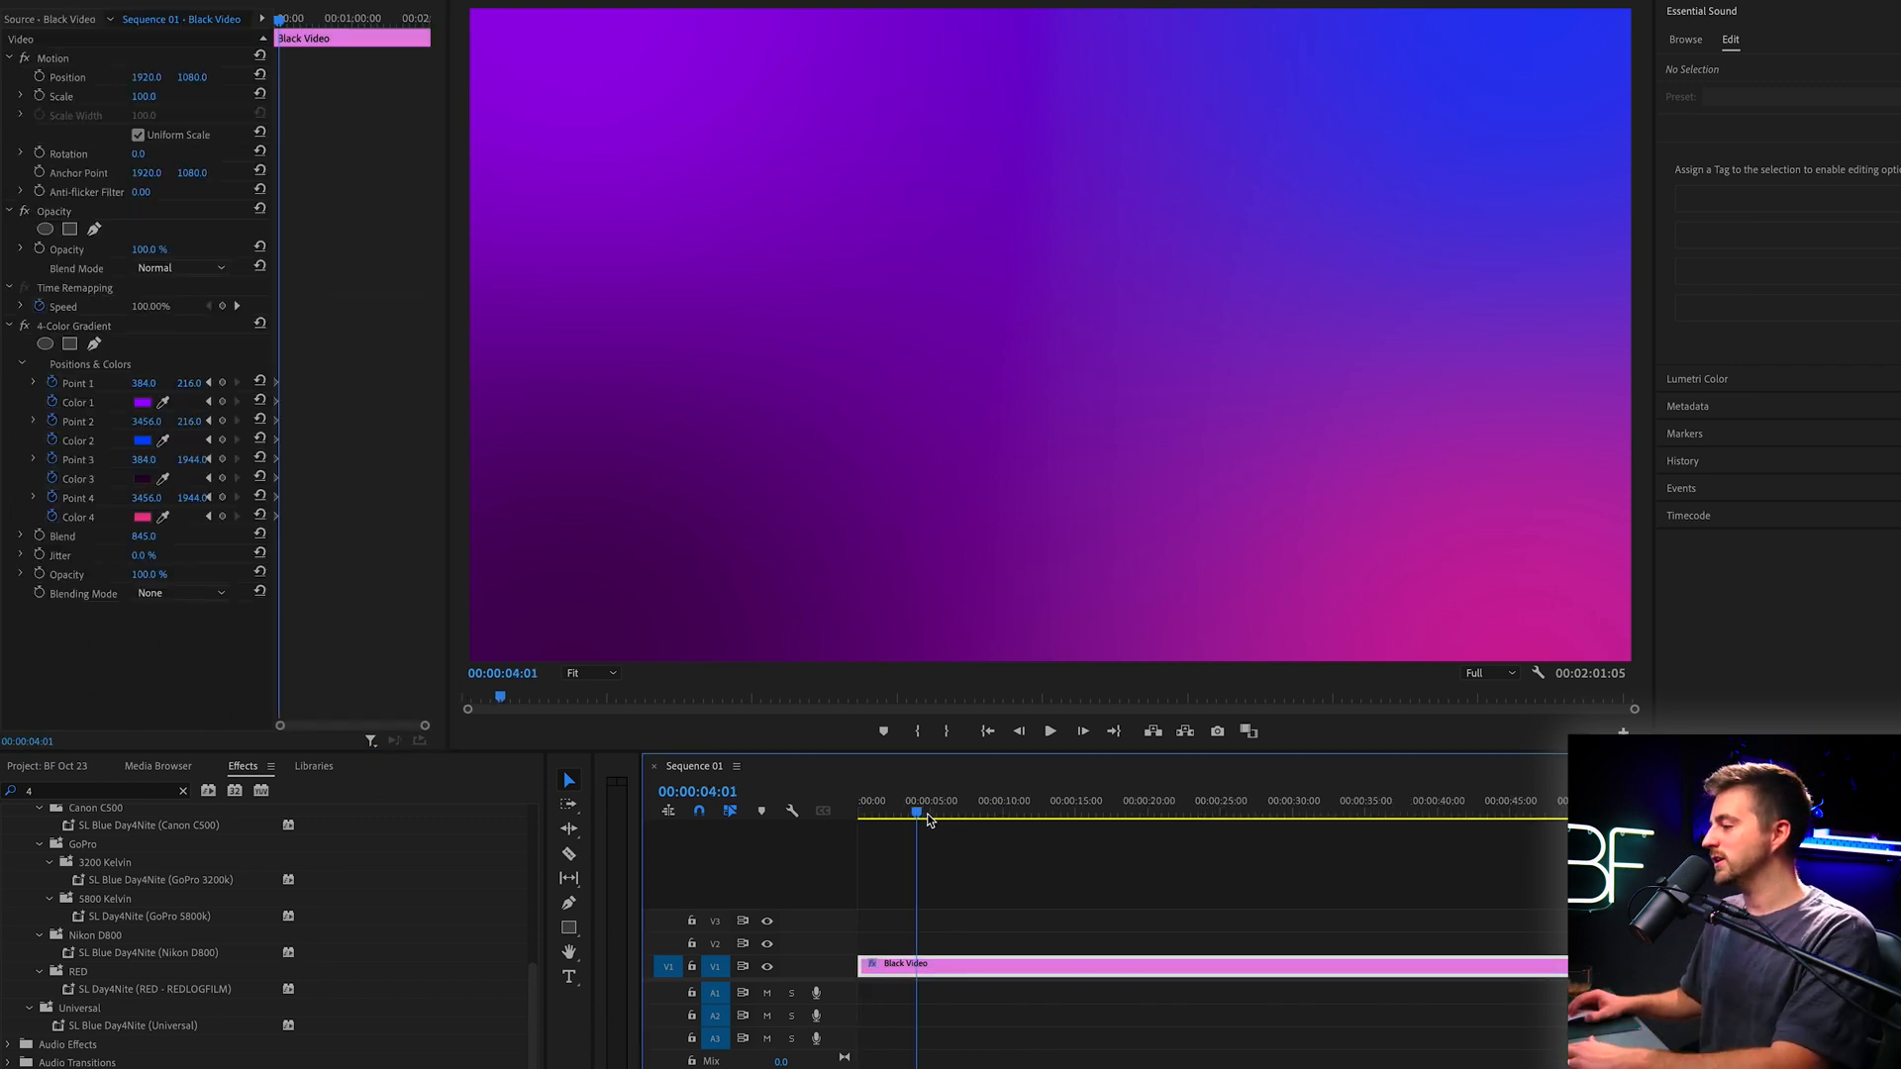
# At about five seconds, reposition the gradient point handles across the Program Monitor frame
pyautogui.click(934, 806)
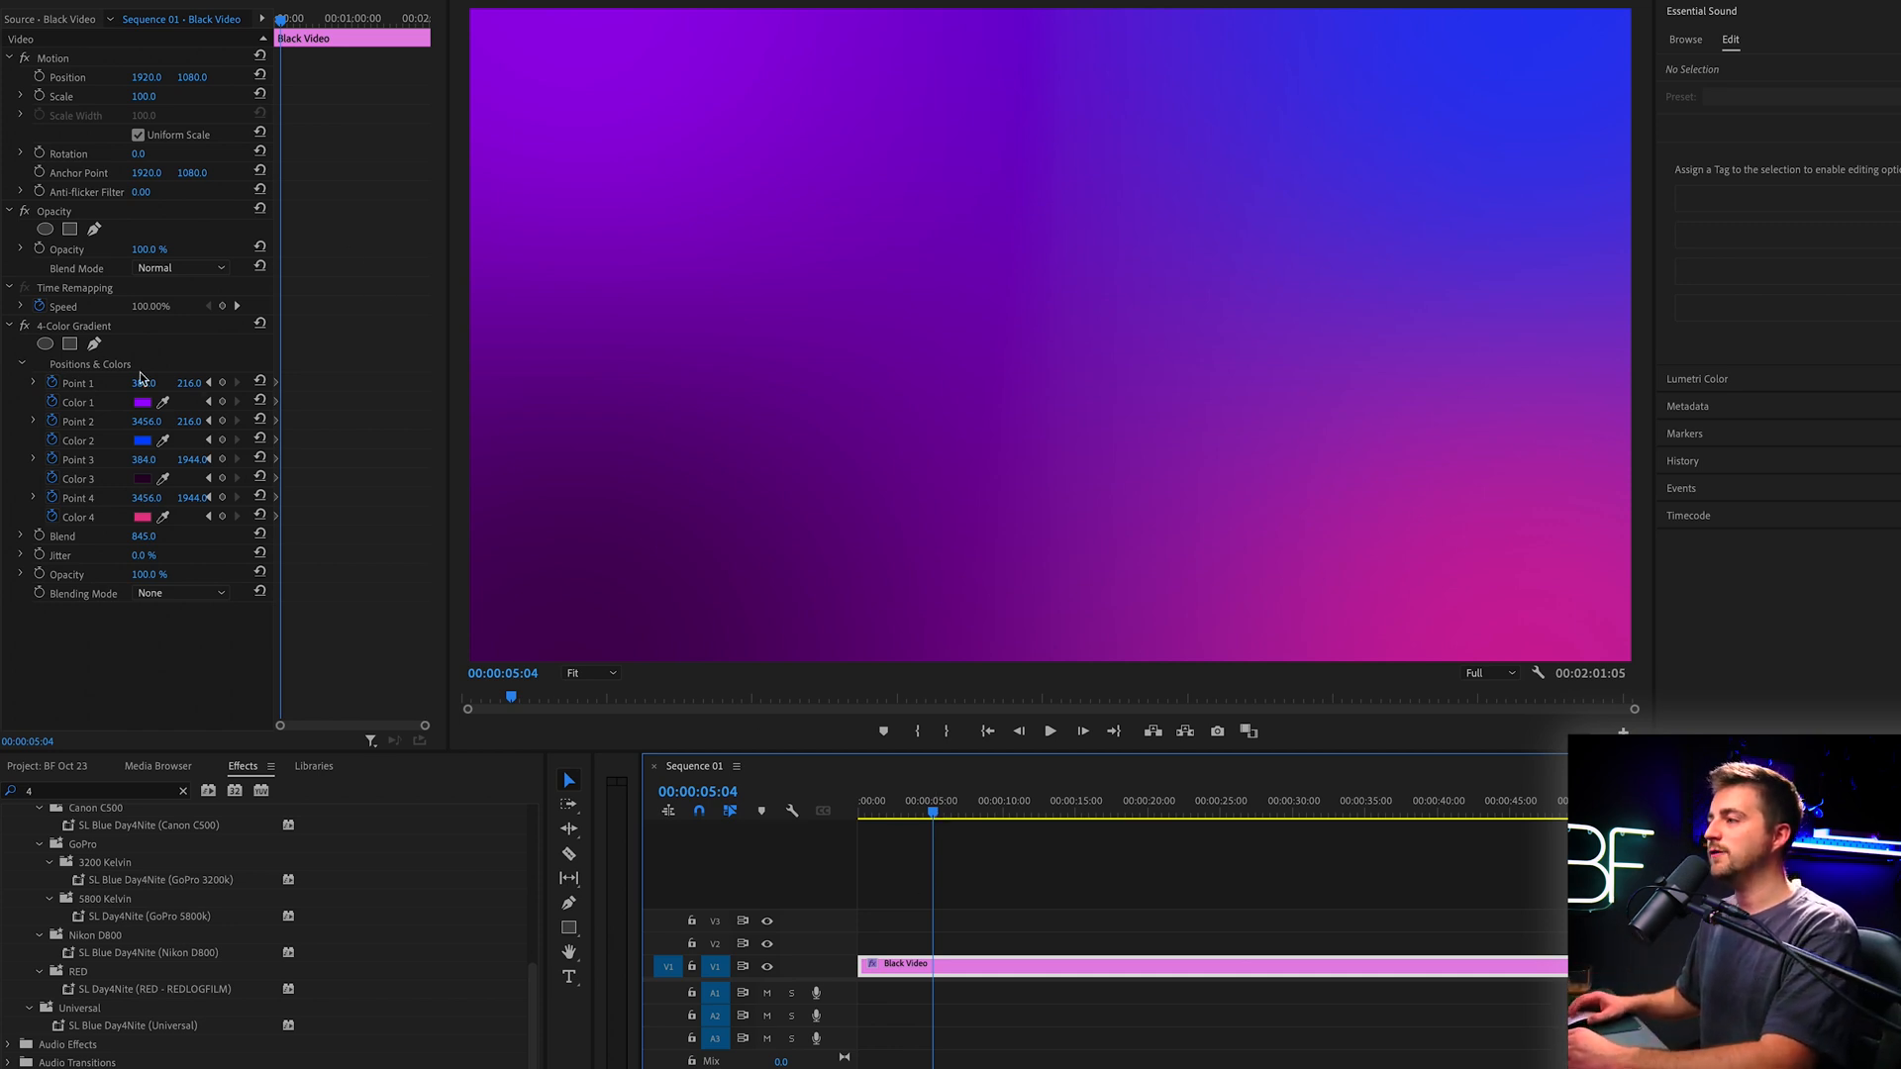
pyautogui.click(74, 325)
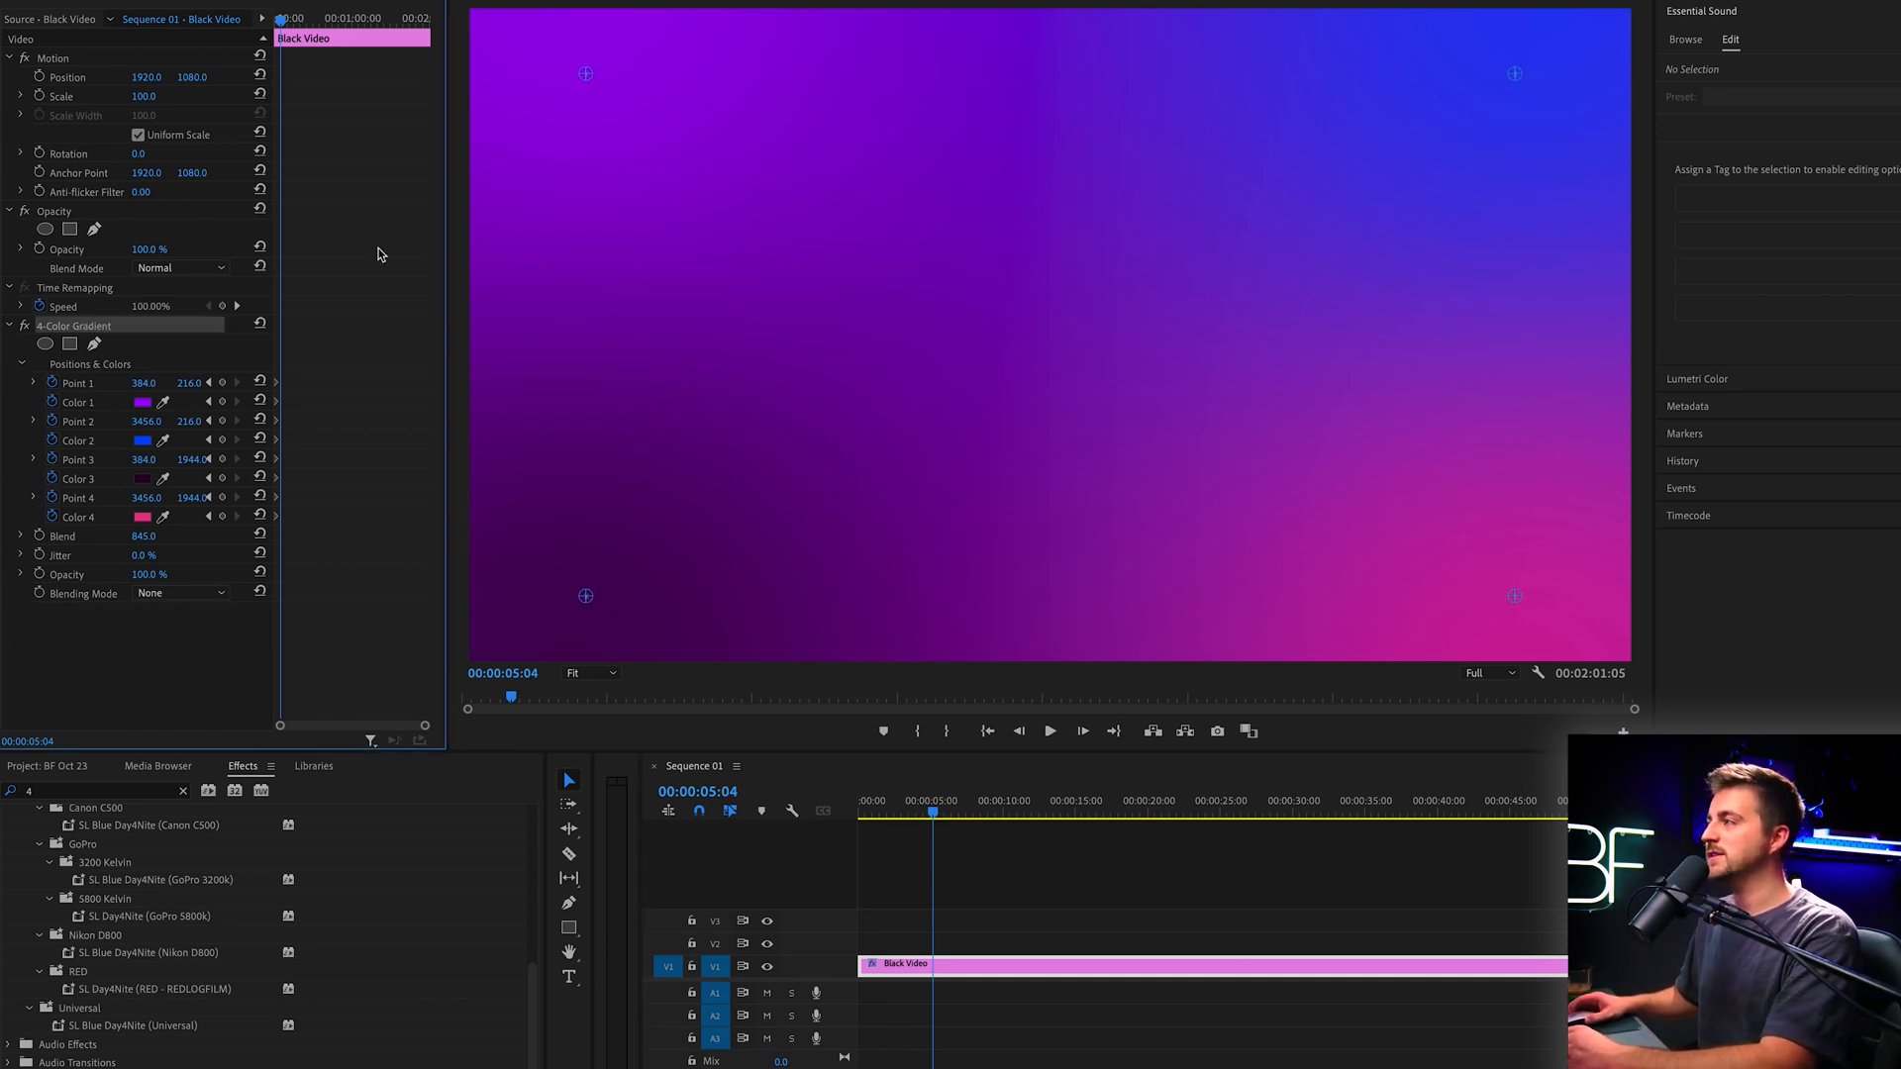
pyautogui.moveTo(644, 81)
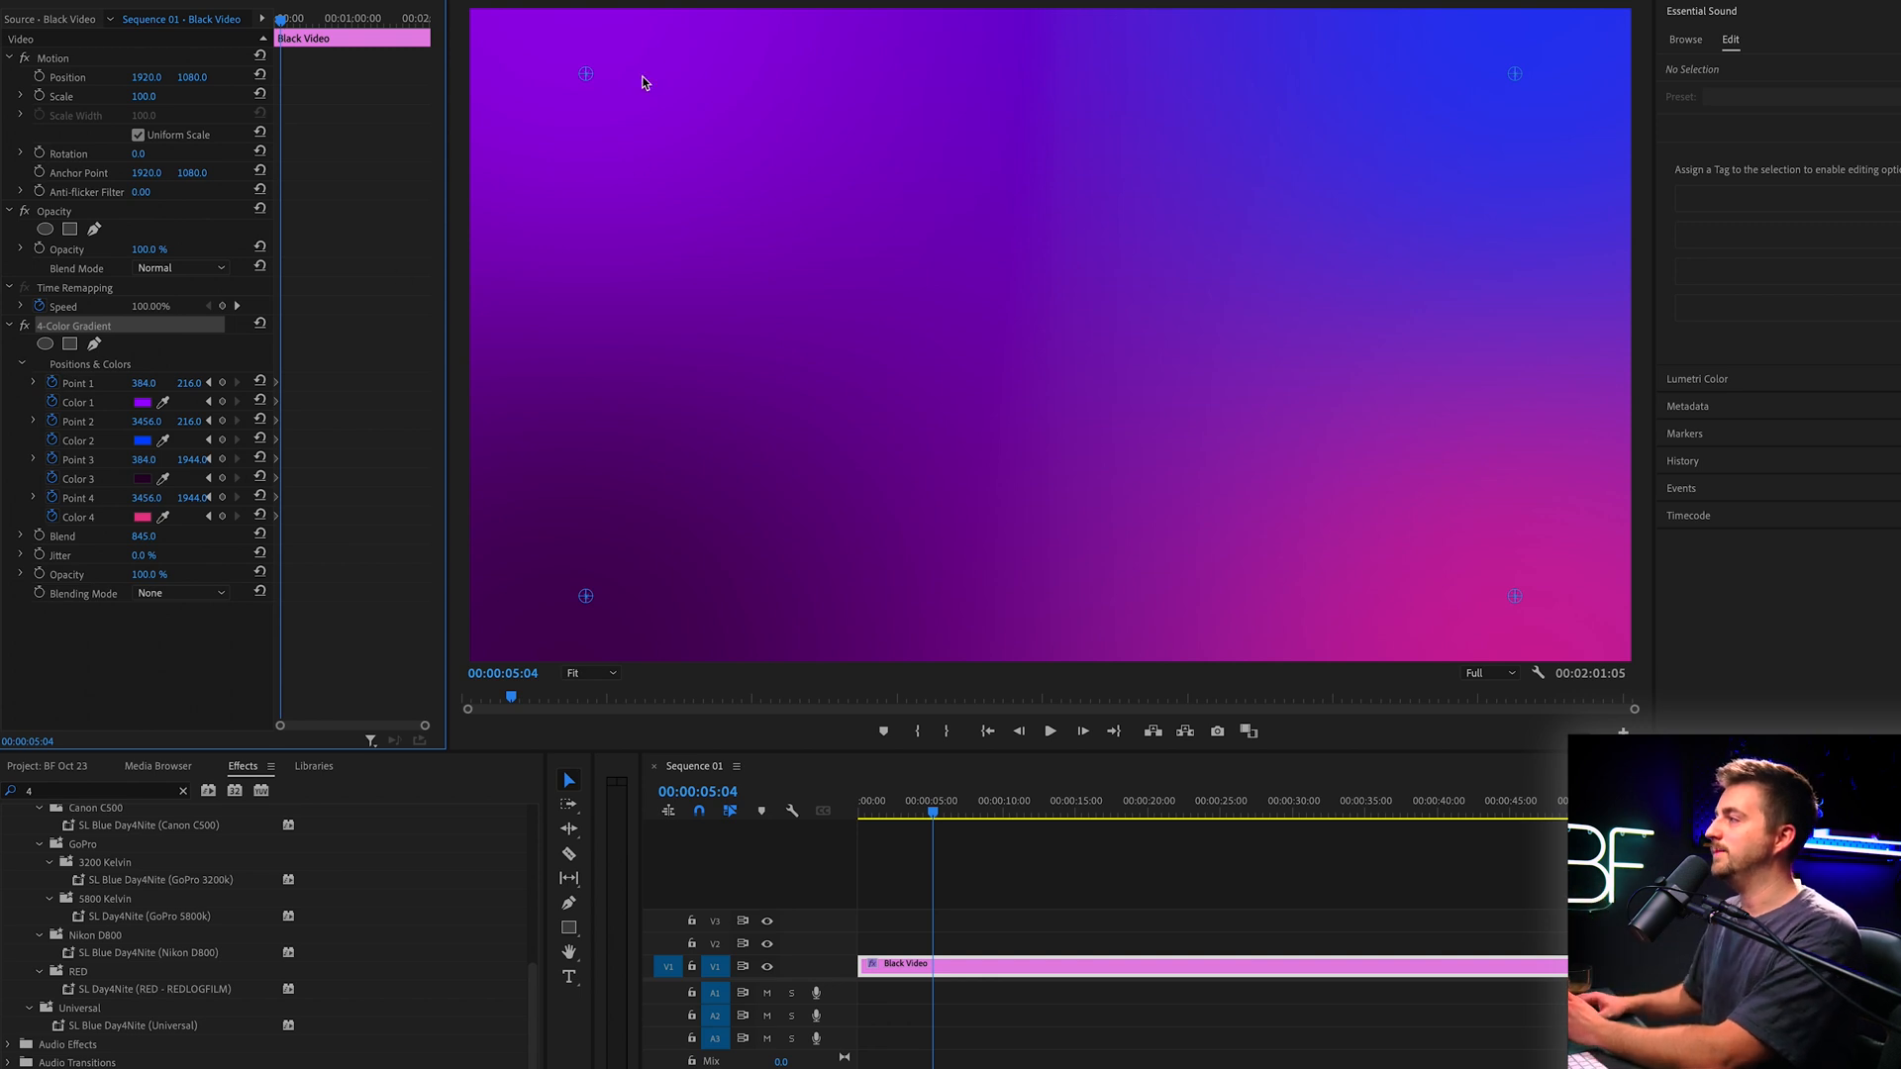
pyautogui.moveTo(586, 74); pyautogui.dragTo(1323, 125)
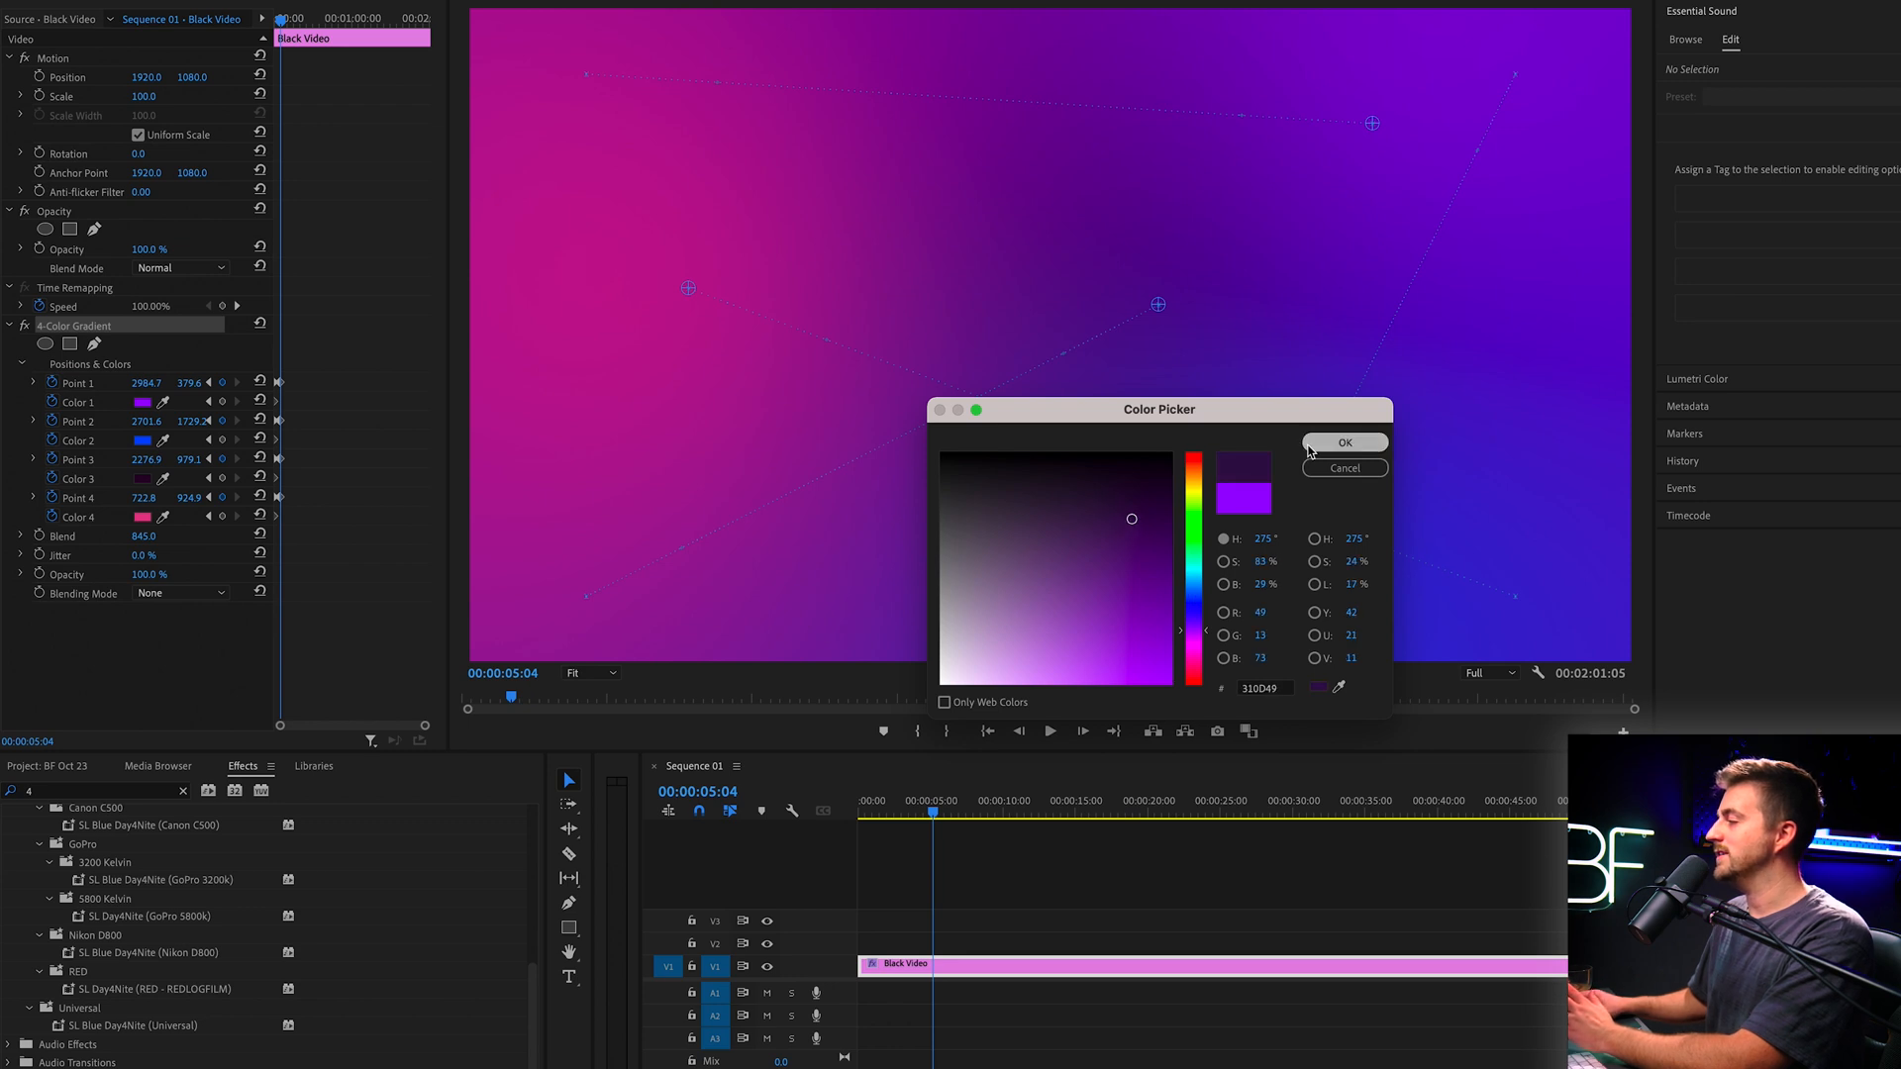
# Recolour the four gradient swatches to dark purple, pink, orange and deep red
pyautogui.click(1167, 668)
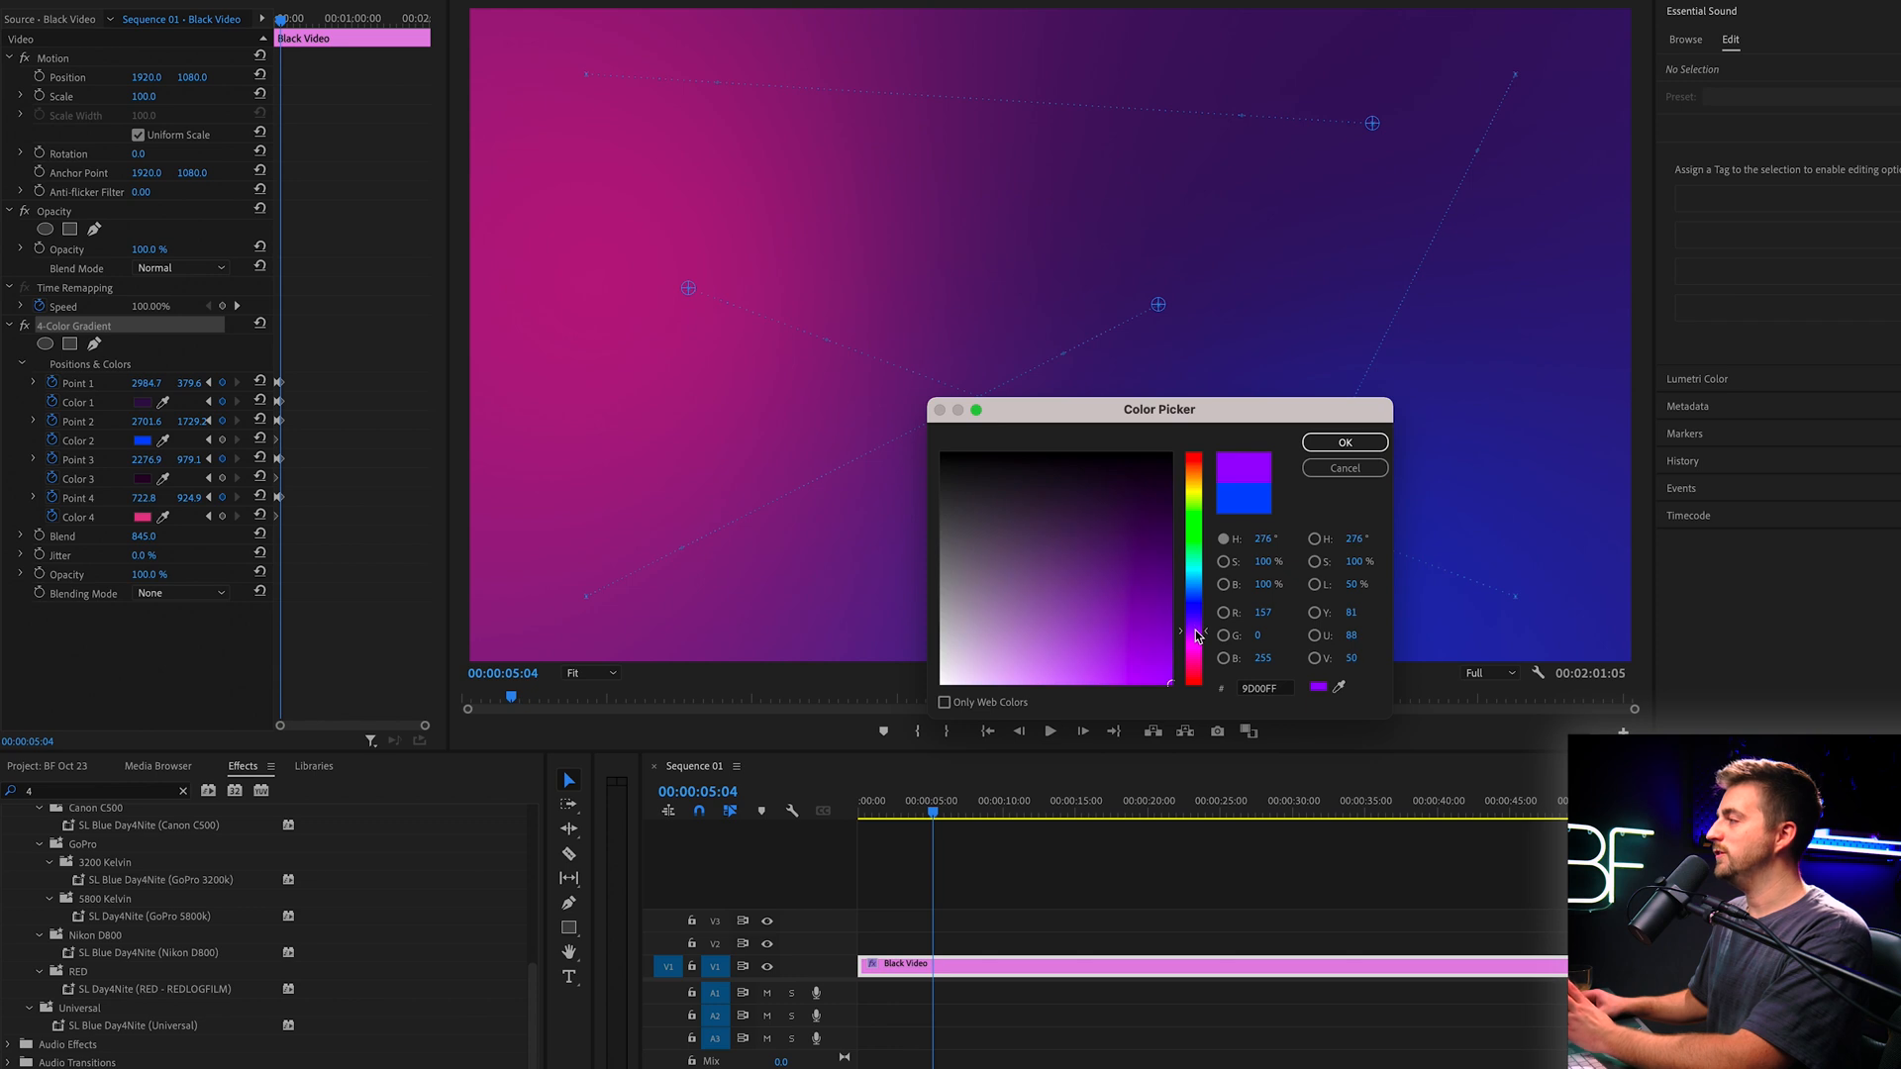
pyautogui.moveTo(1194, 636); pyautogui.dragTo(1194, 650)
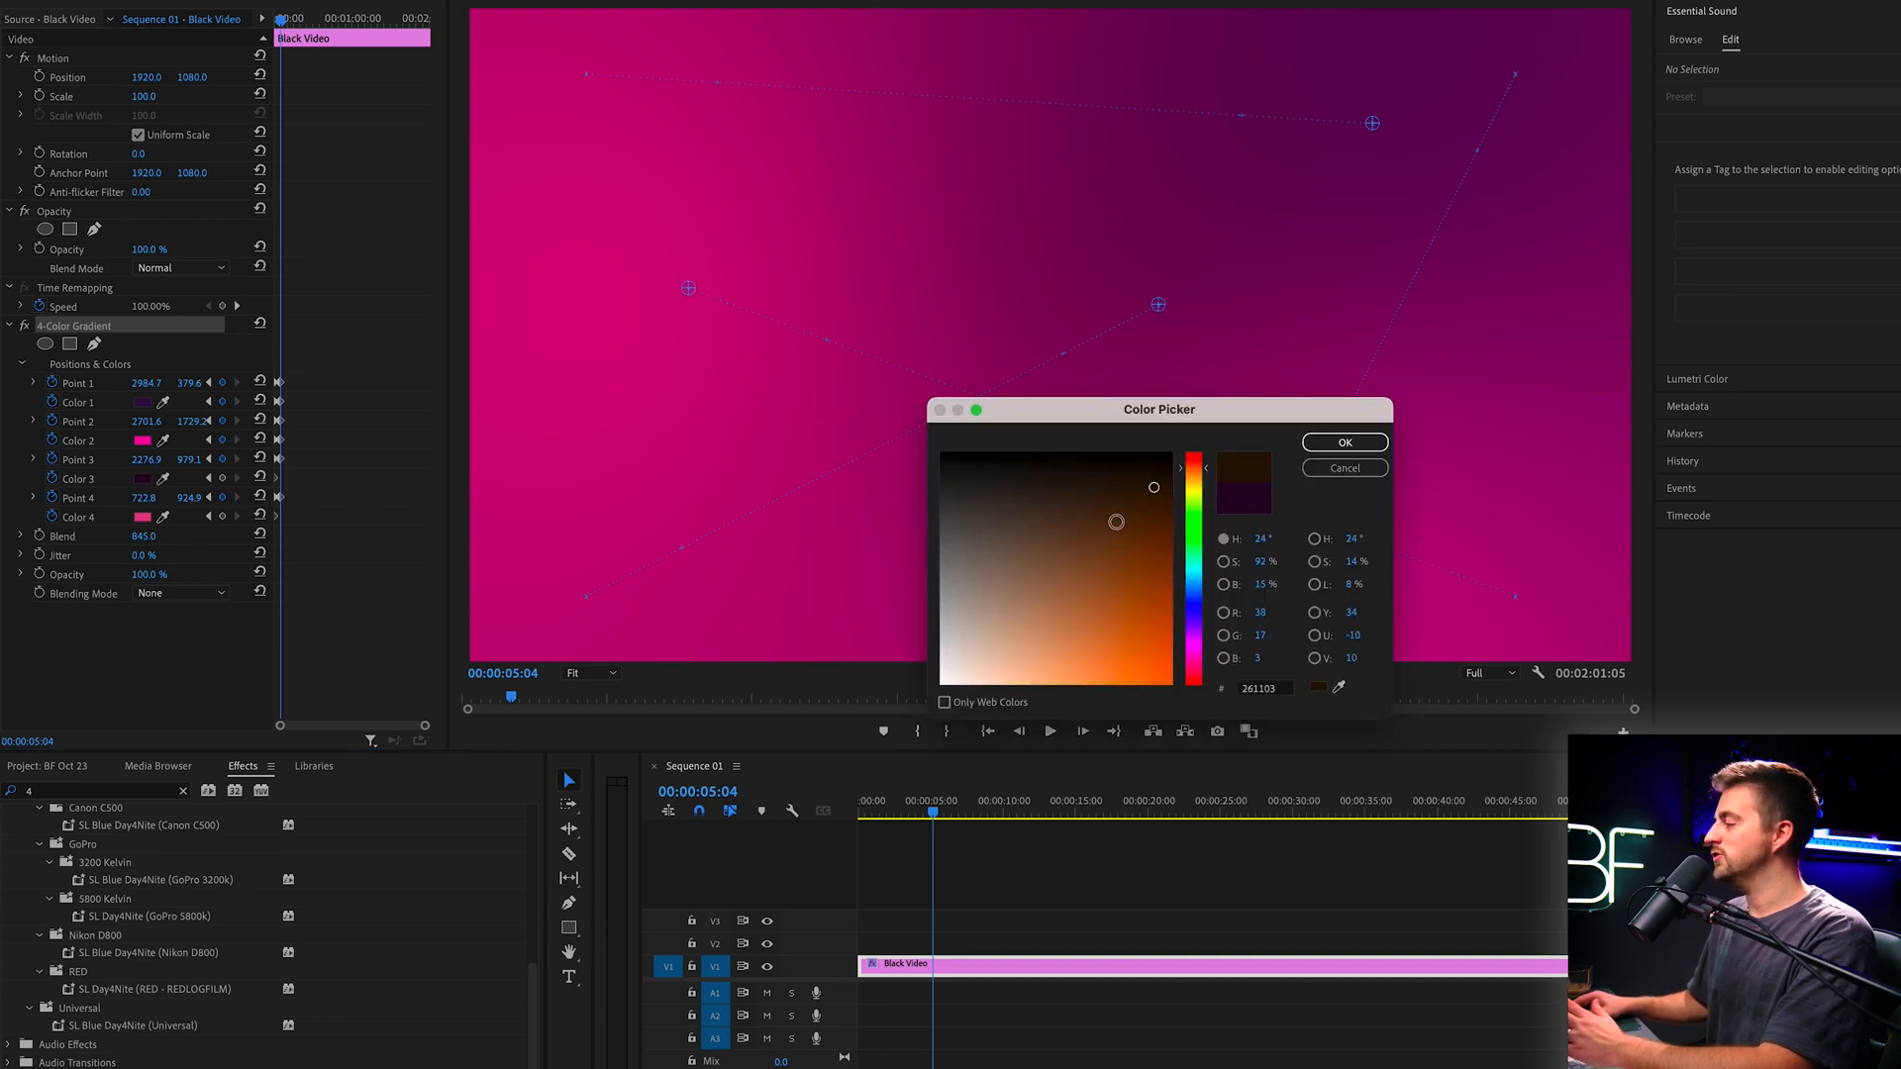
pyautogui.click(1342, 442)
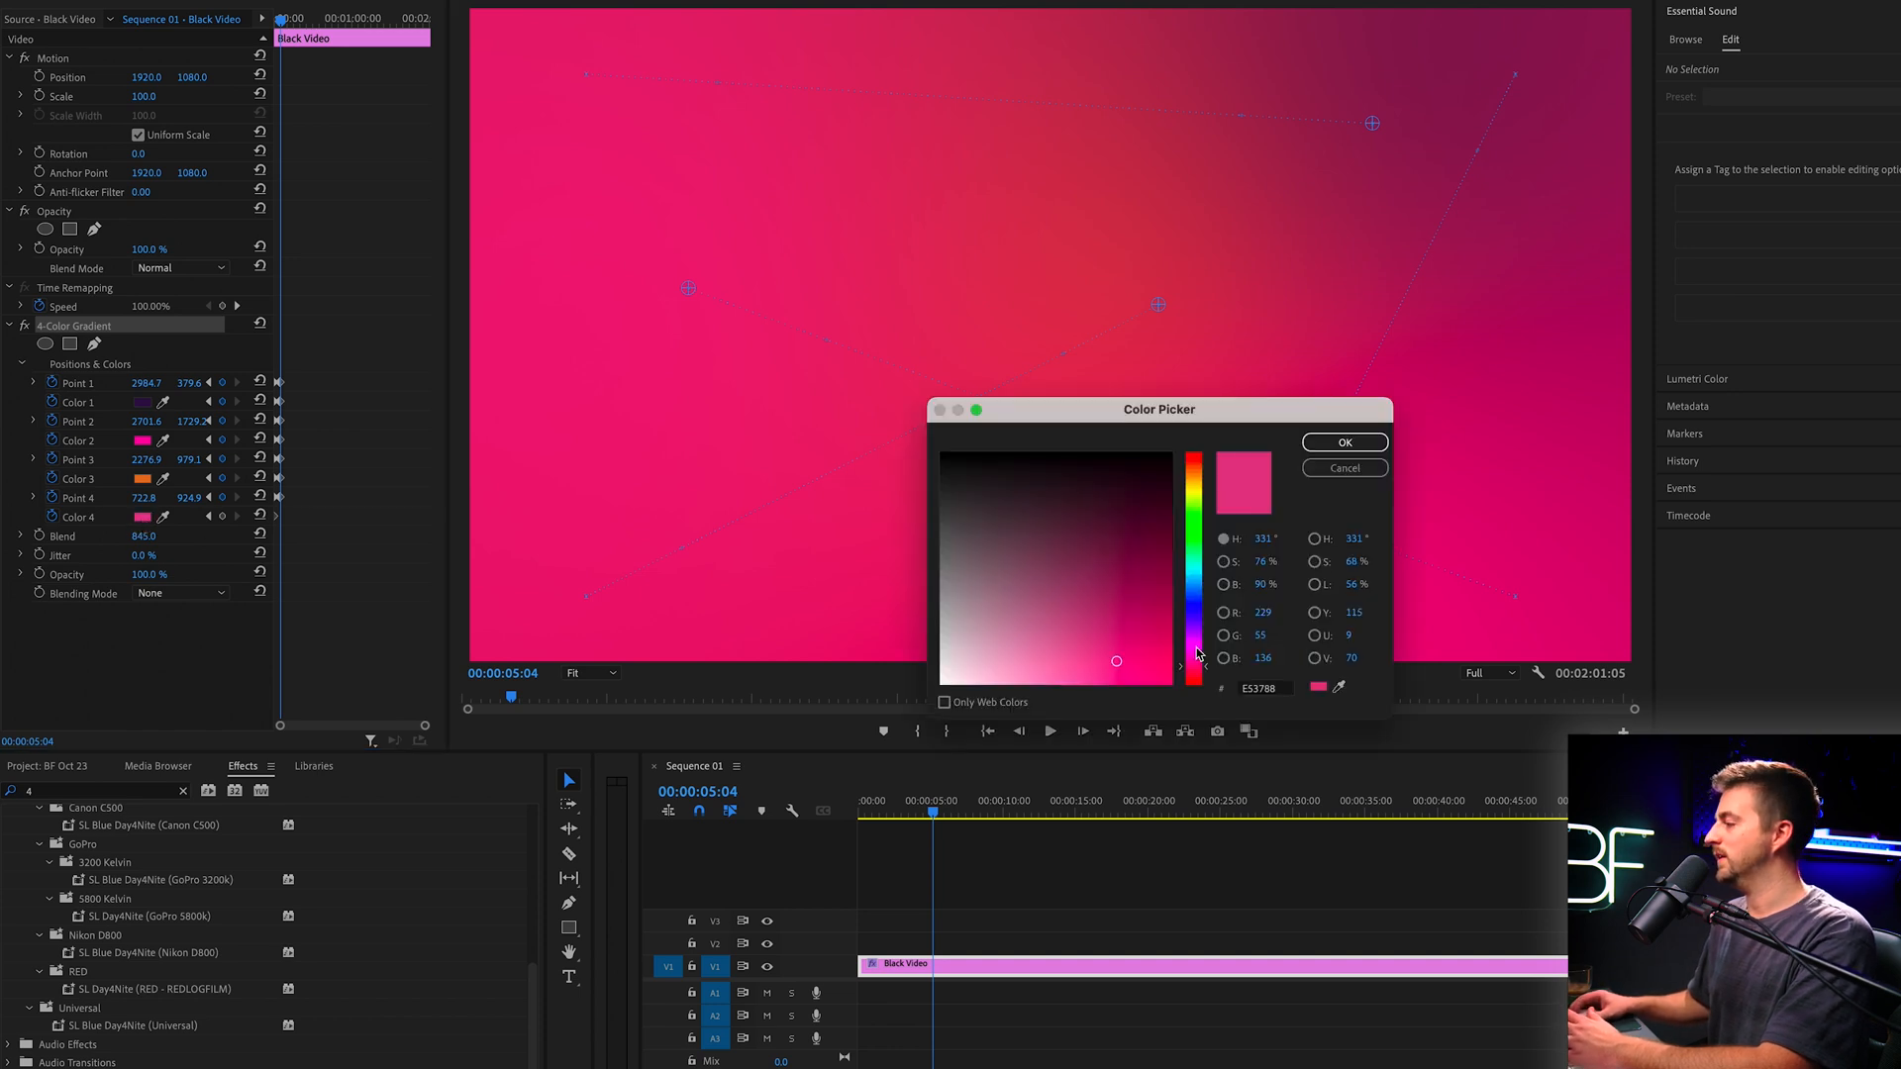
pyautogui.click(1343, 441)
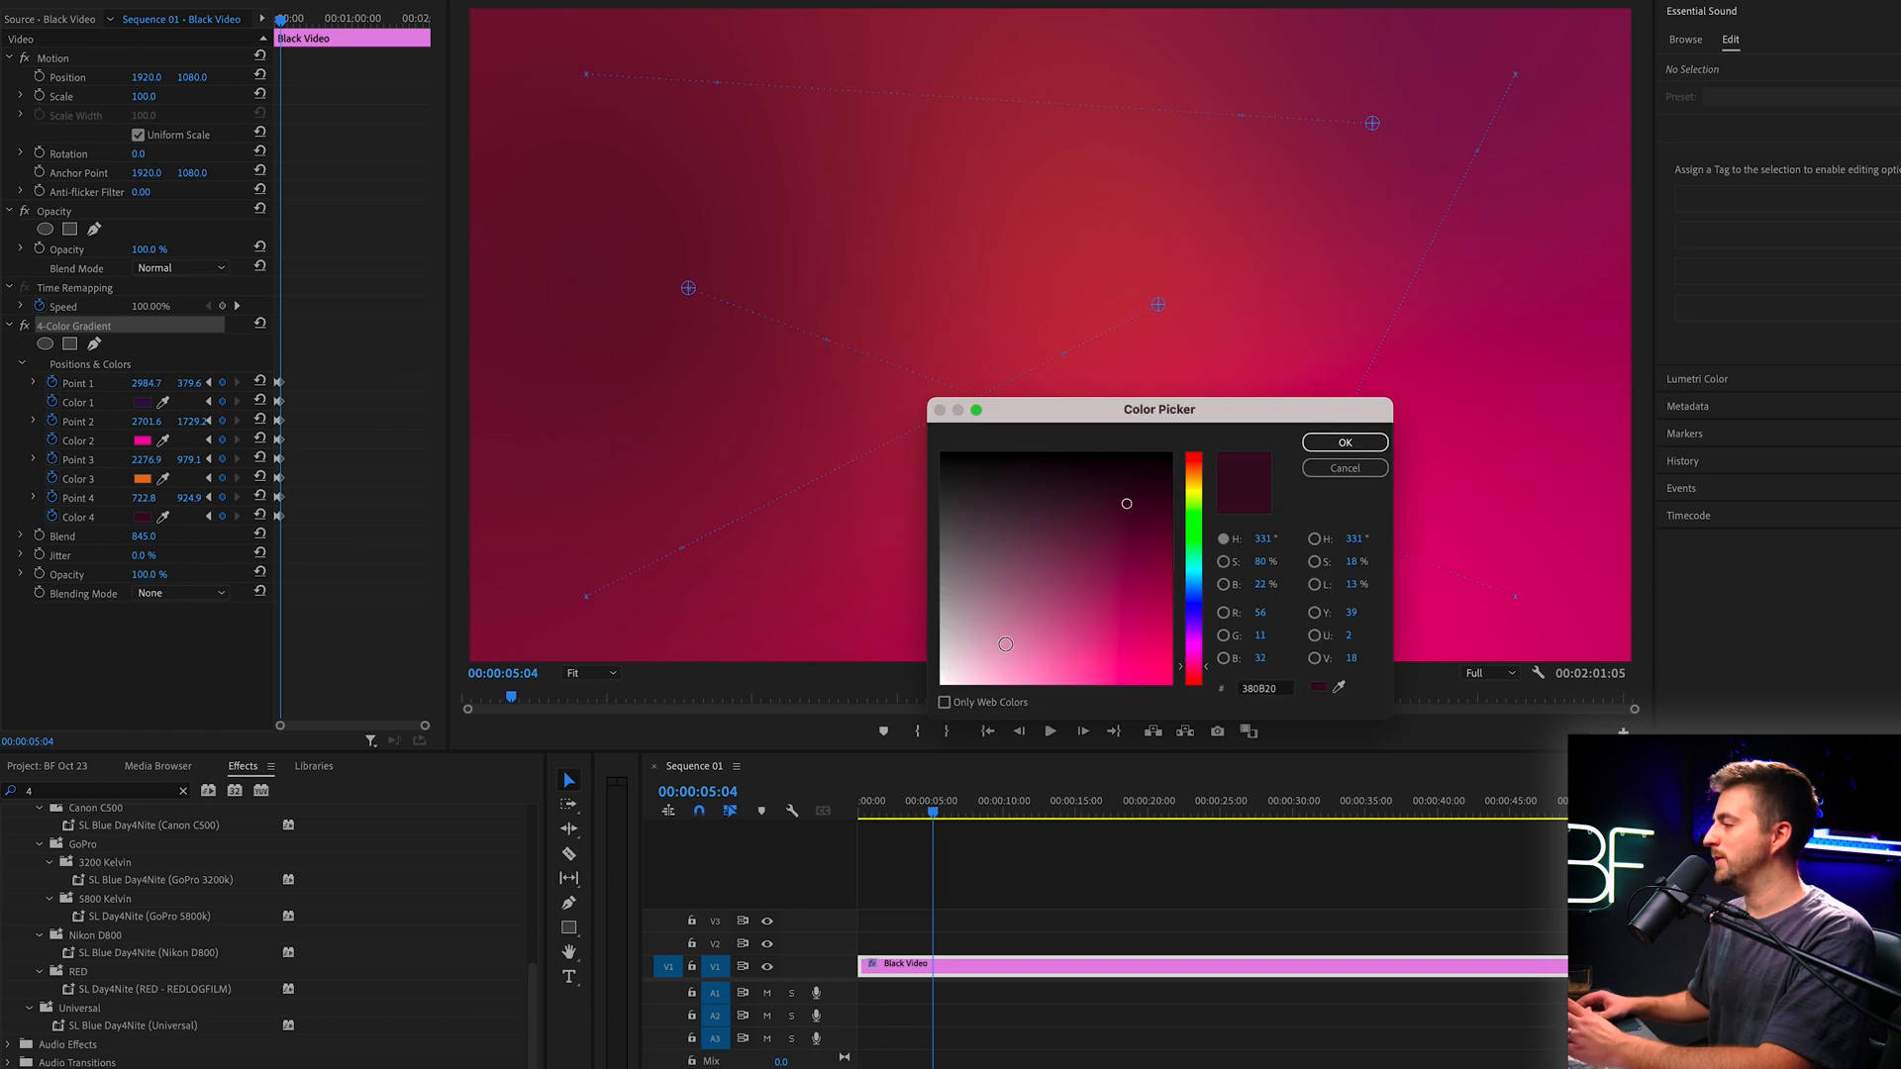
pyautogui.click(1342, 442)
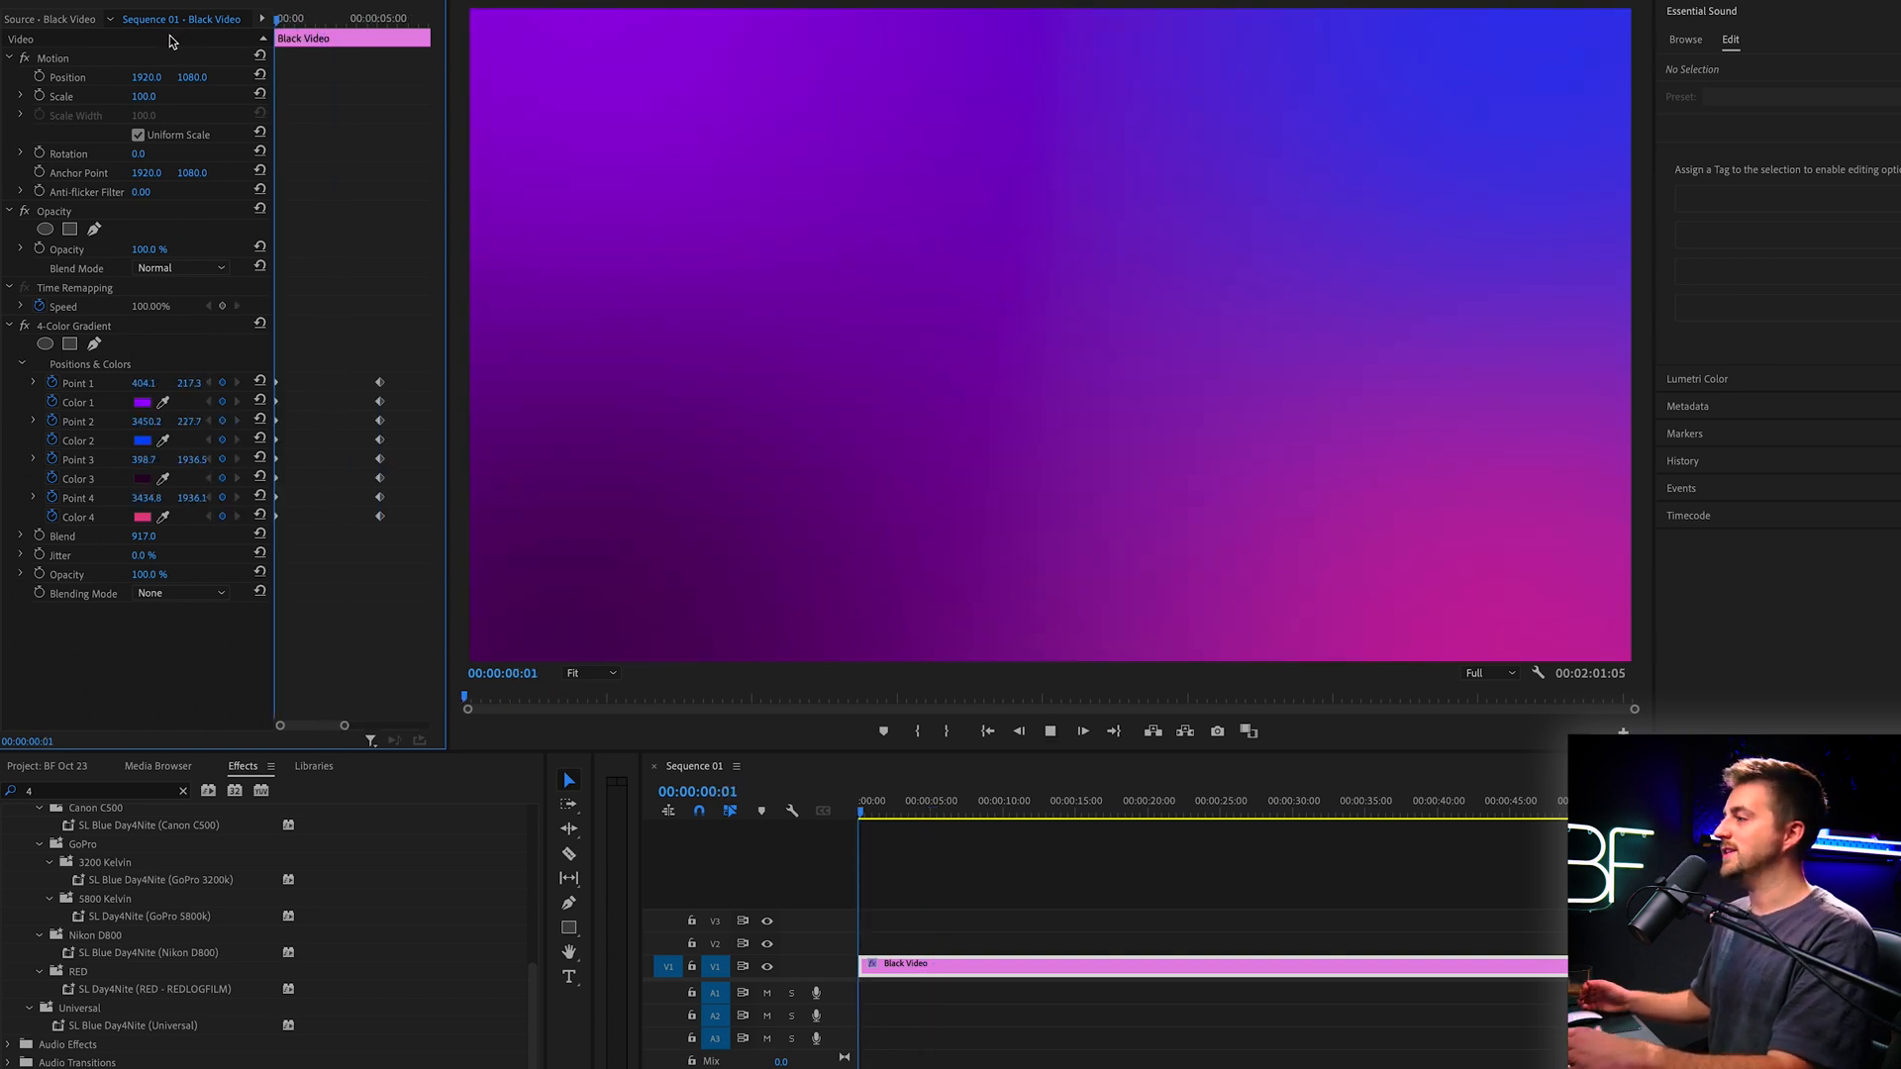
# Preview the gradient animation and move along the clip past the repeated keyframes
pyautogui.click(886, 800)
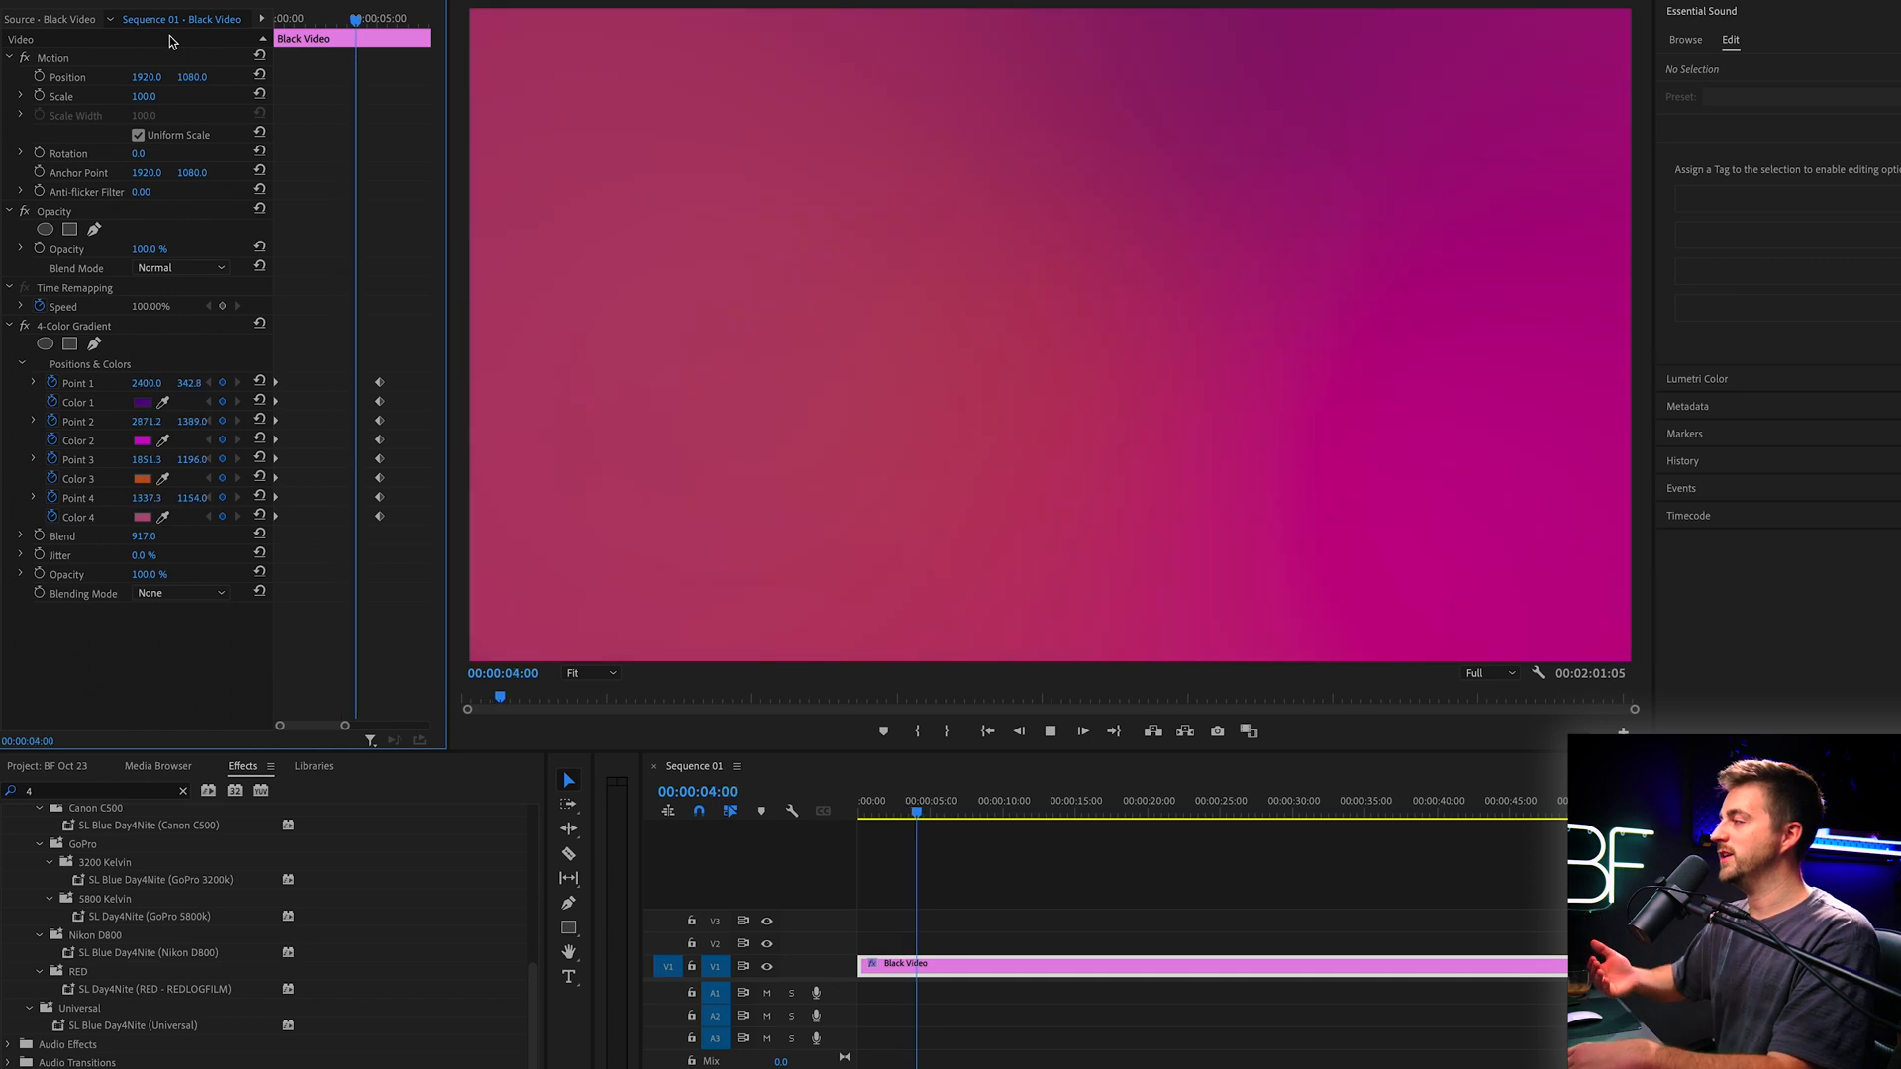
pyautogui.click(943, 810)
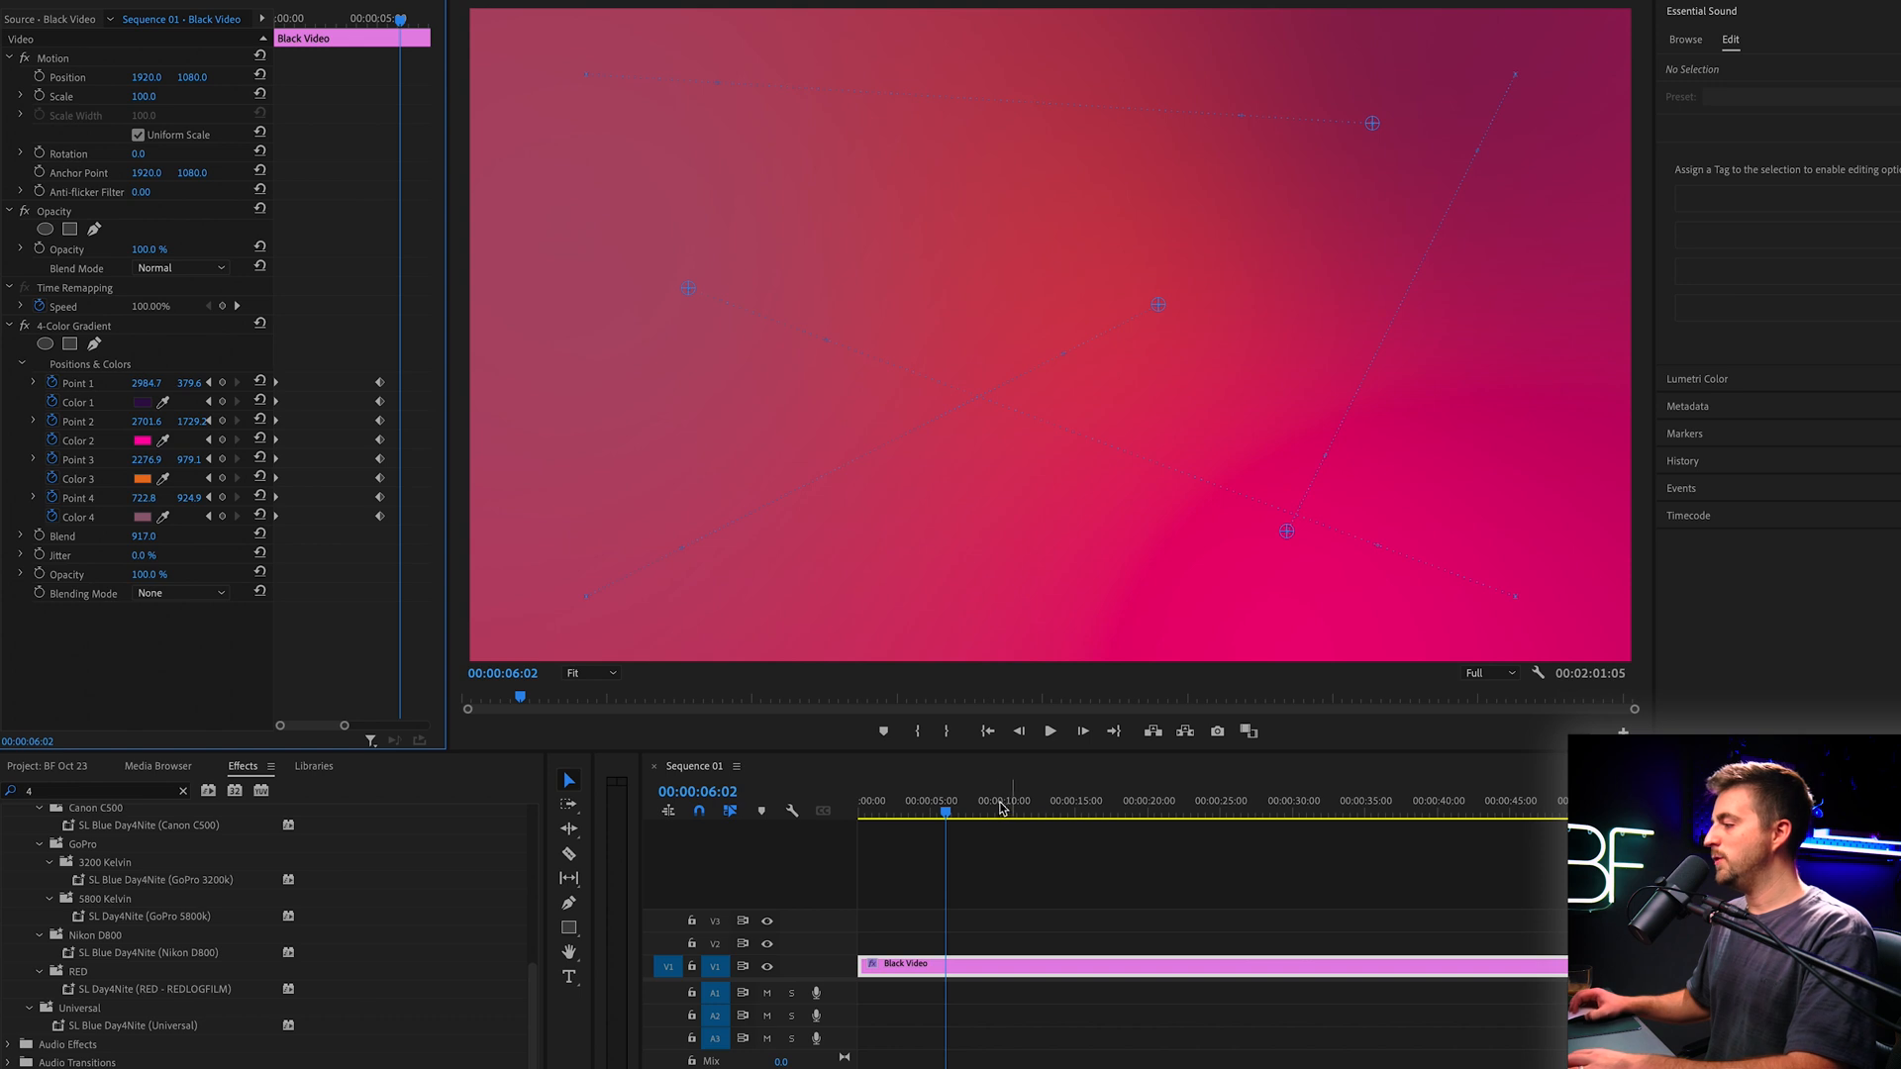
pyautogui.click(1002, 810)
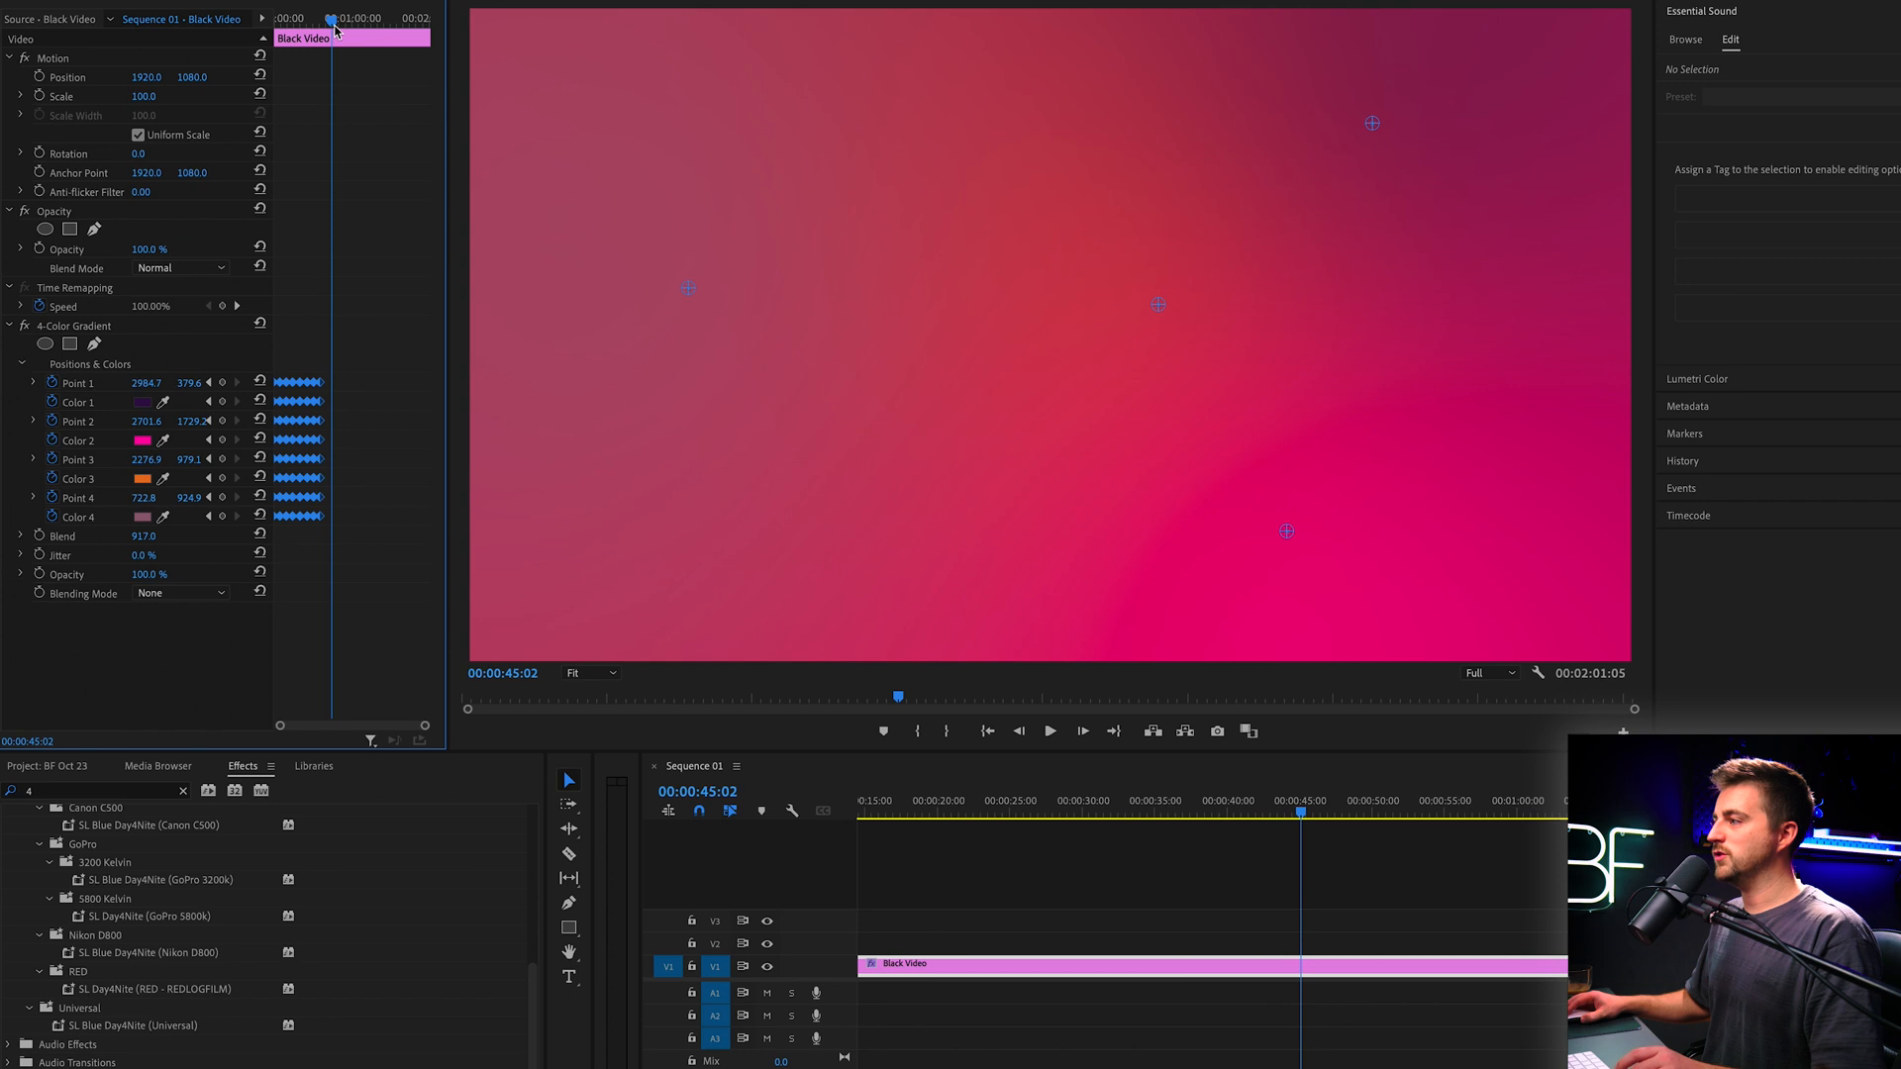
pyautogui.moveTo(1299, 810); pyautogui.dragTo(1470, 810)
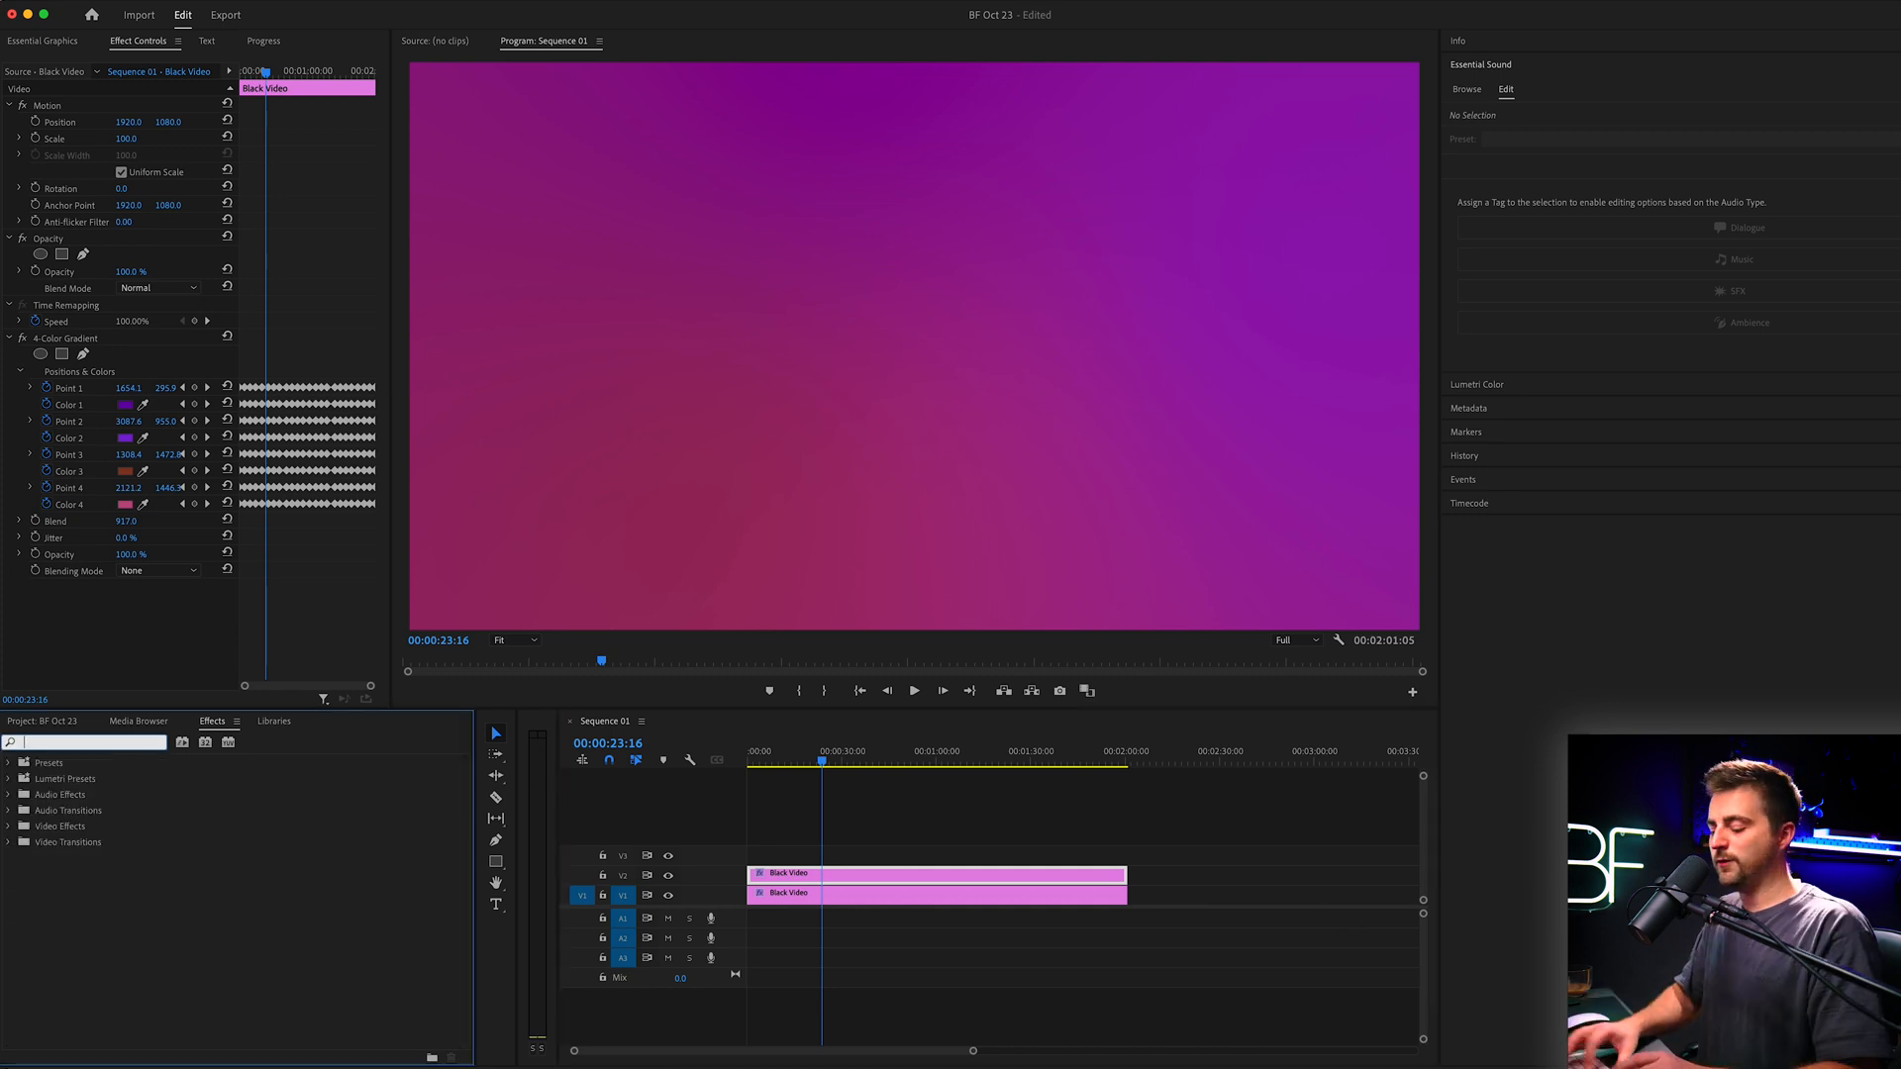
# Find and apply the Change Color effect, shifting the gradient hue toward deep blue
pyautogui.write('change')
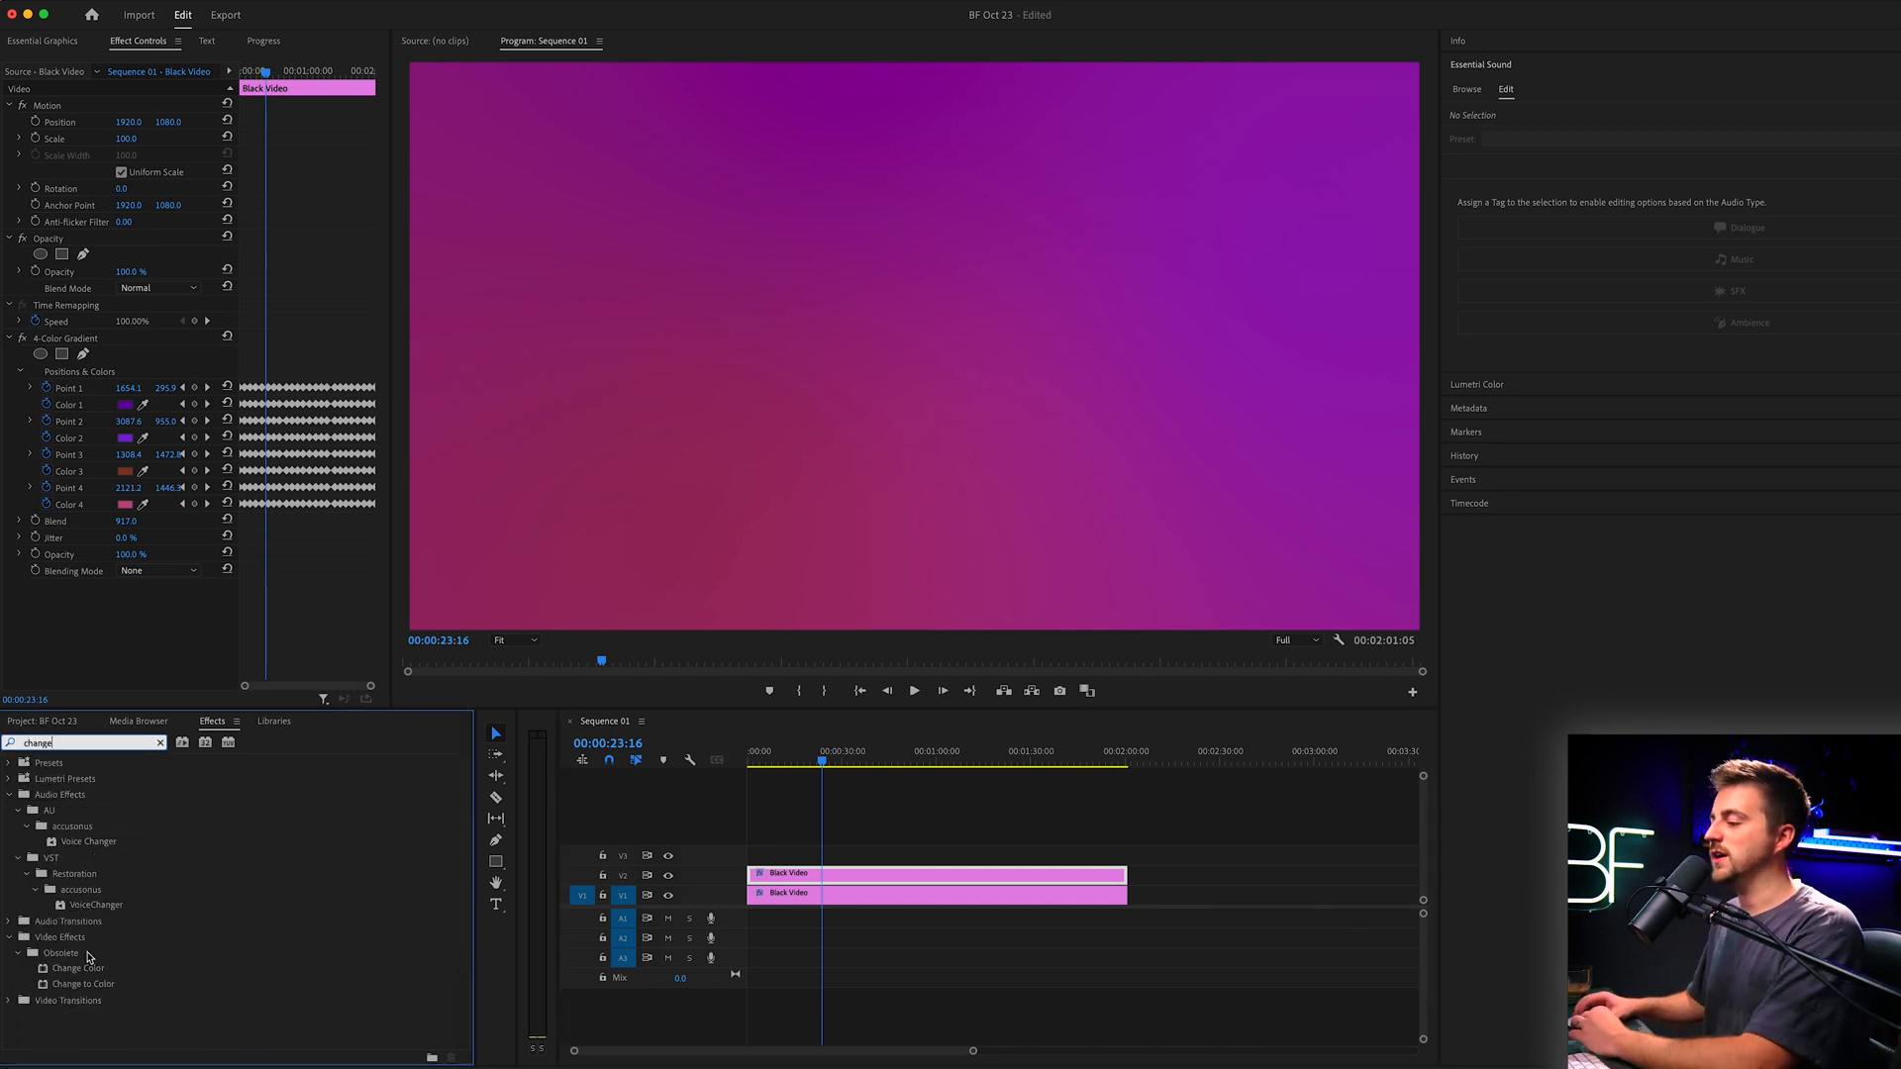
pyautogui.click(79, 969)
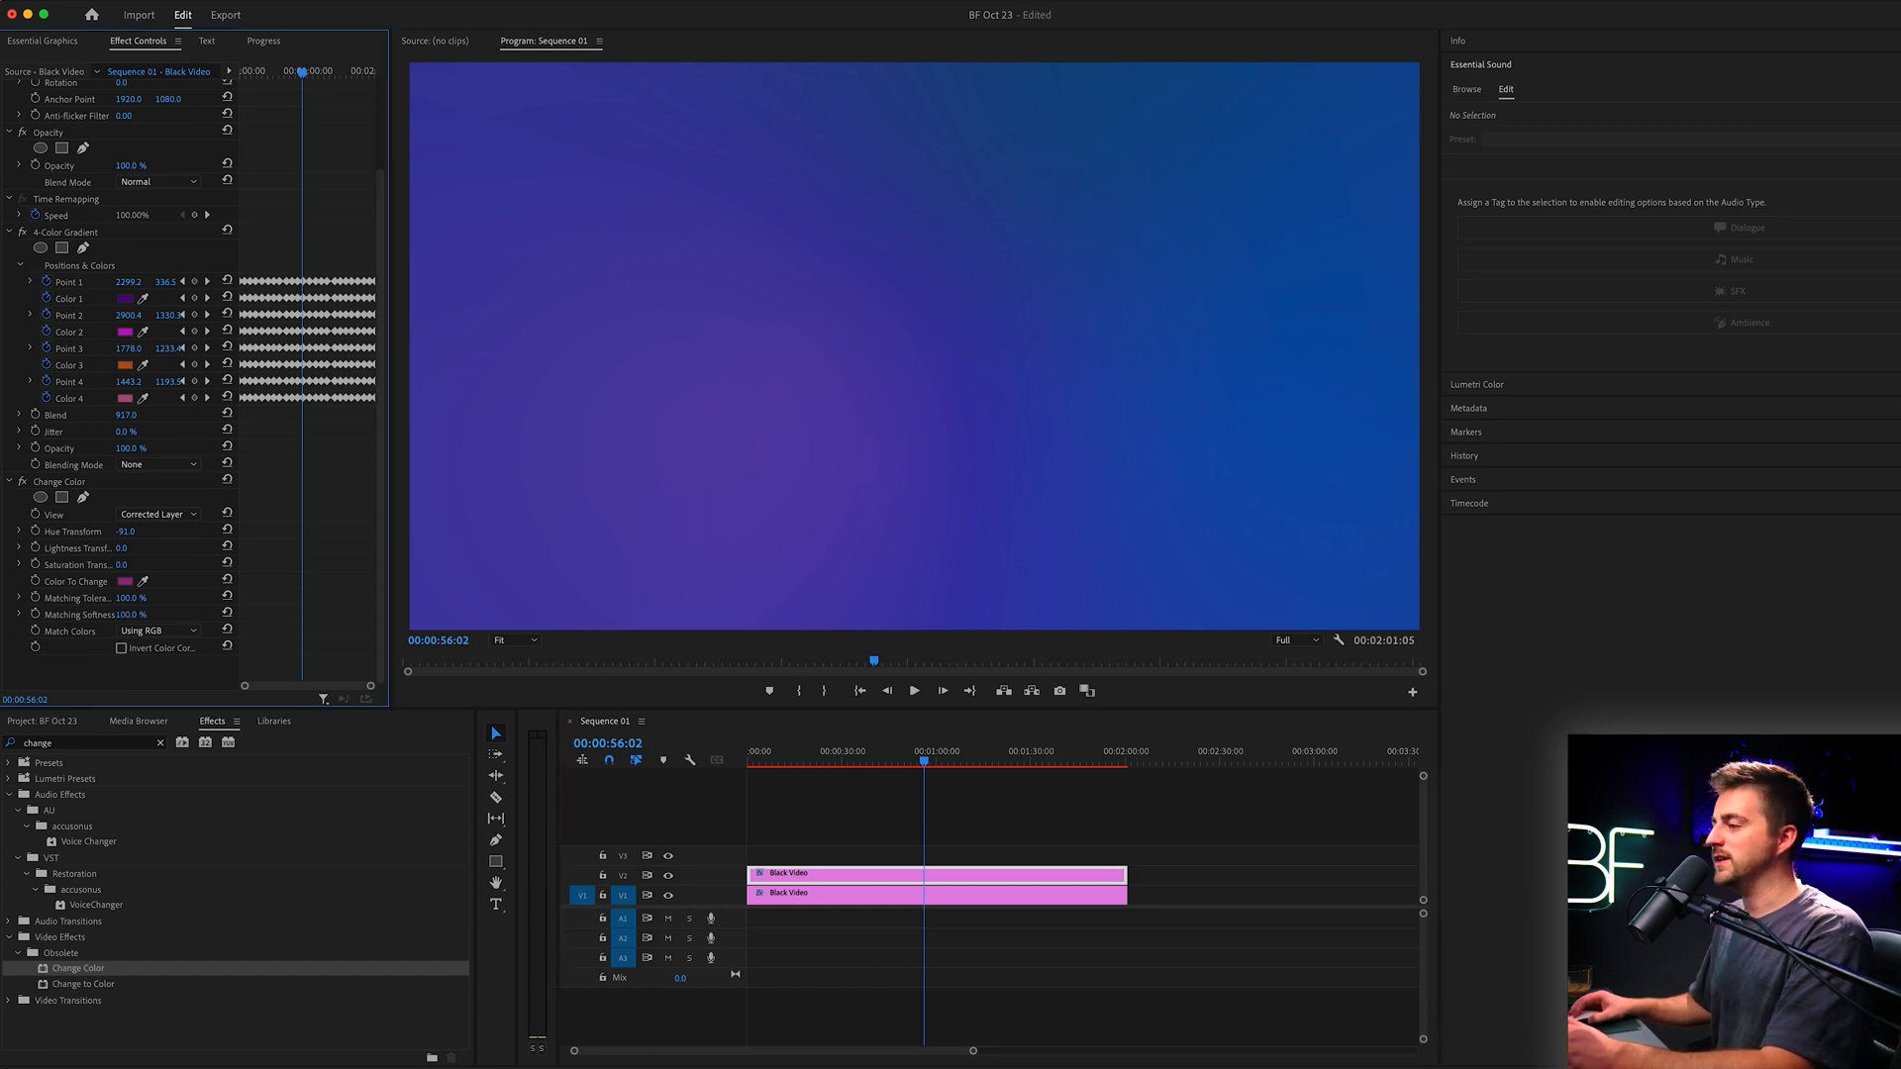
pyautogui.click(1095, 760)
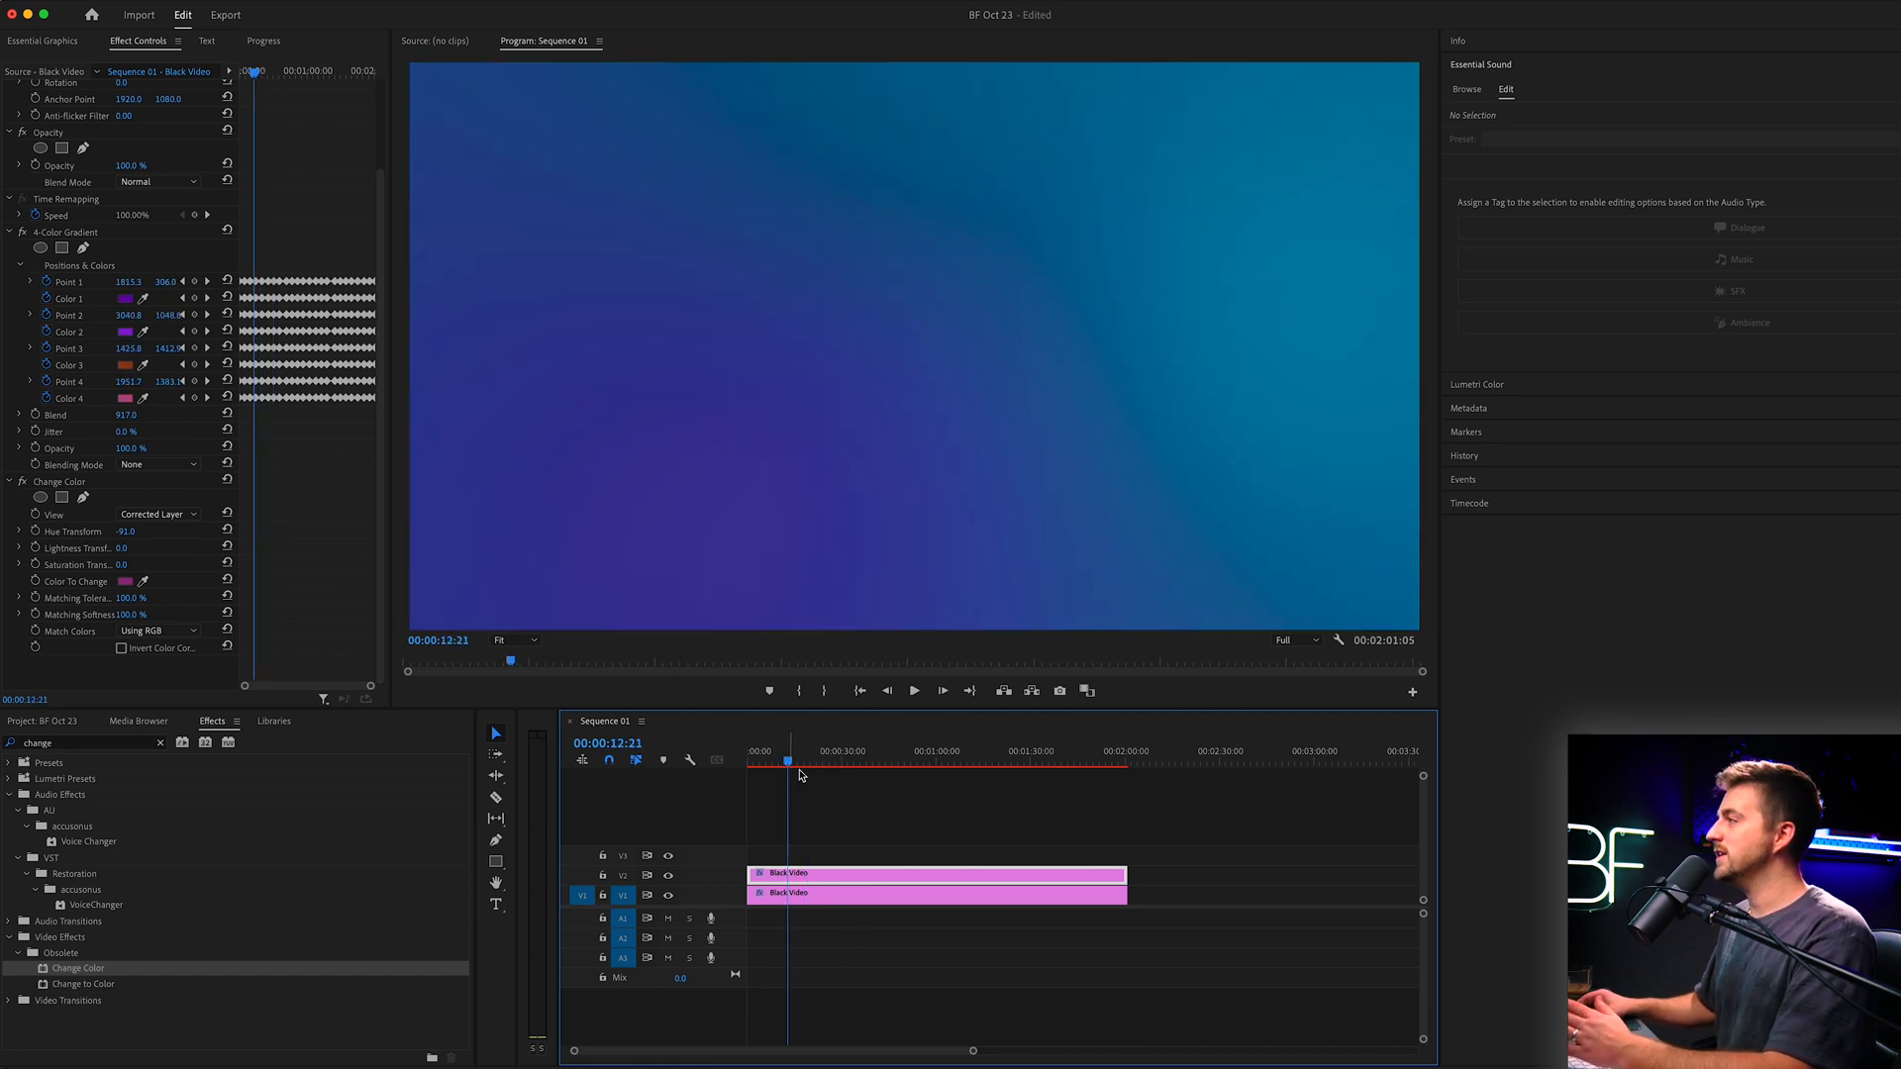
pyautogui.moveTo(834, 202)
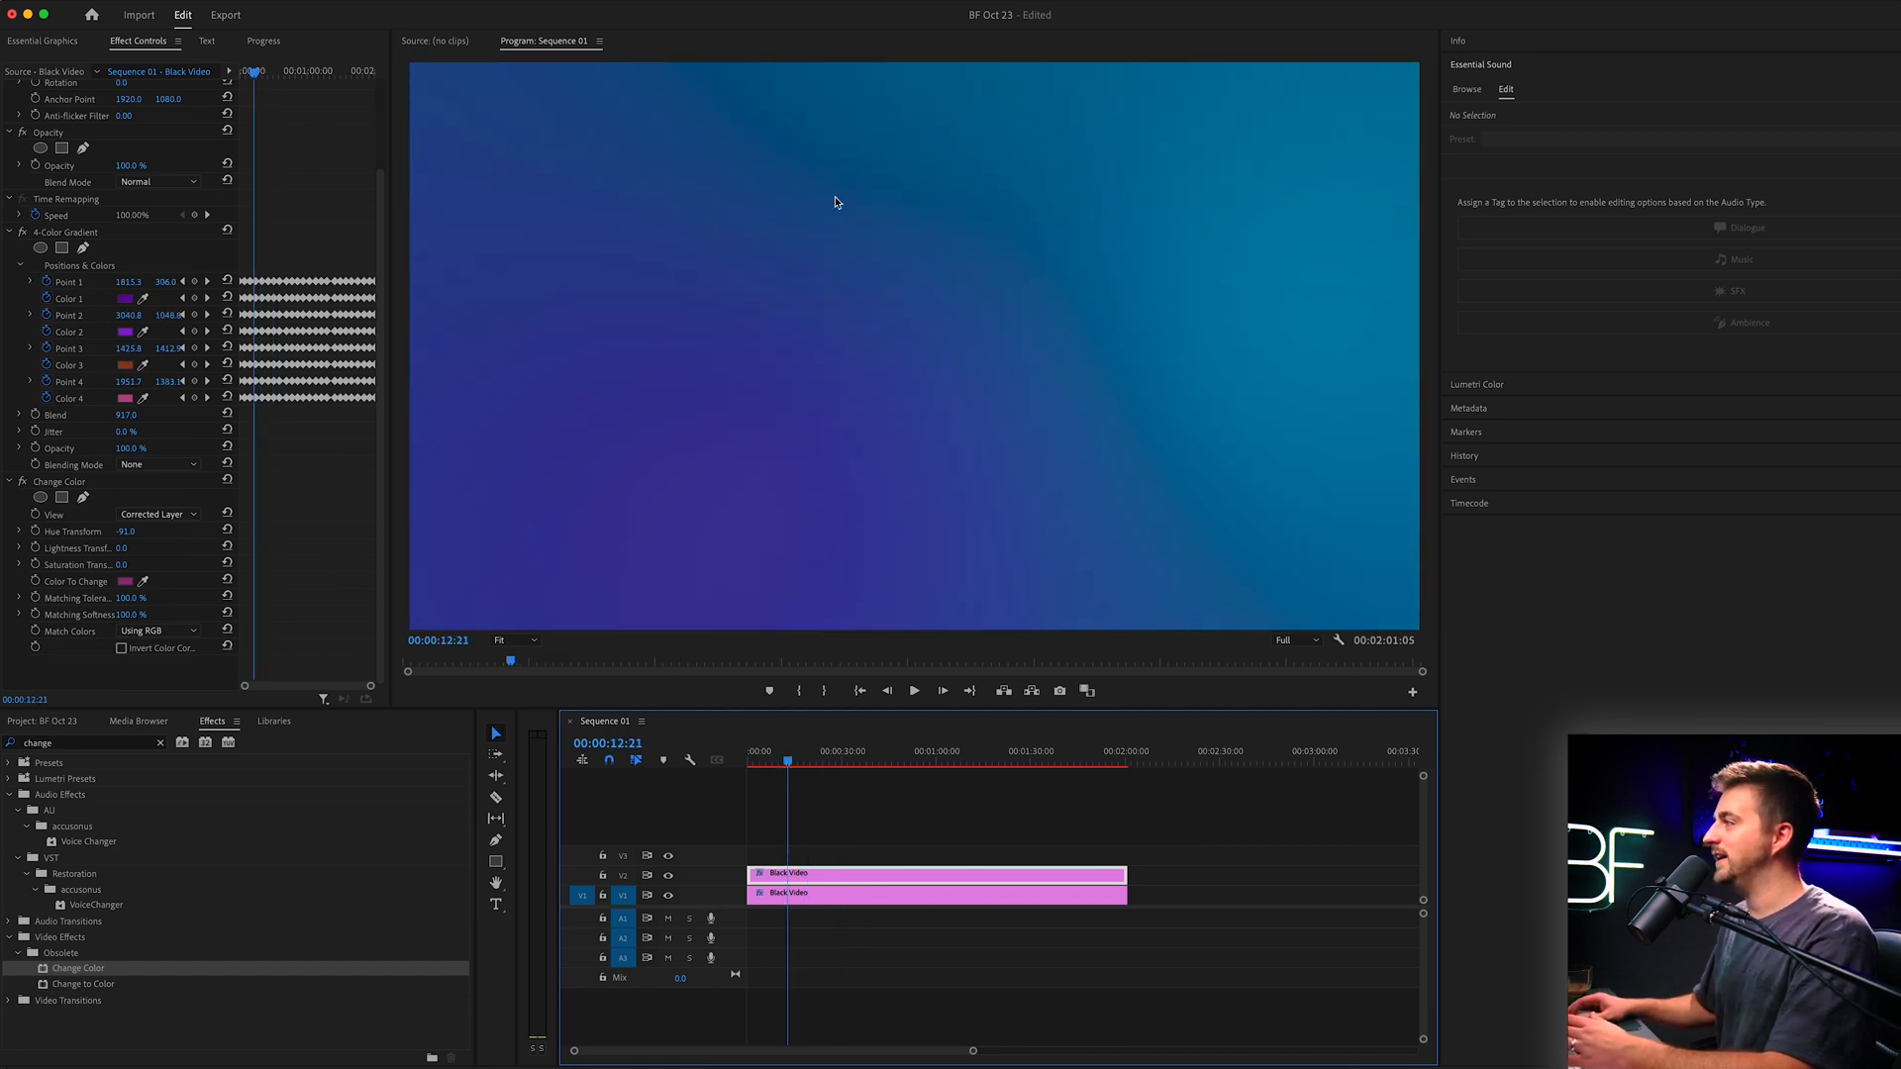
pyautogui.moveTo(110, 630)
pyautogui.write('lumetri')
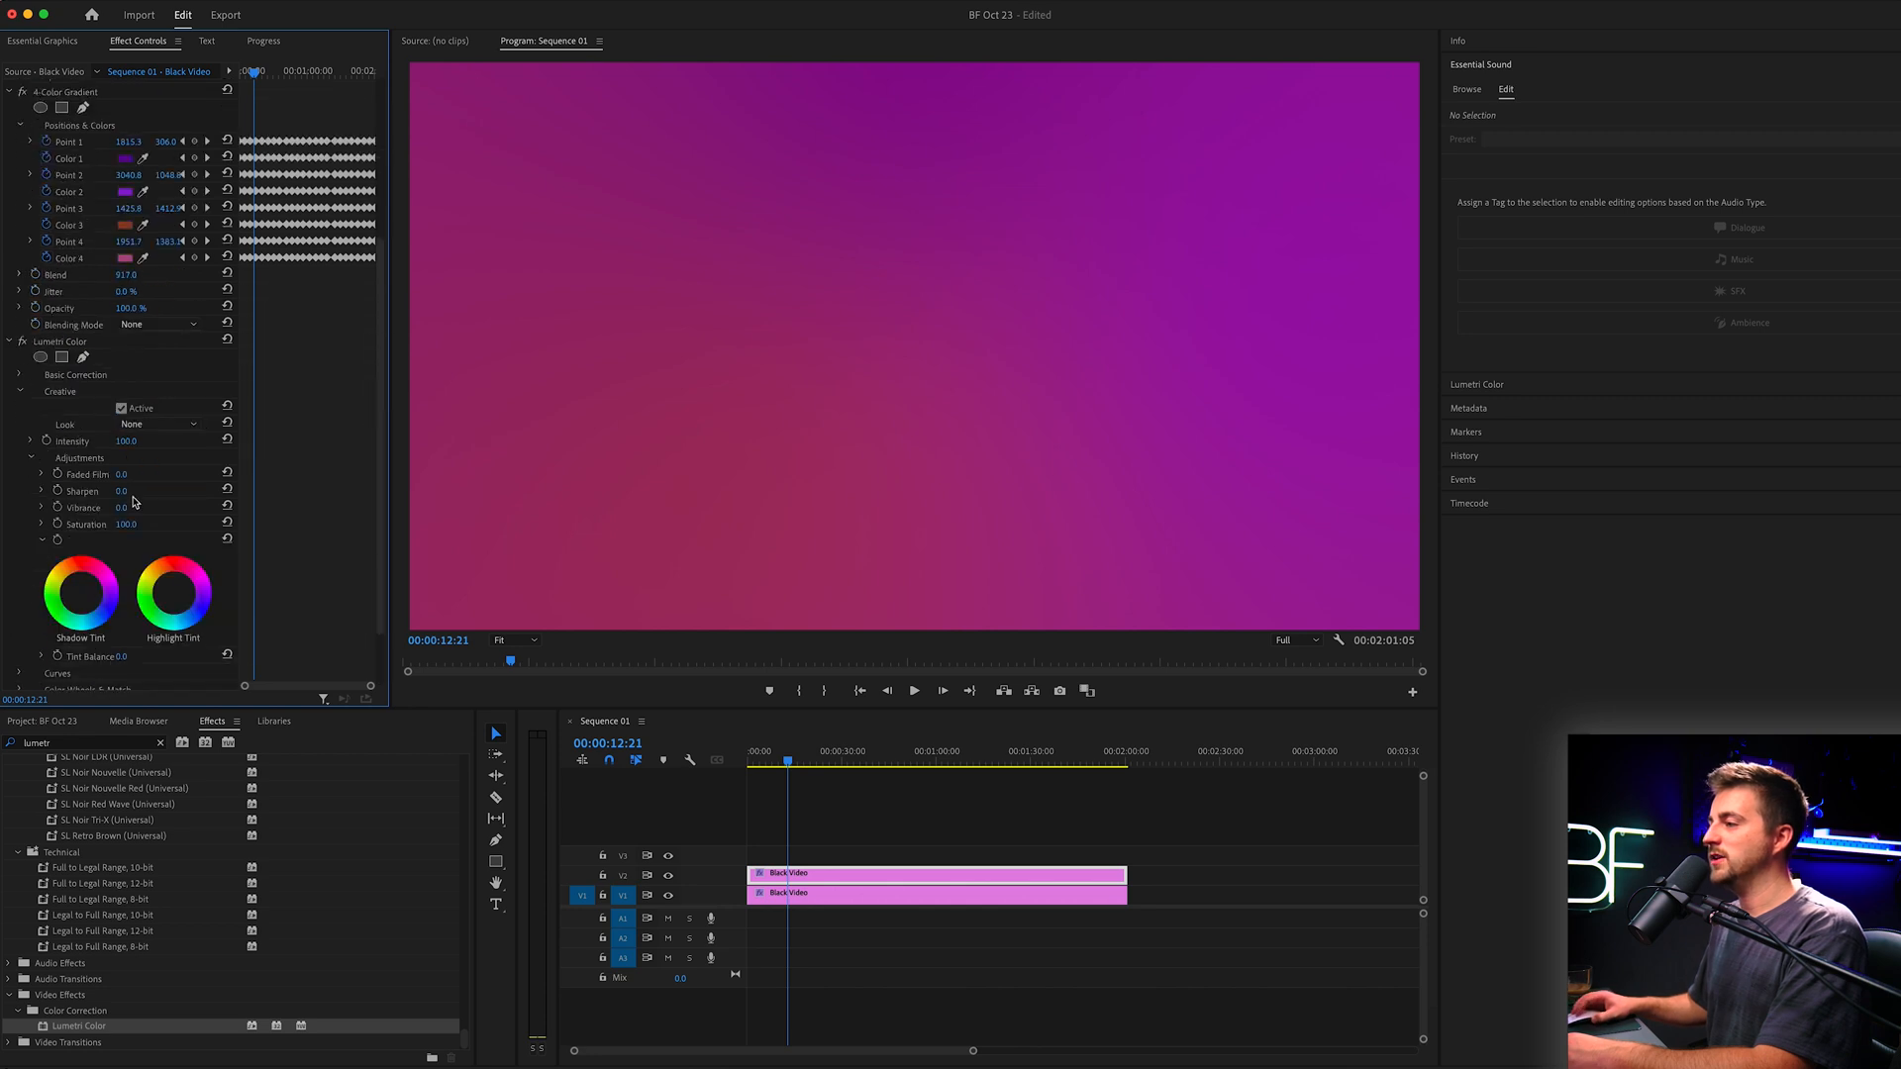
# Adjust Lumetri Color Basic Correction, cooling Temperature to about -172 for violet tones
pyautogui.click(75, 374)
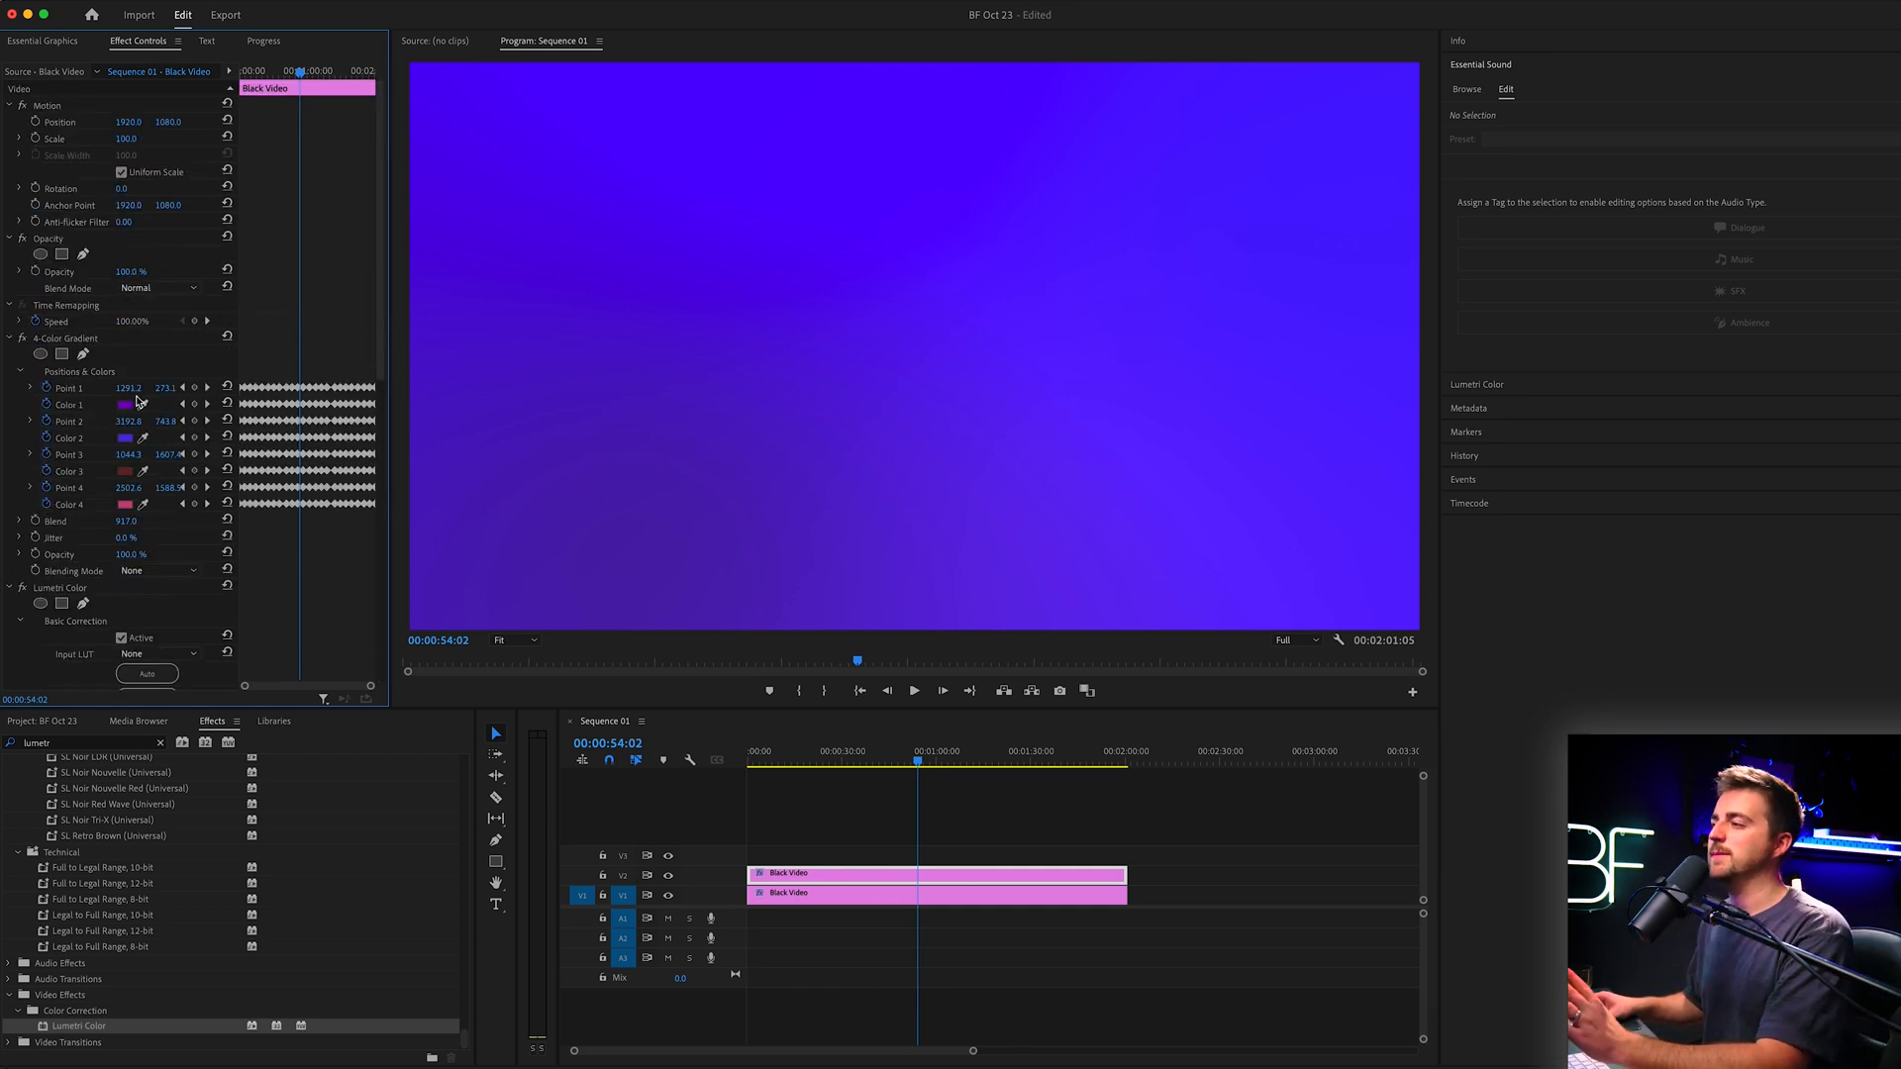
pyautogui.scroll(-3)
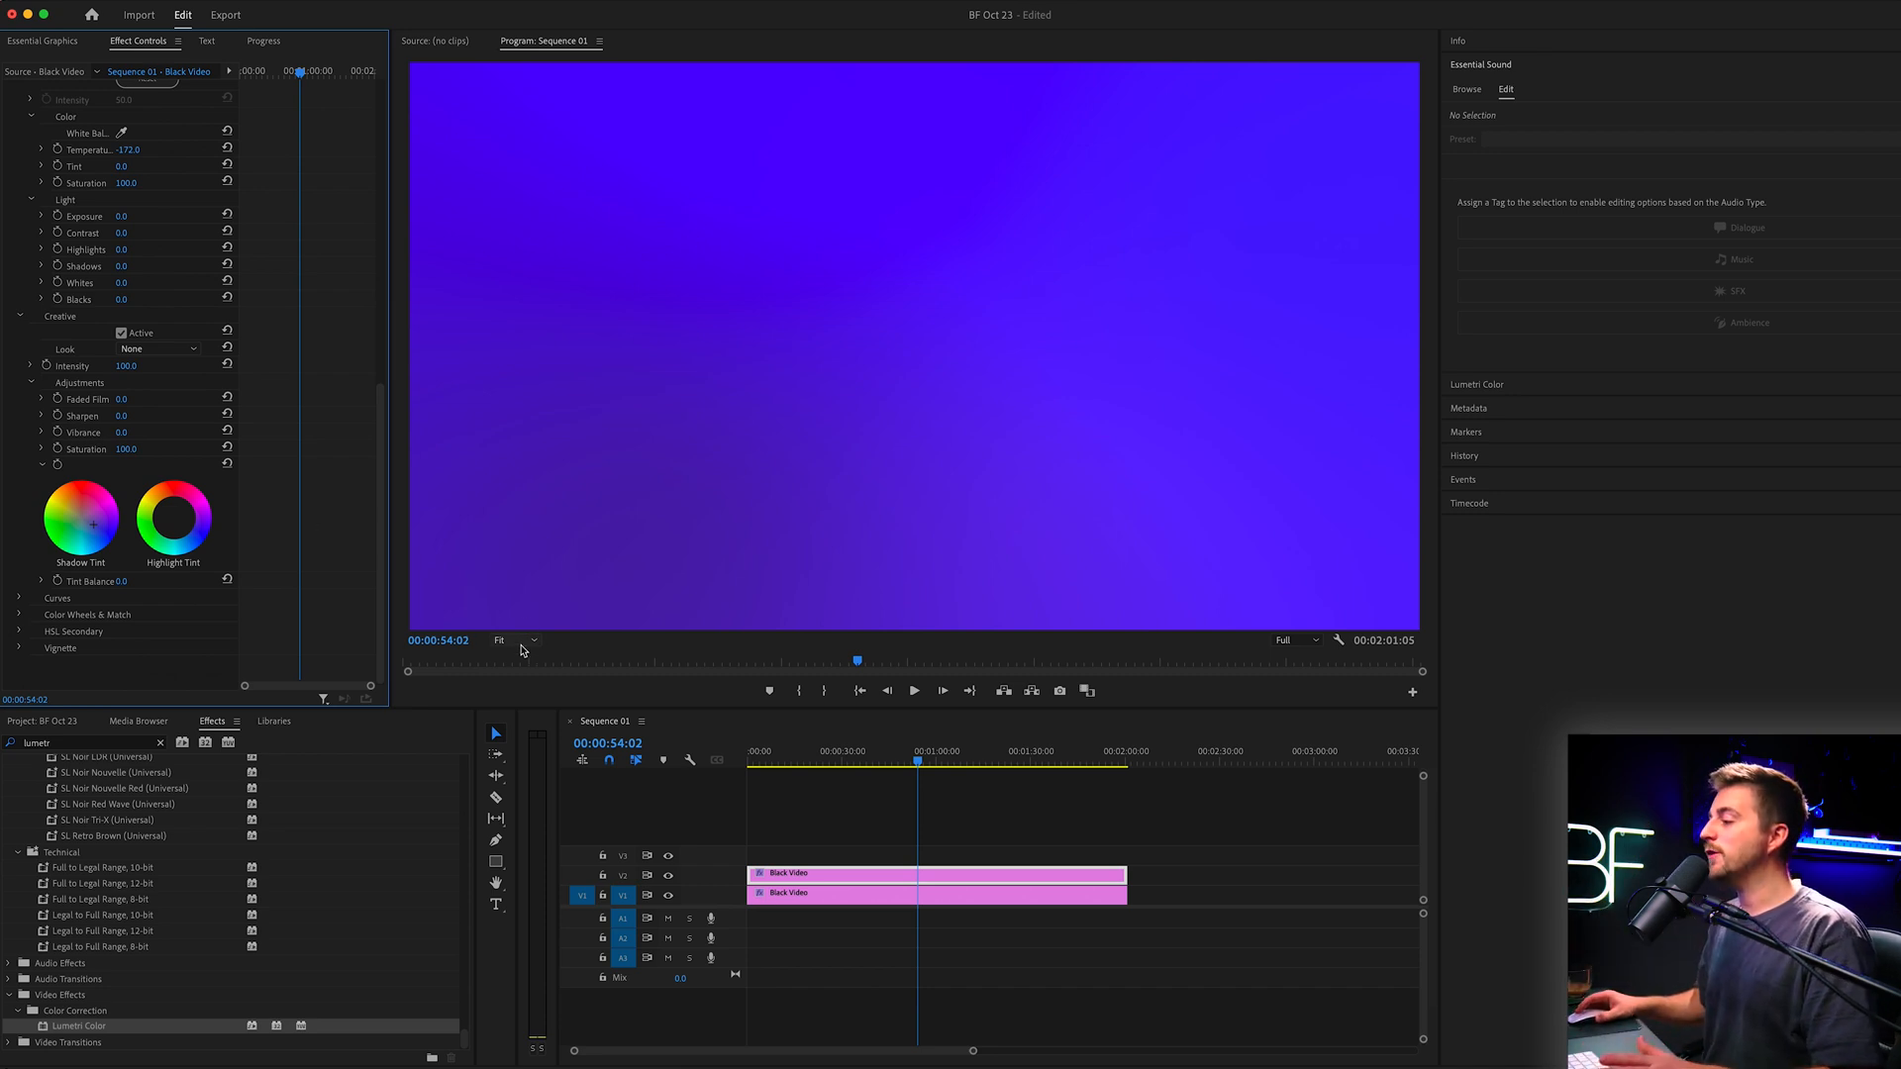
# Set the Program Monitor magnification to 50%
pyautogui.click(513, 640)
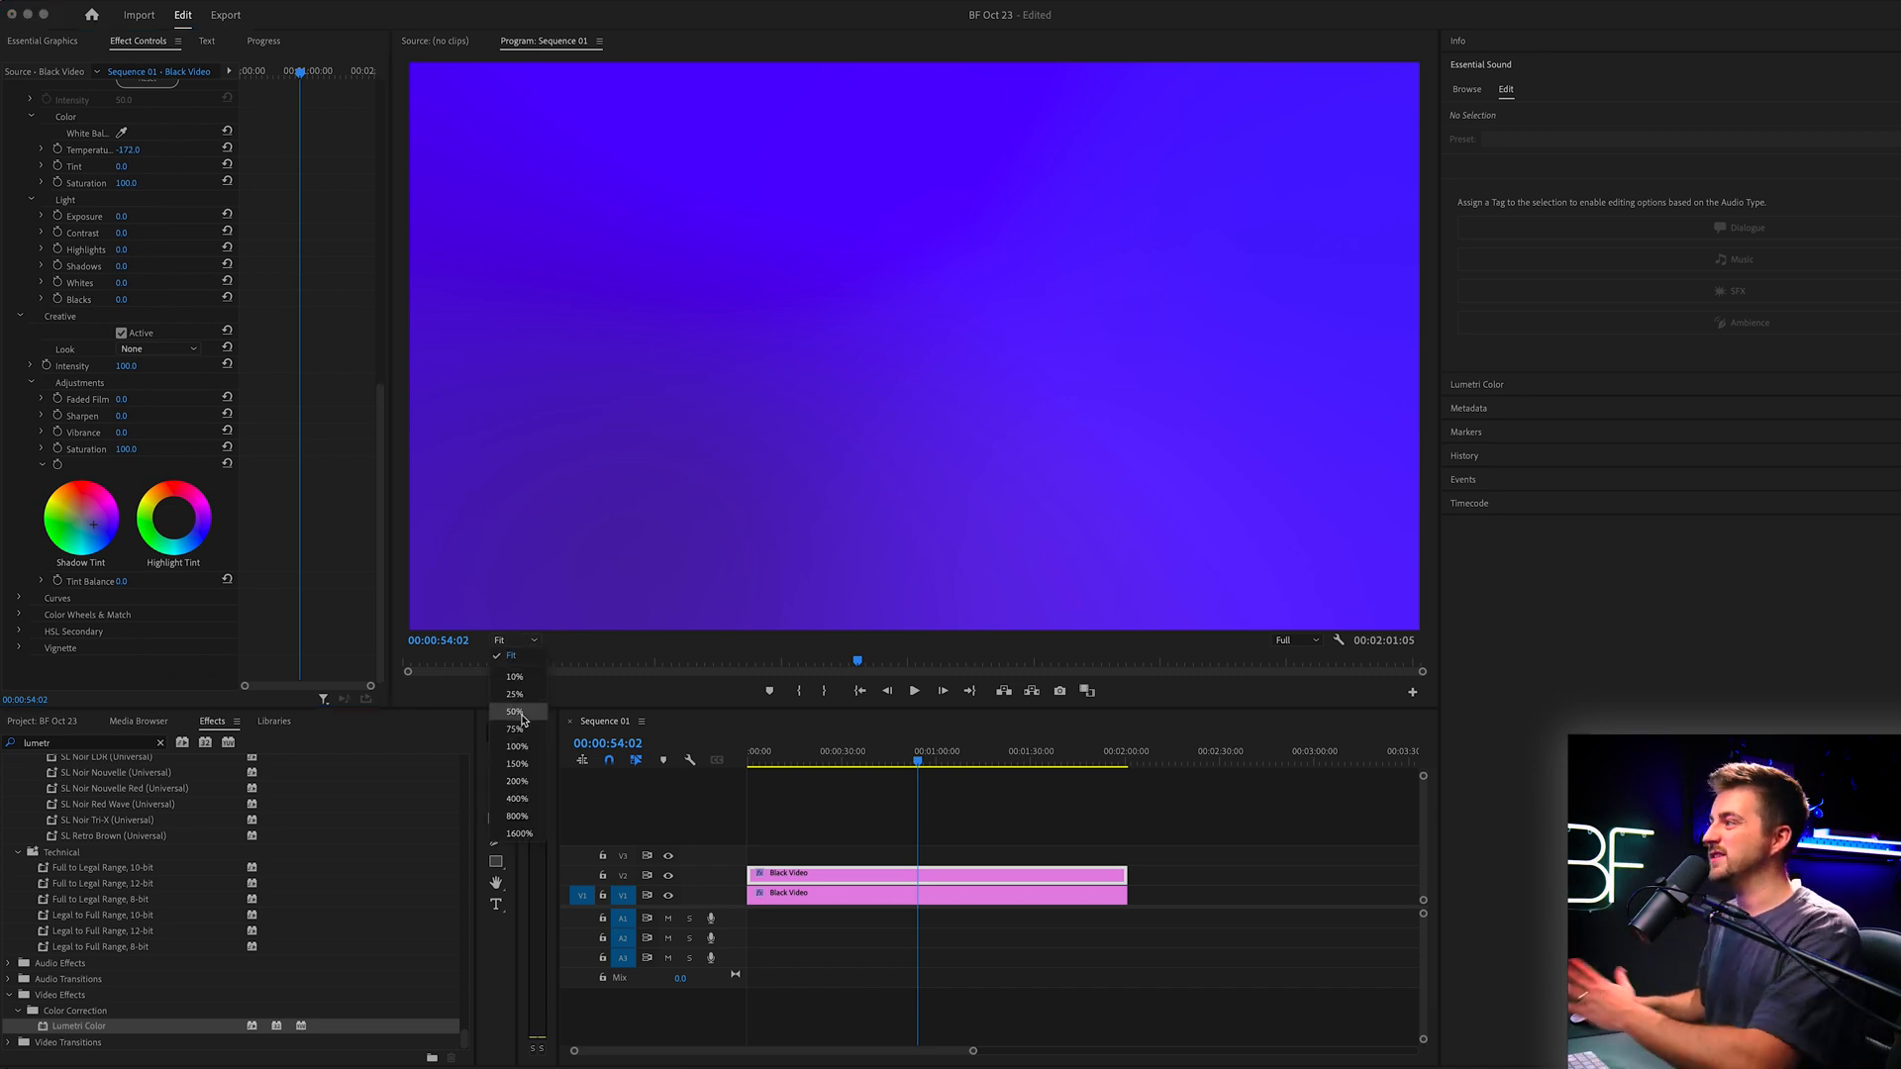
pyautogui.click(515, 711)
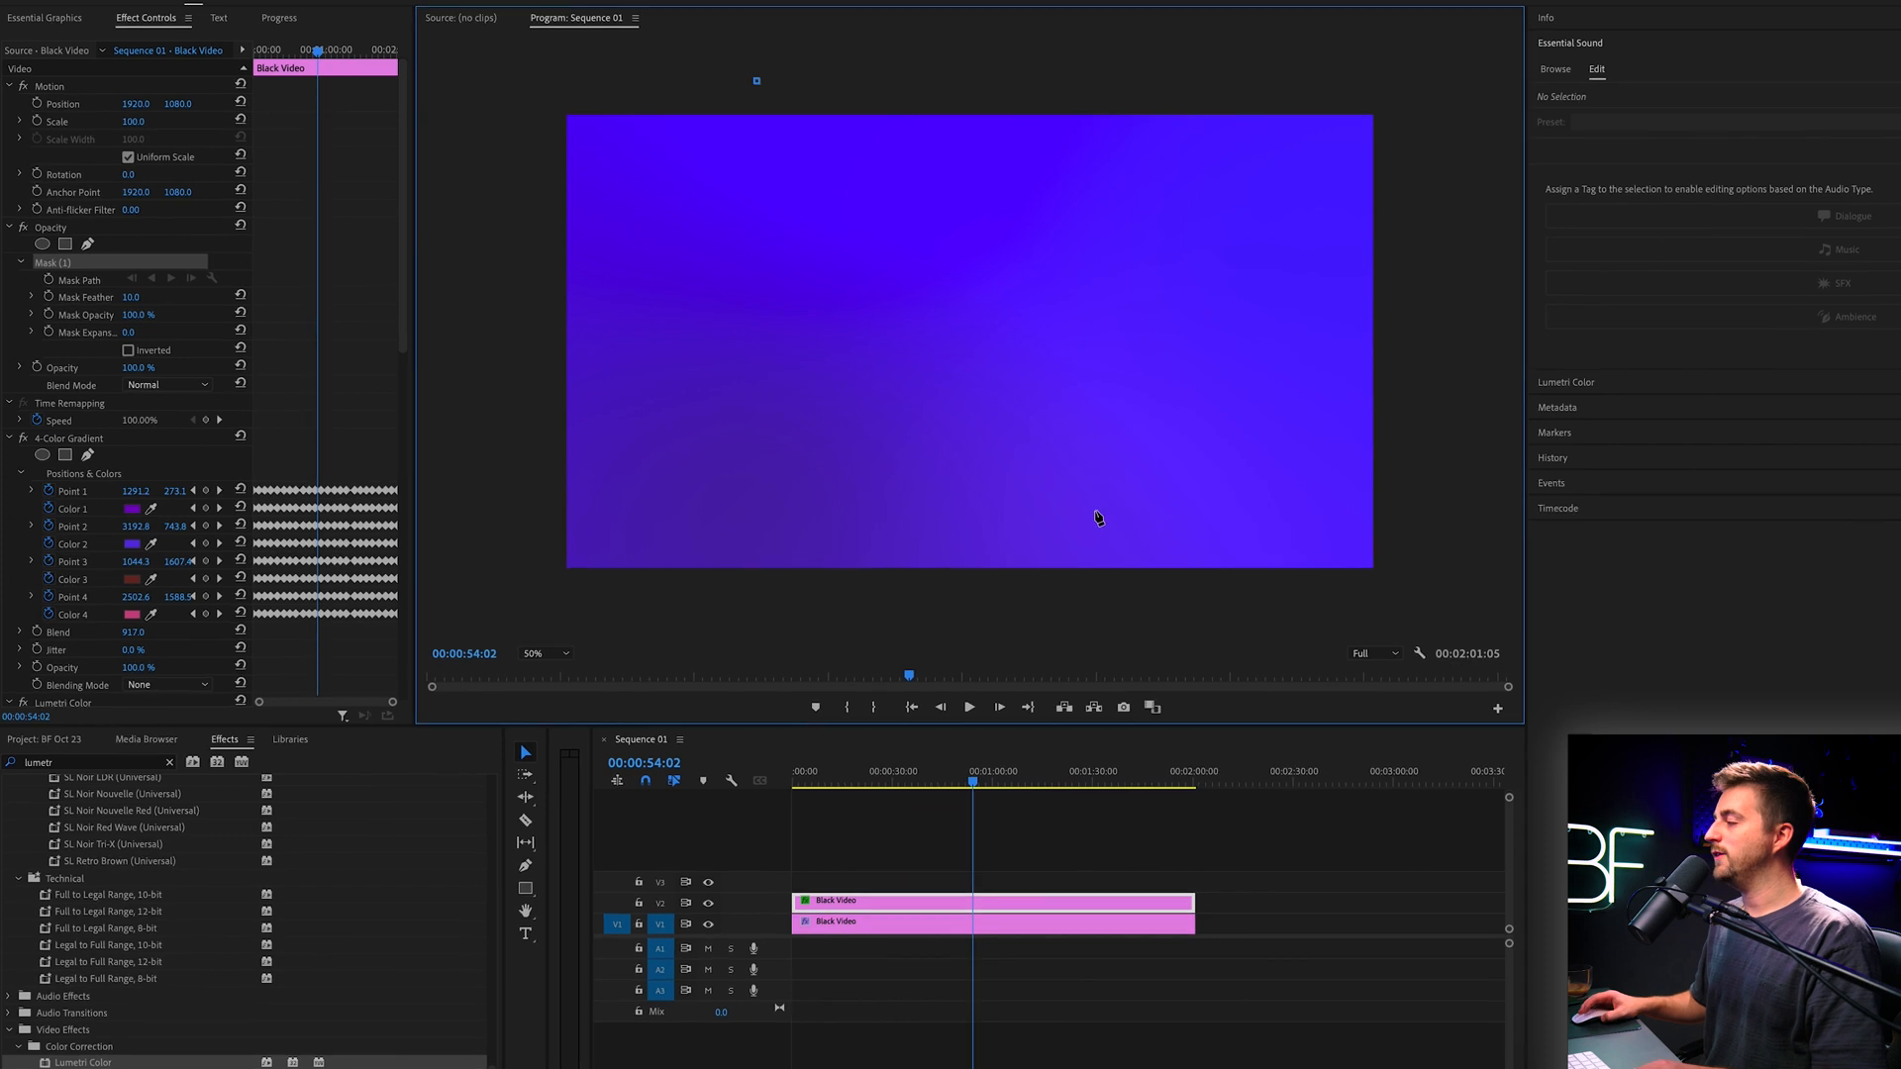
# Draw and reshape a curved bezier opacity mask around the upper-right area of the frame
pyautogui.moveTo(768, 76); pyautogui.dragTo(1045, 596)
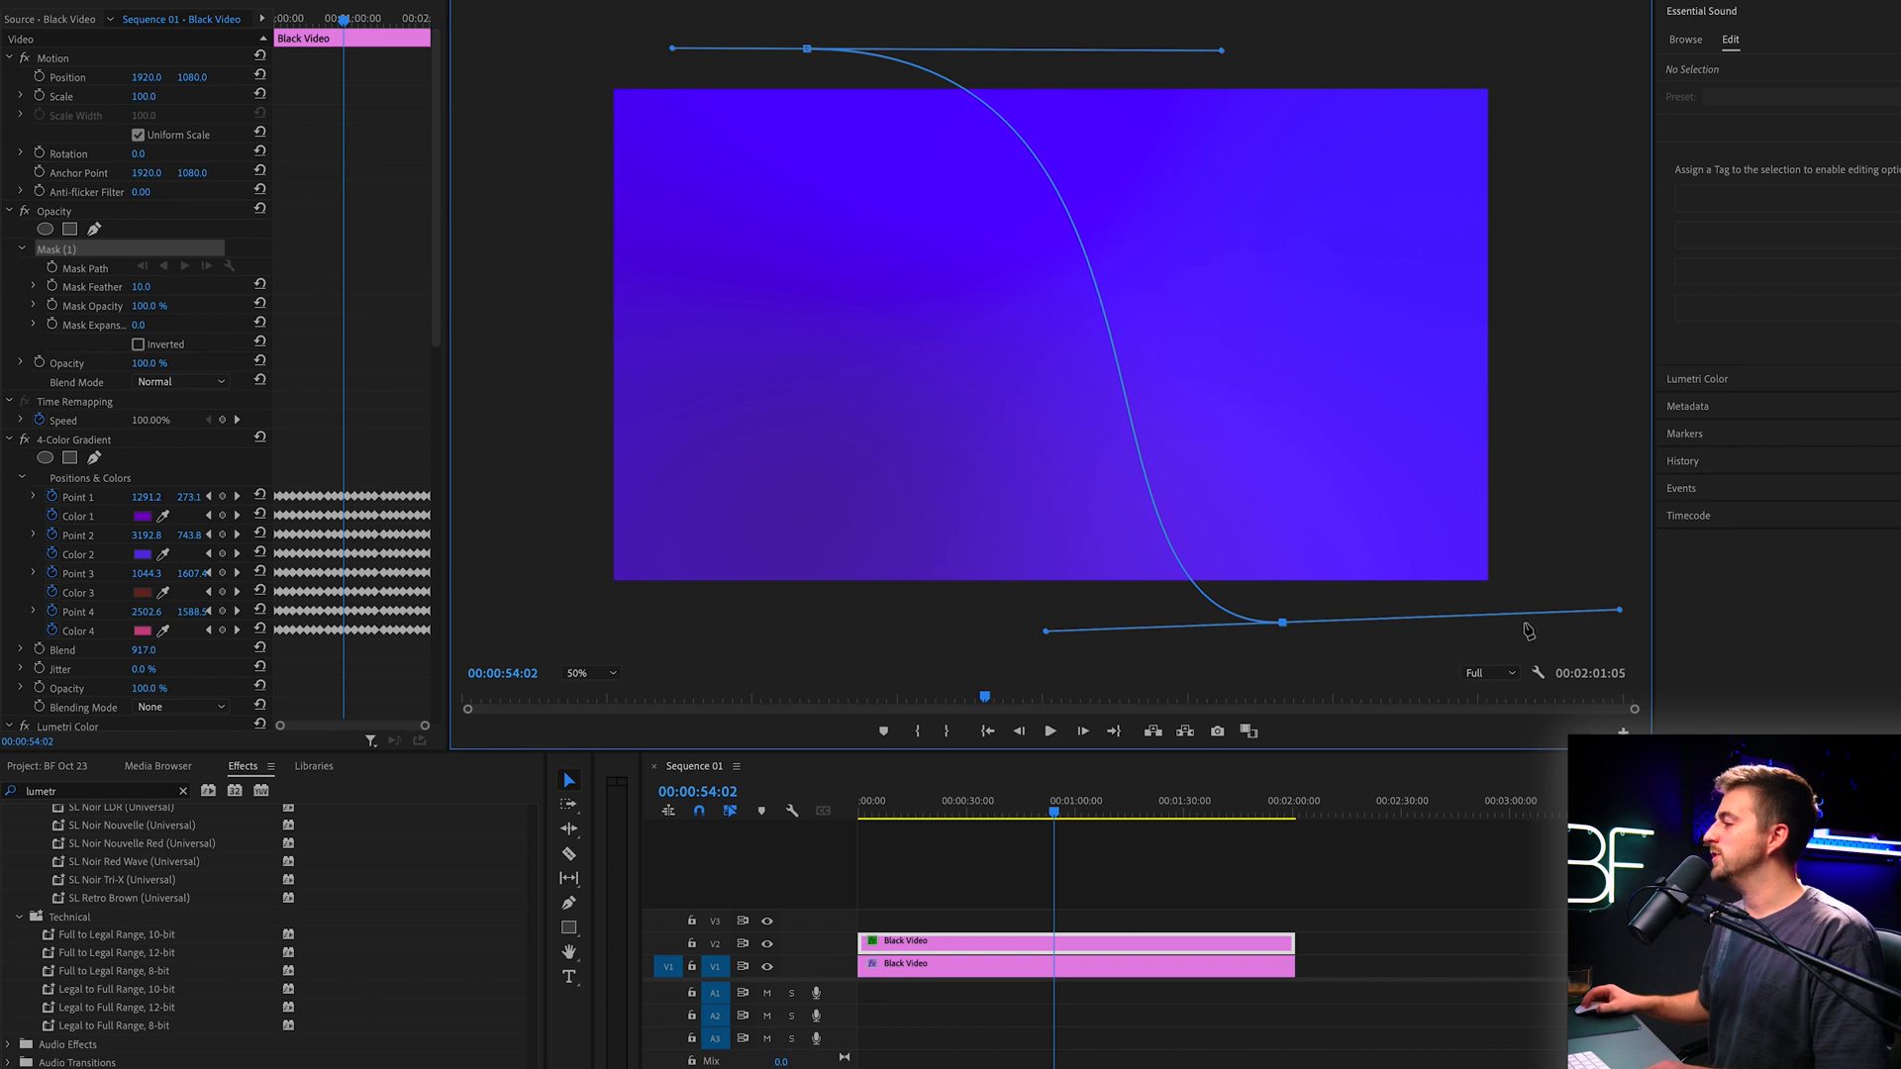
pyautogui.moveTo(1622, 608); pyautogui.dragTo(1582, 73)
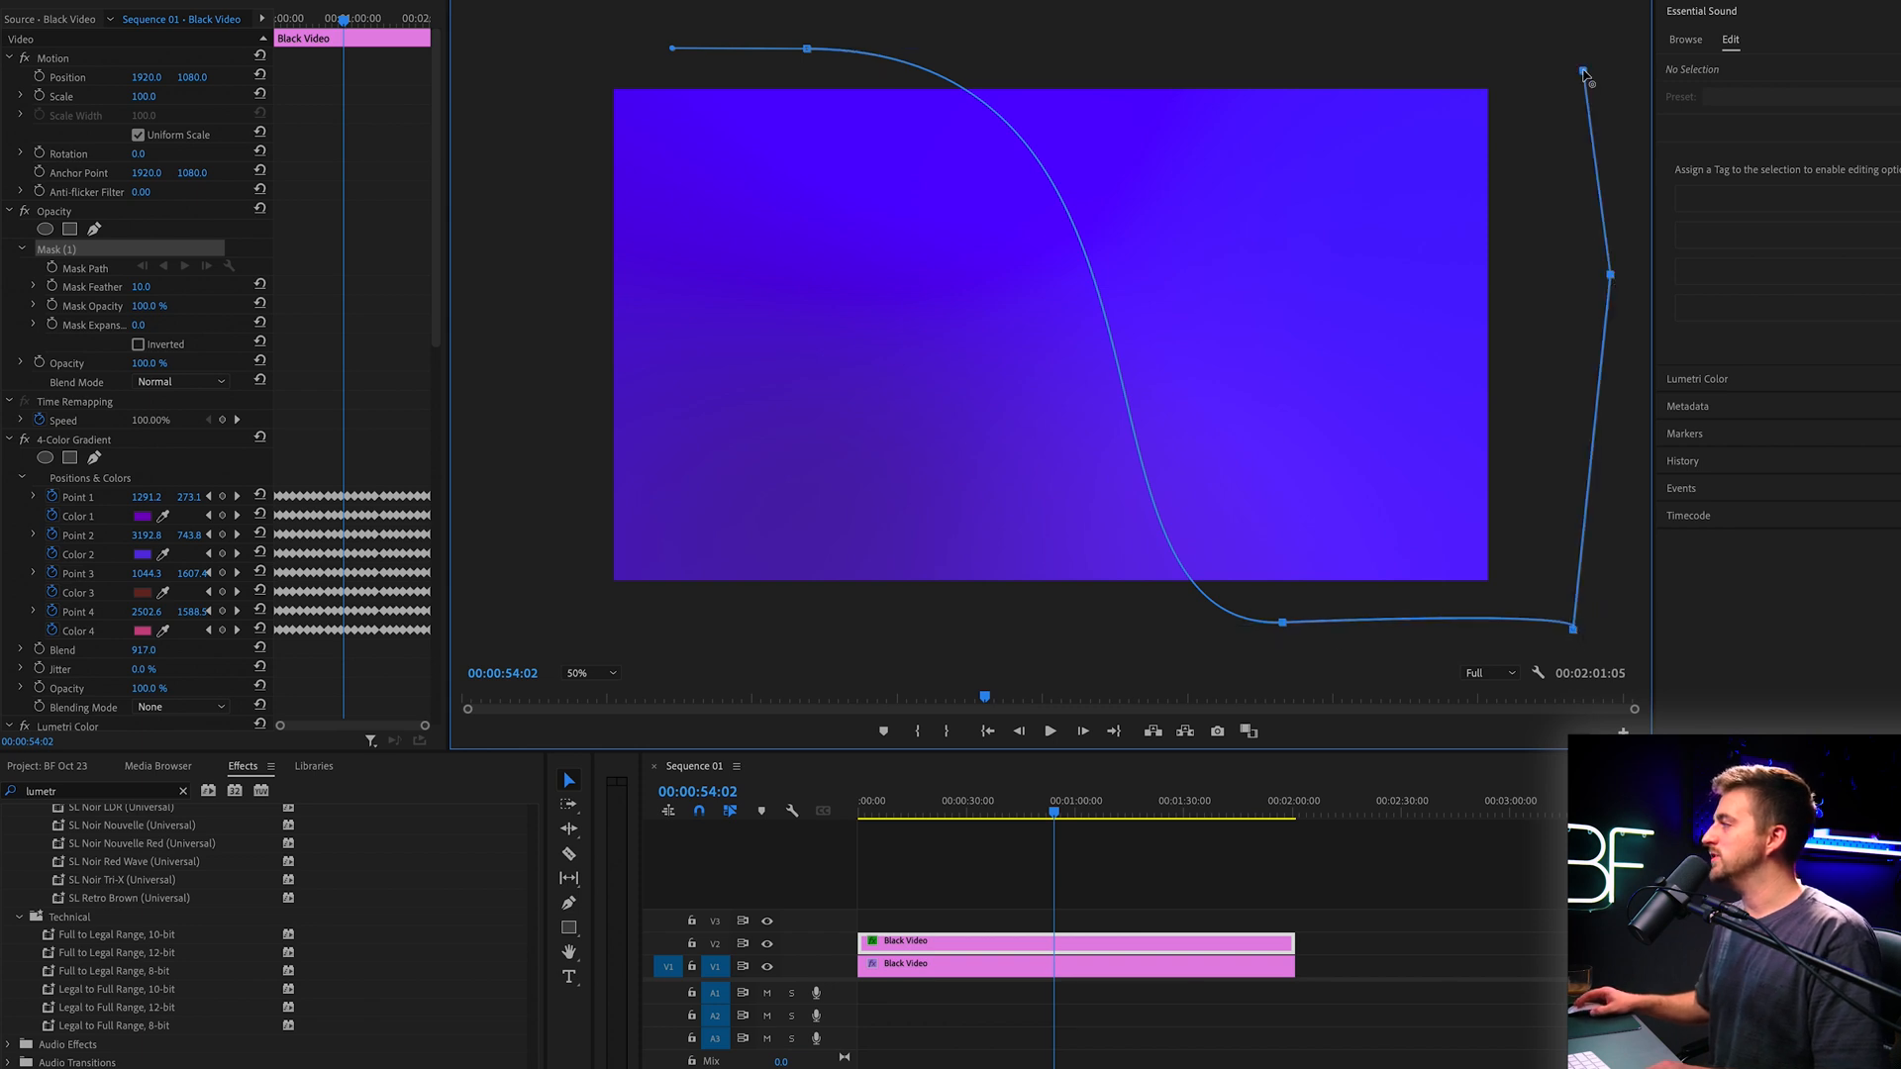
pyautogui.moveTo(1585, 74); pyautogui.dragTo(806, 52)
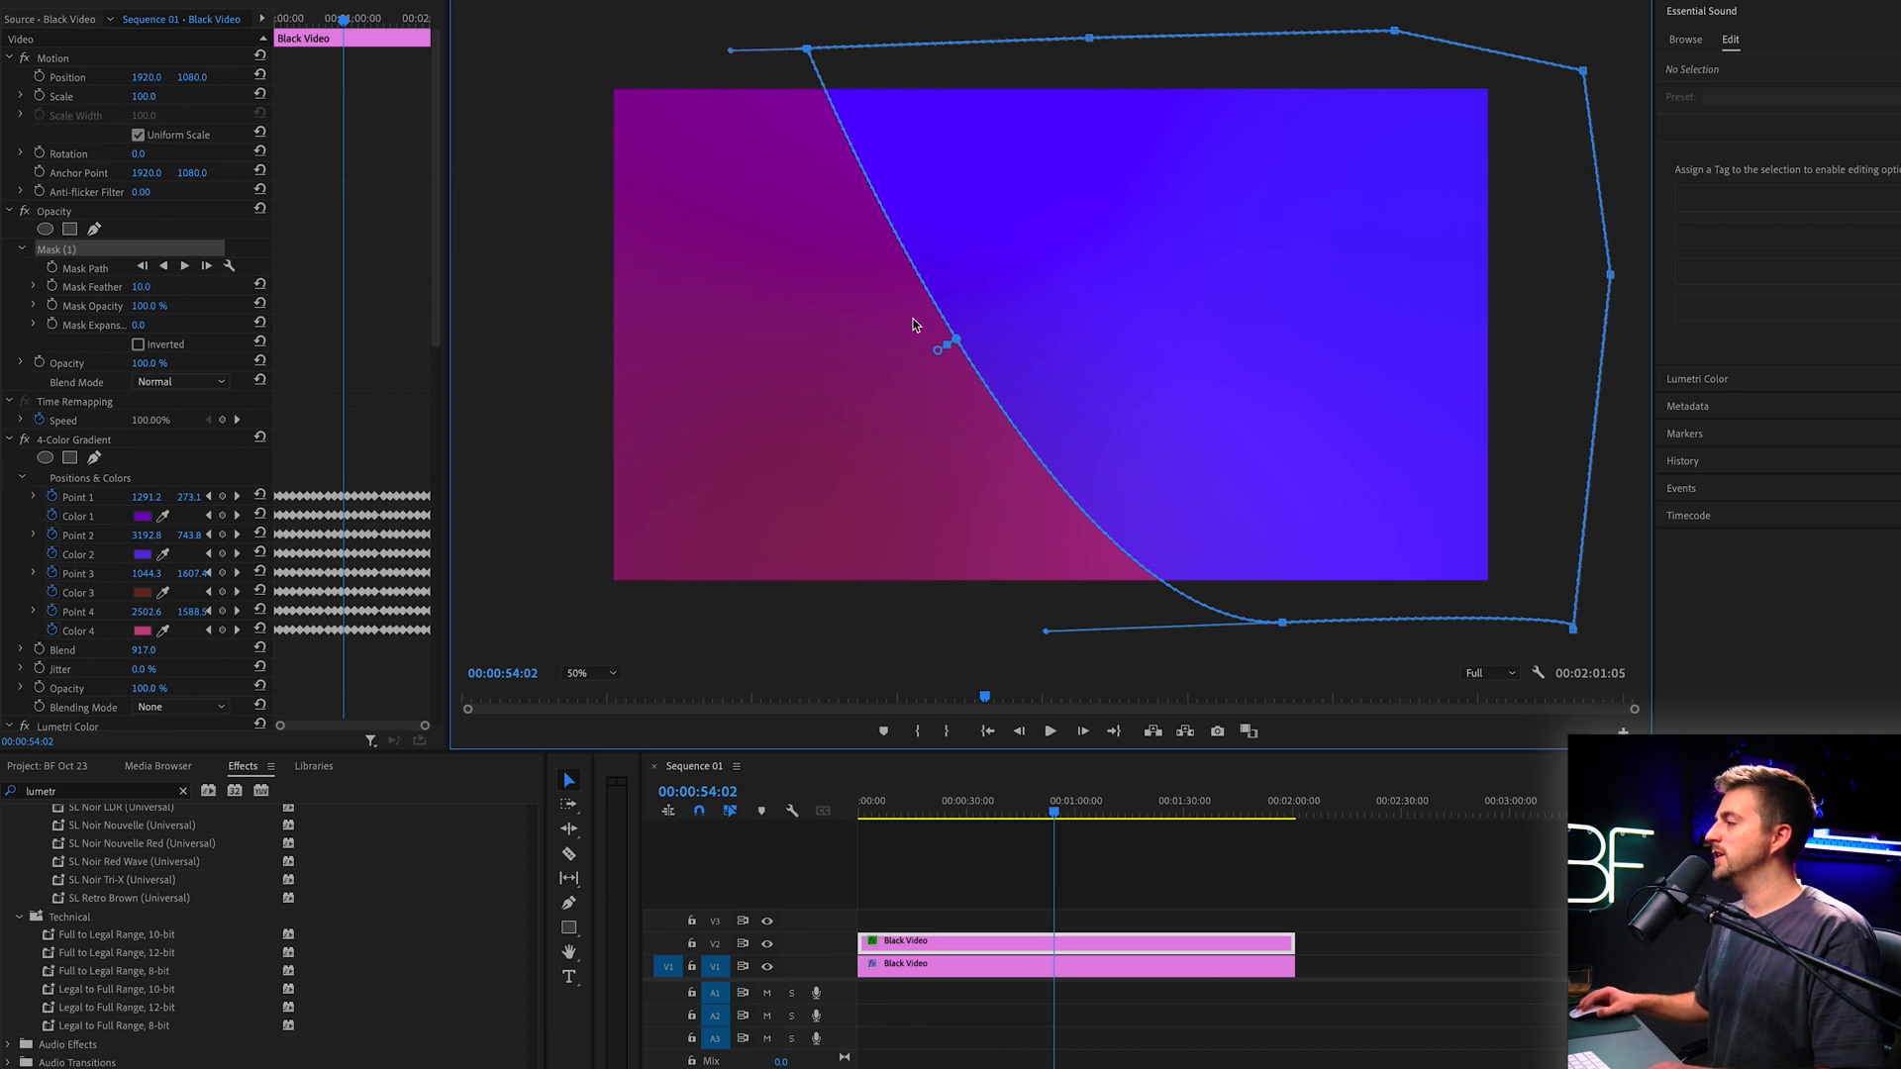
pyautogui.moveTo(955, 337); pyautogui.dragTo(891, 137)
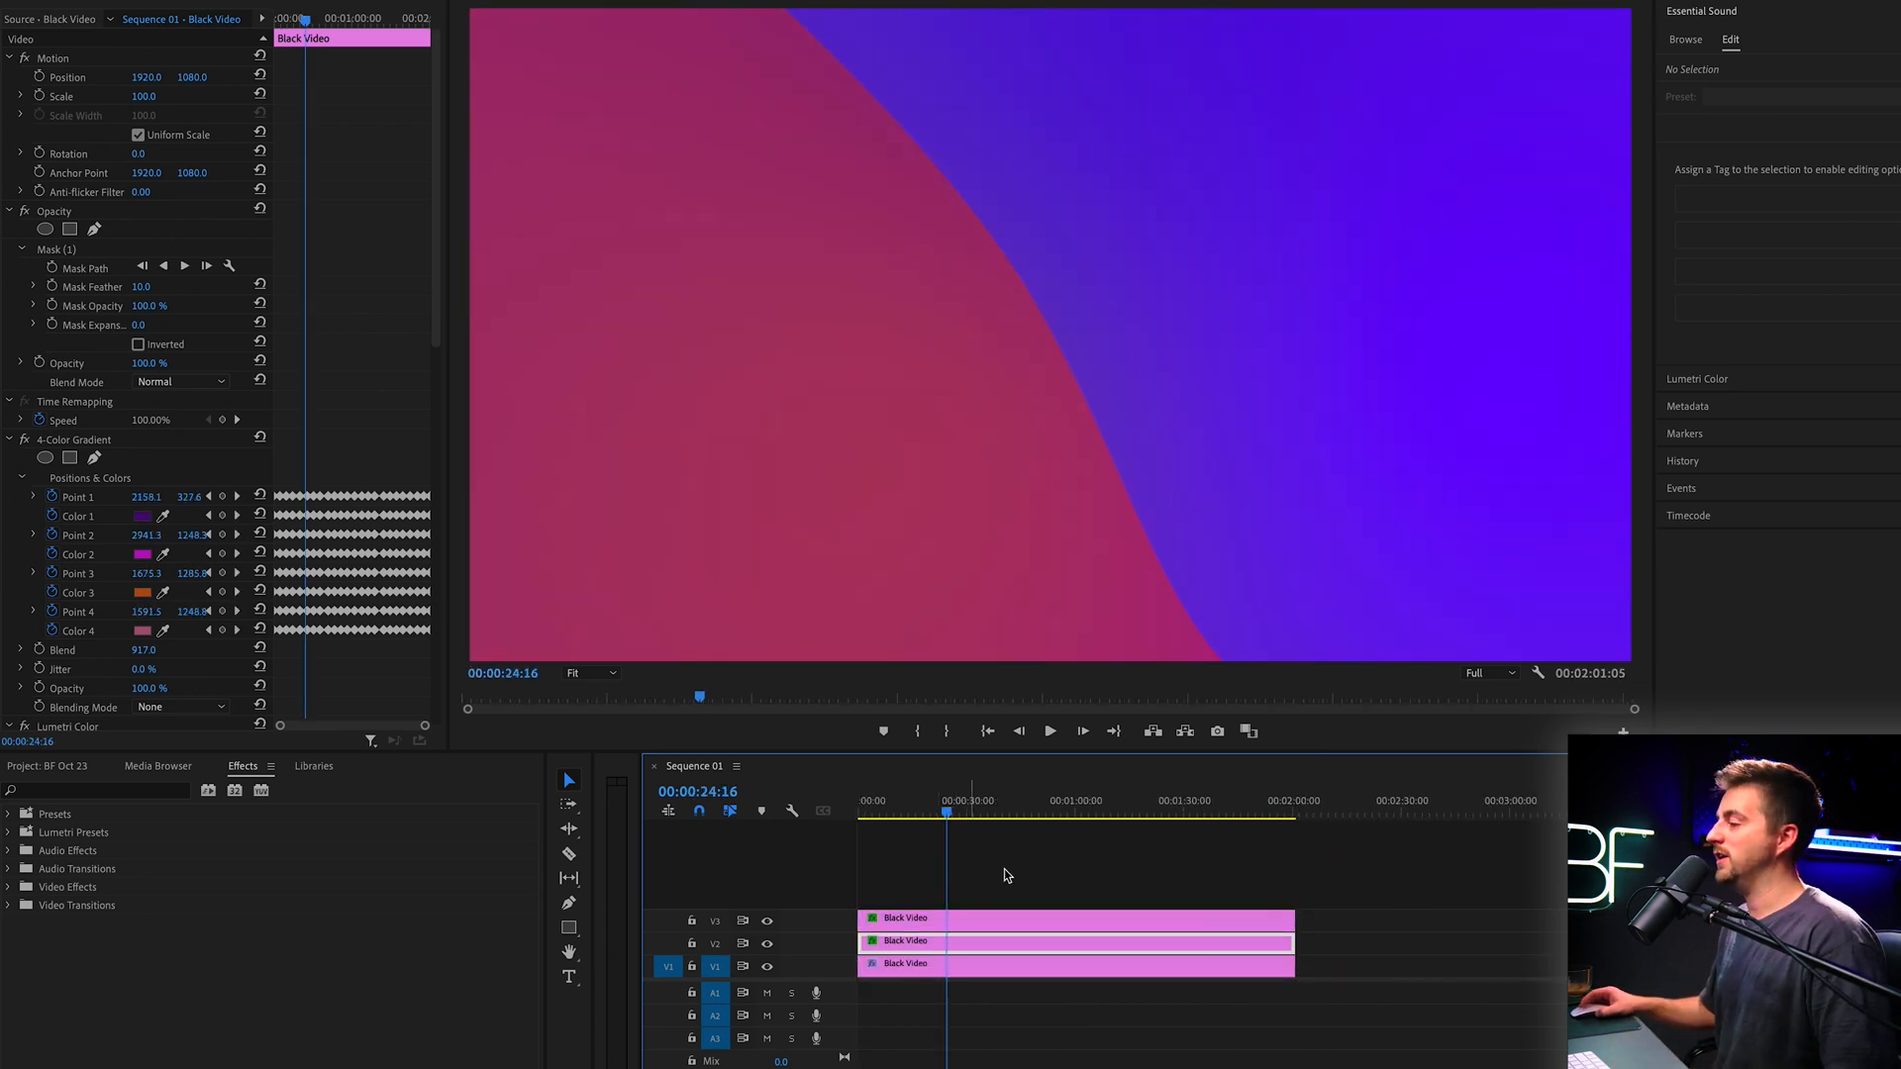
# Select the middle masked layer and raise its Mask Feather to 178 for a soft shadow edge
pyautogui.click(141, 285)
pyautogui.write('174')
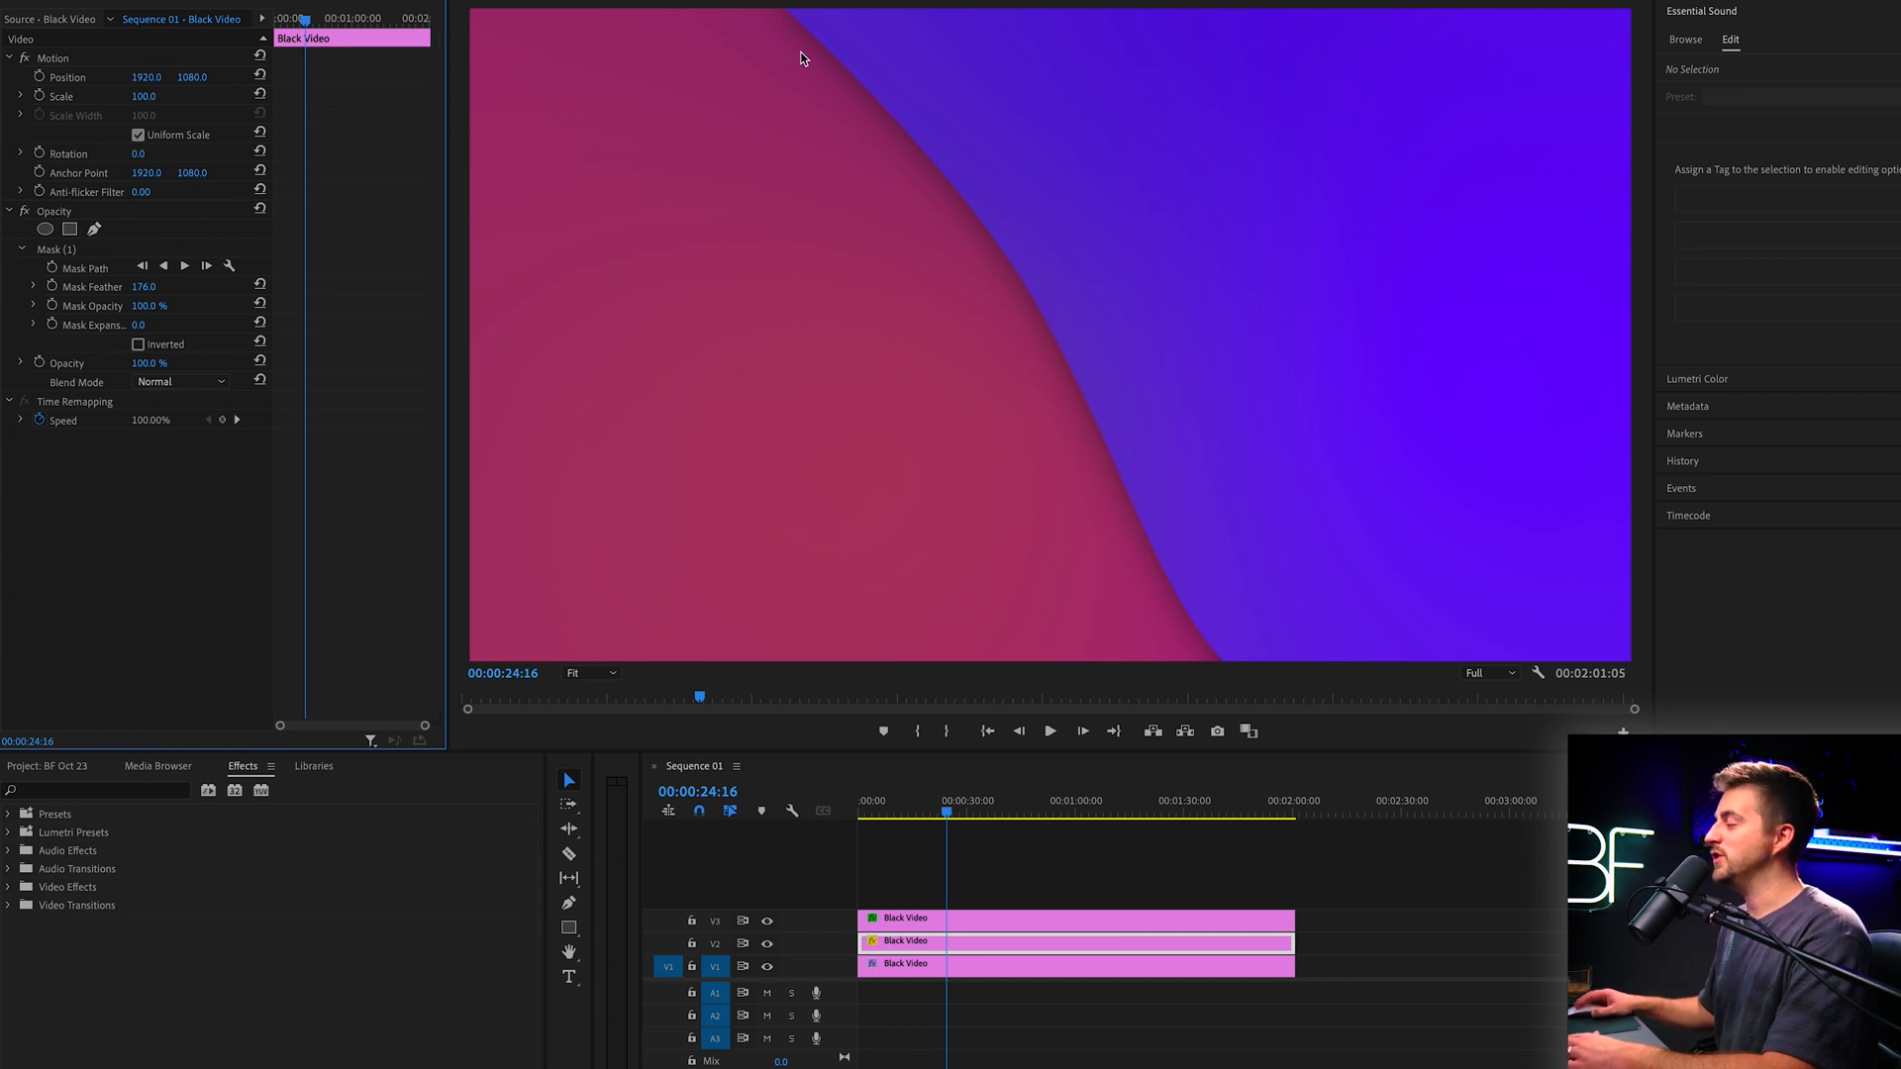
pyautogui.click(764, 919)
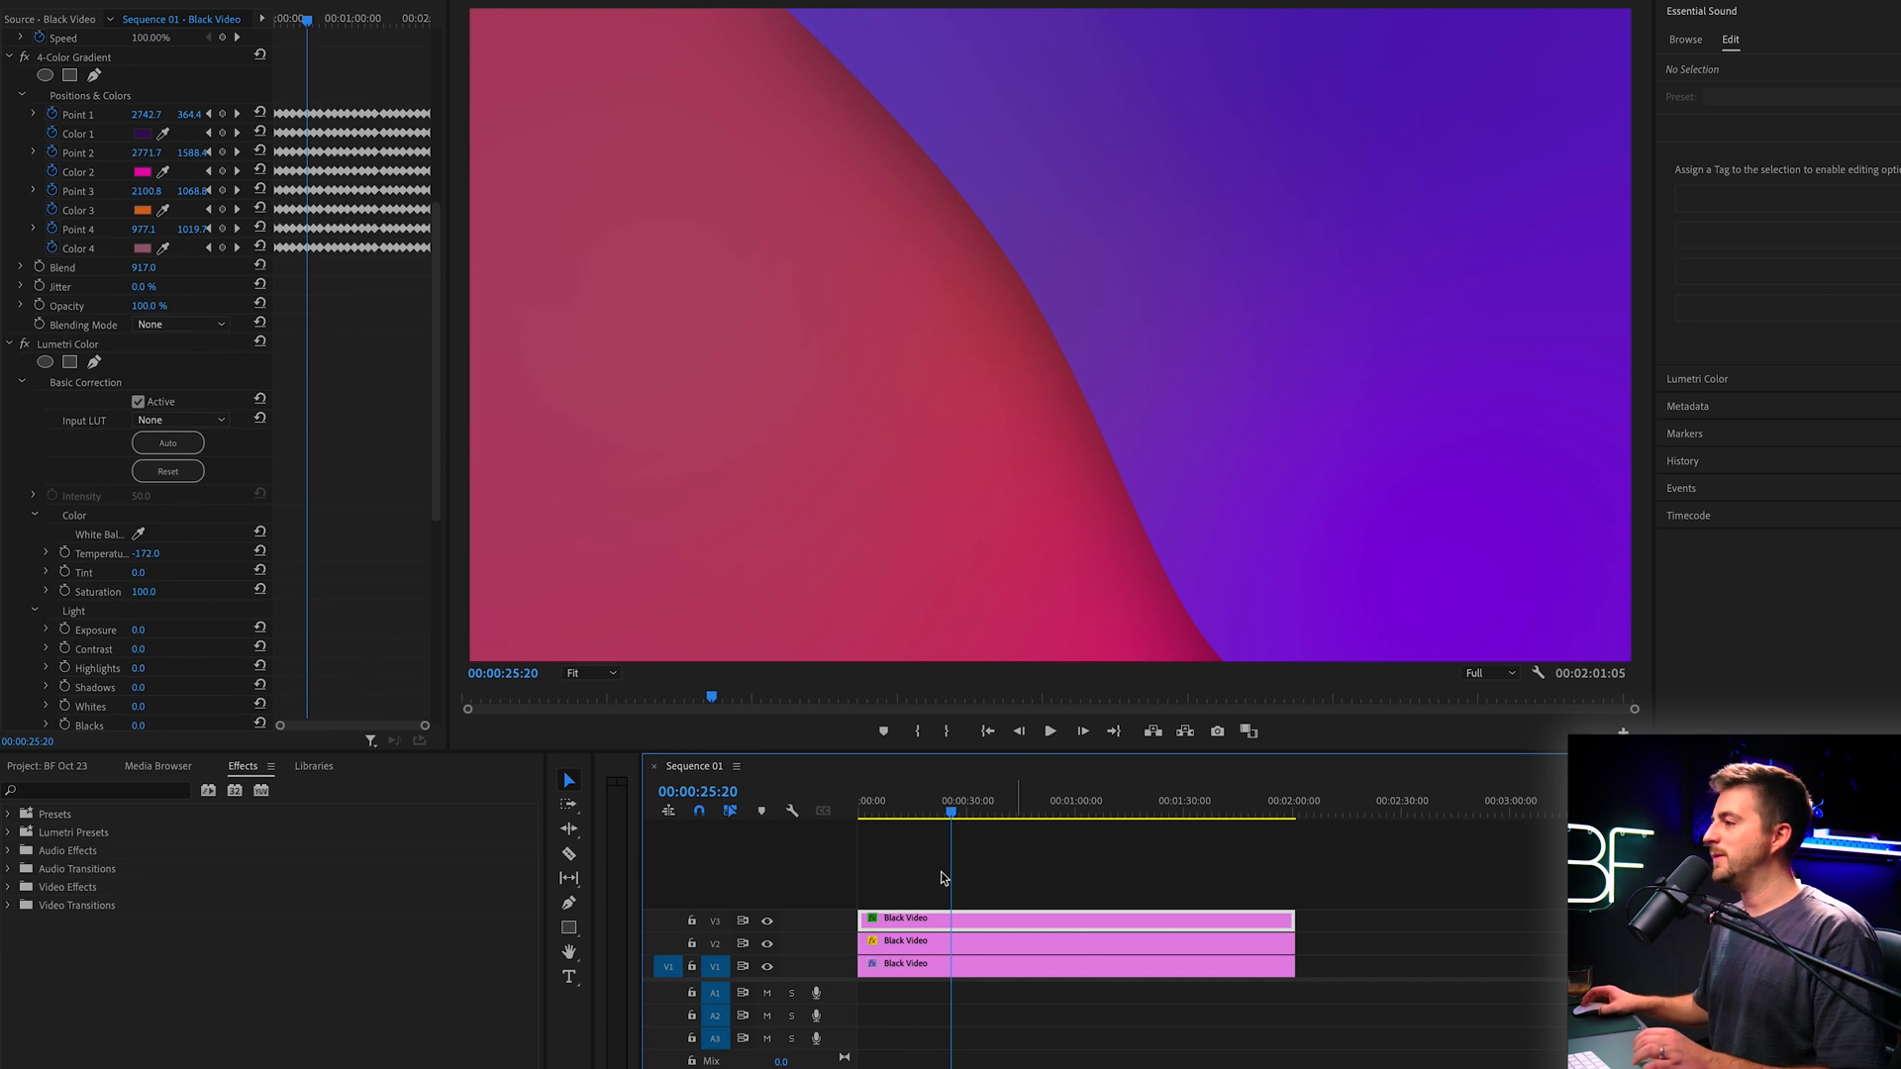
# Raise the top layer's Lumetri Temperature to 30 for a purple-magenta look
pyautogui.scroll(-3)
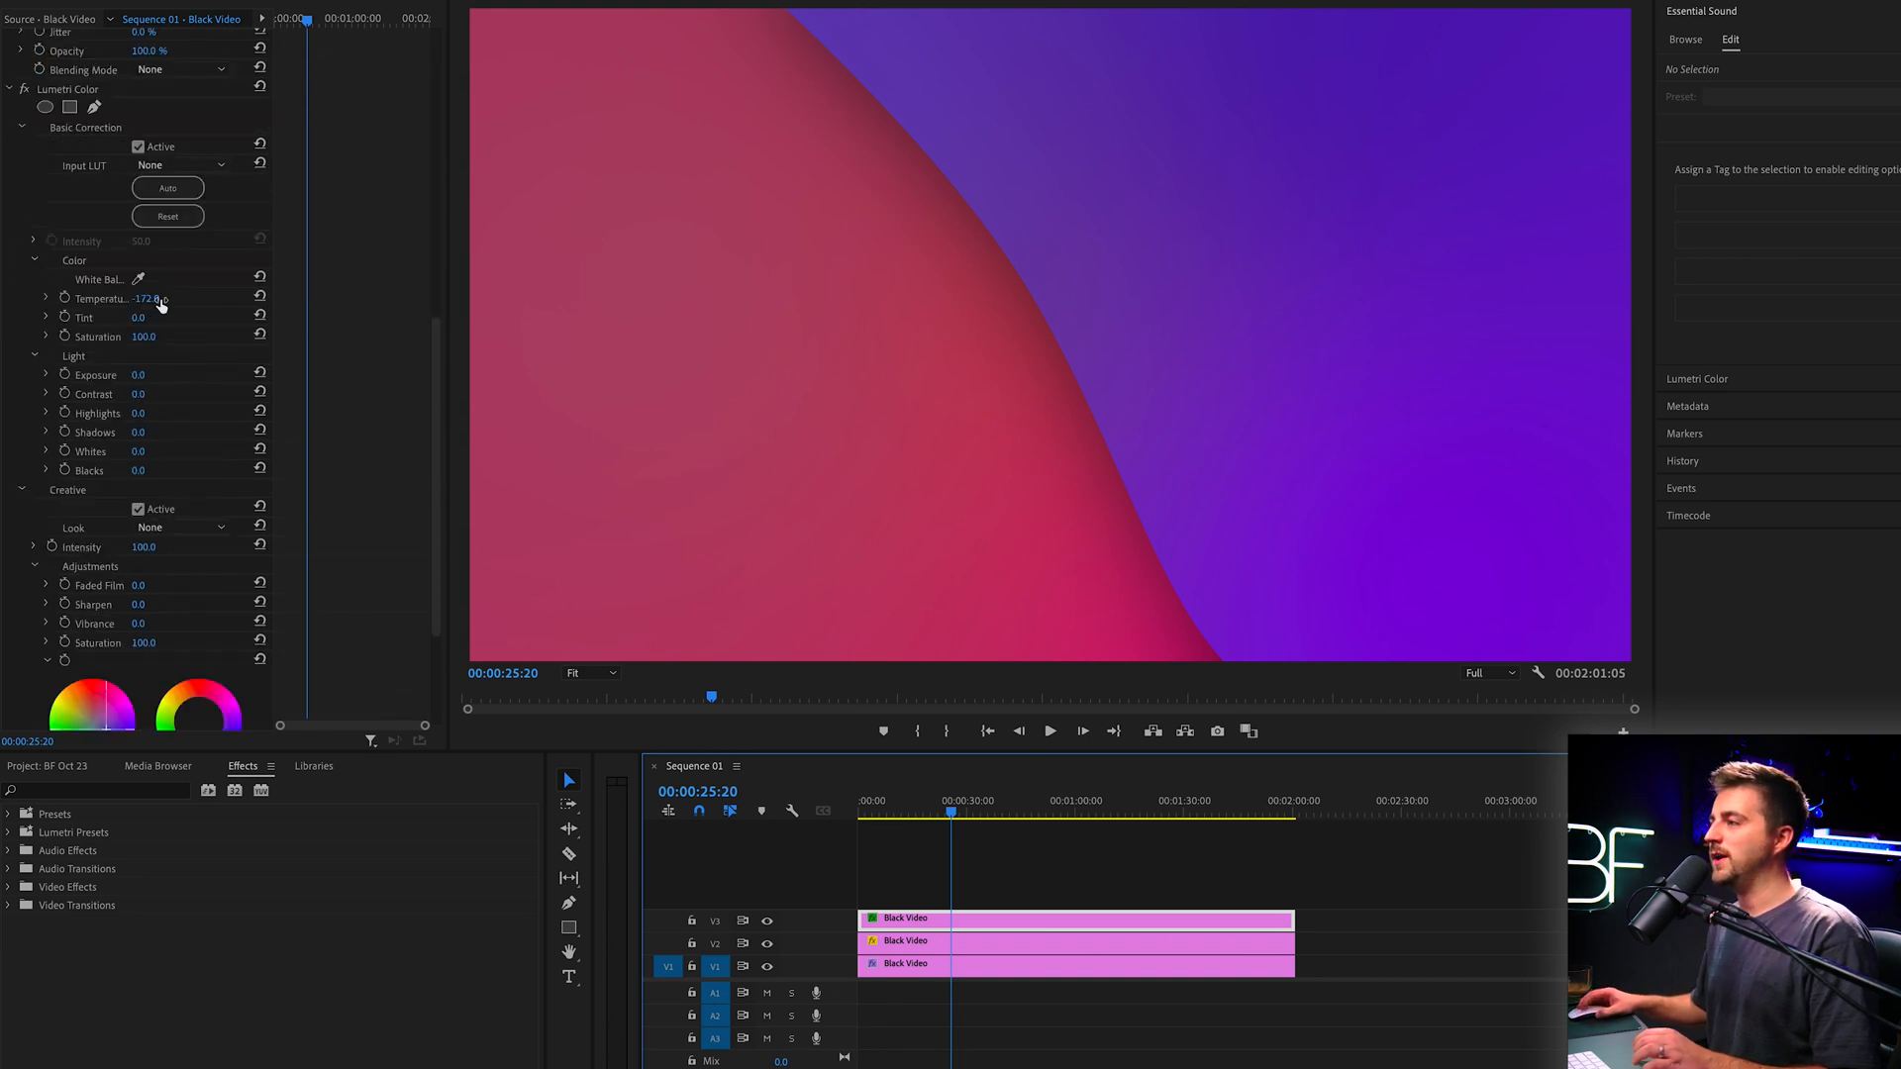
pyautogui.moveTo(145, 299); pyautogui.dragTo(160, 299)
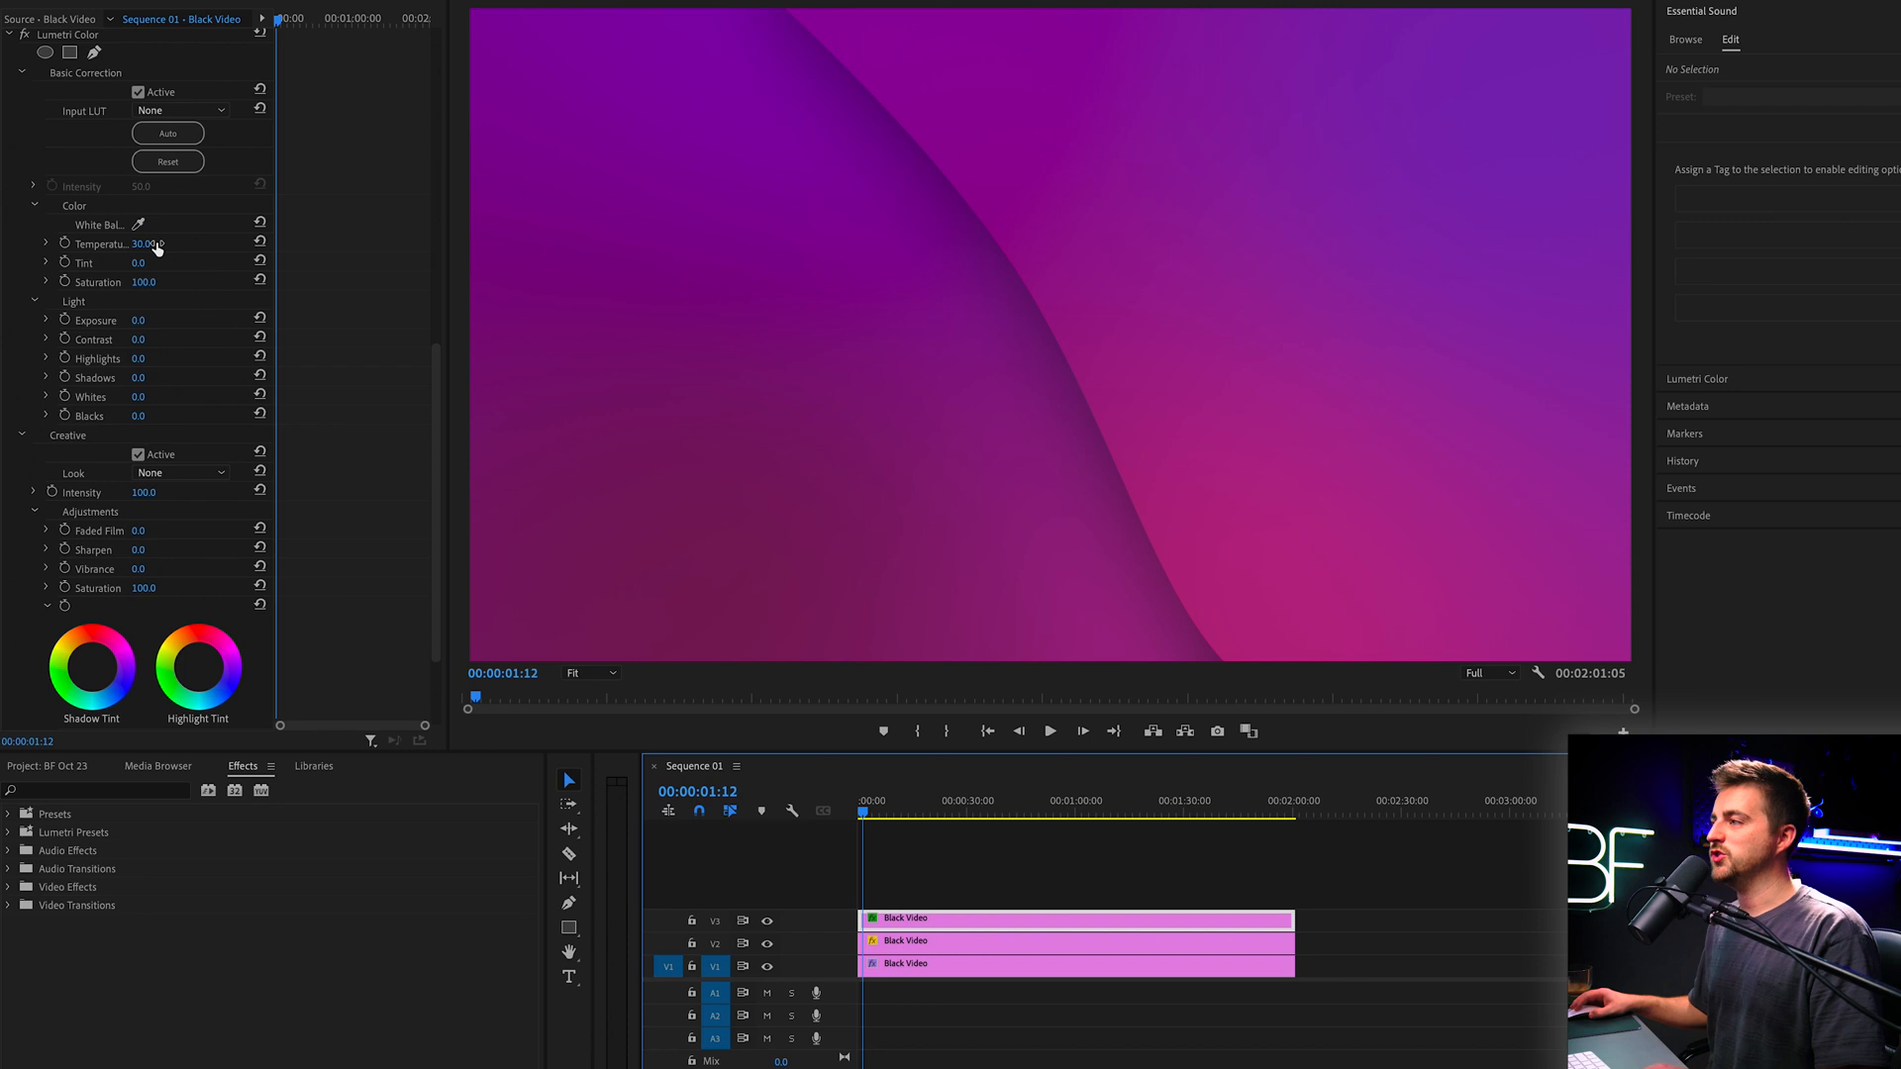
# Return to the start of the sequence and play back the wave animation
pyautogui.click(1049, 731)
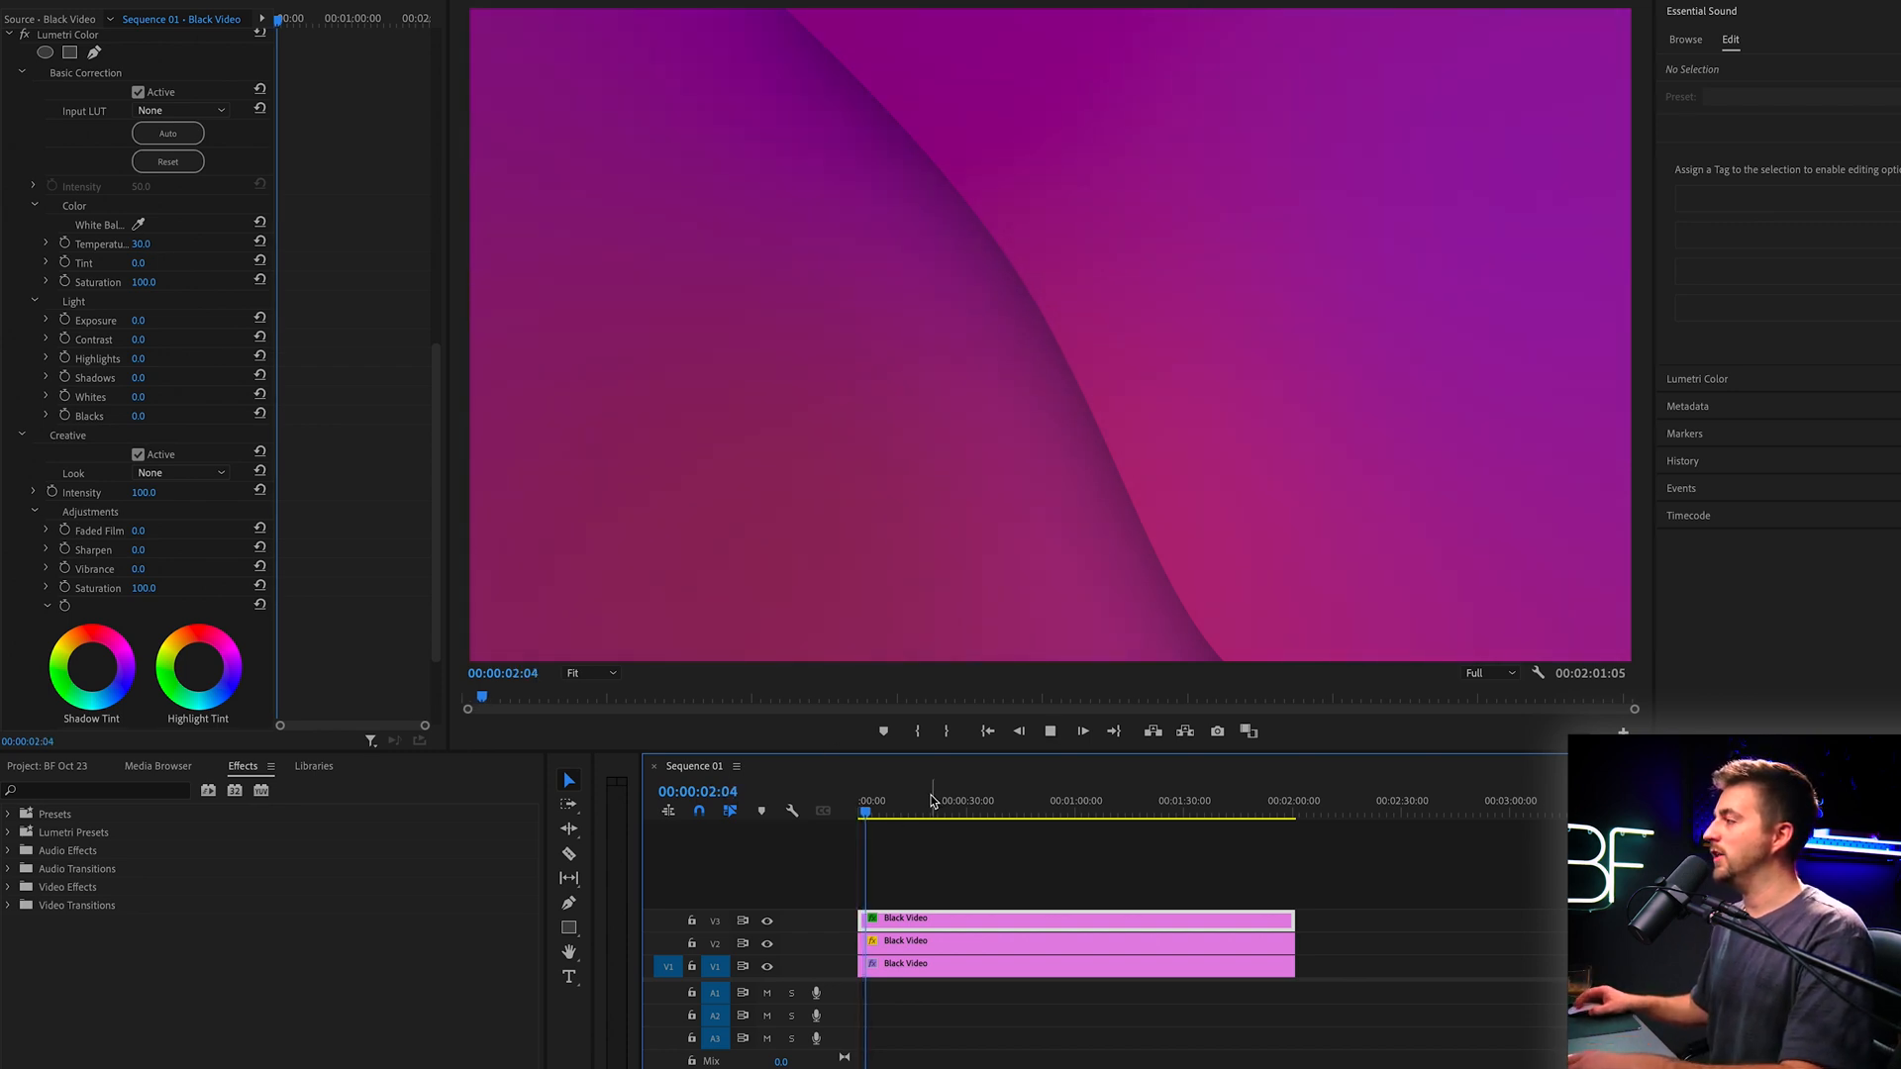
pyautogui.click(924, 800)
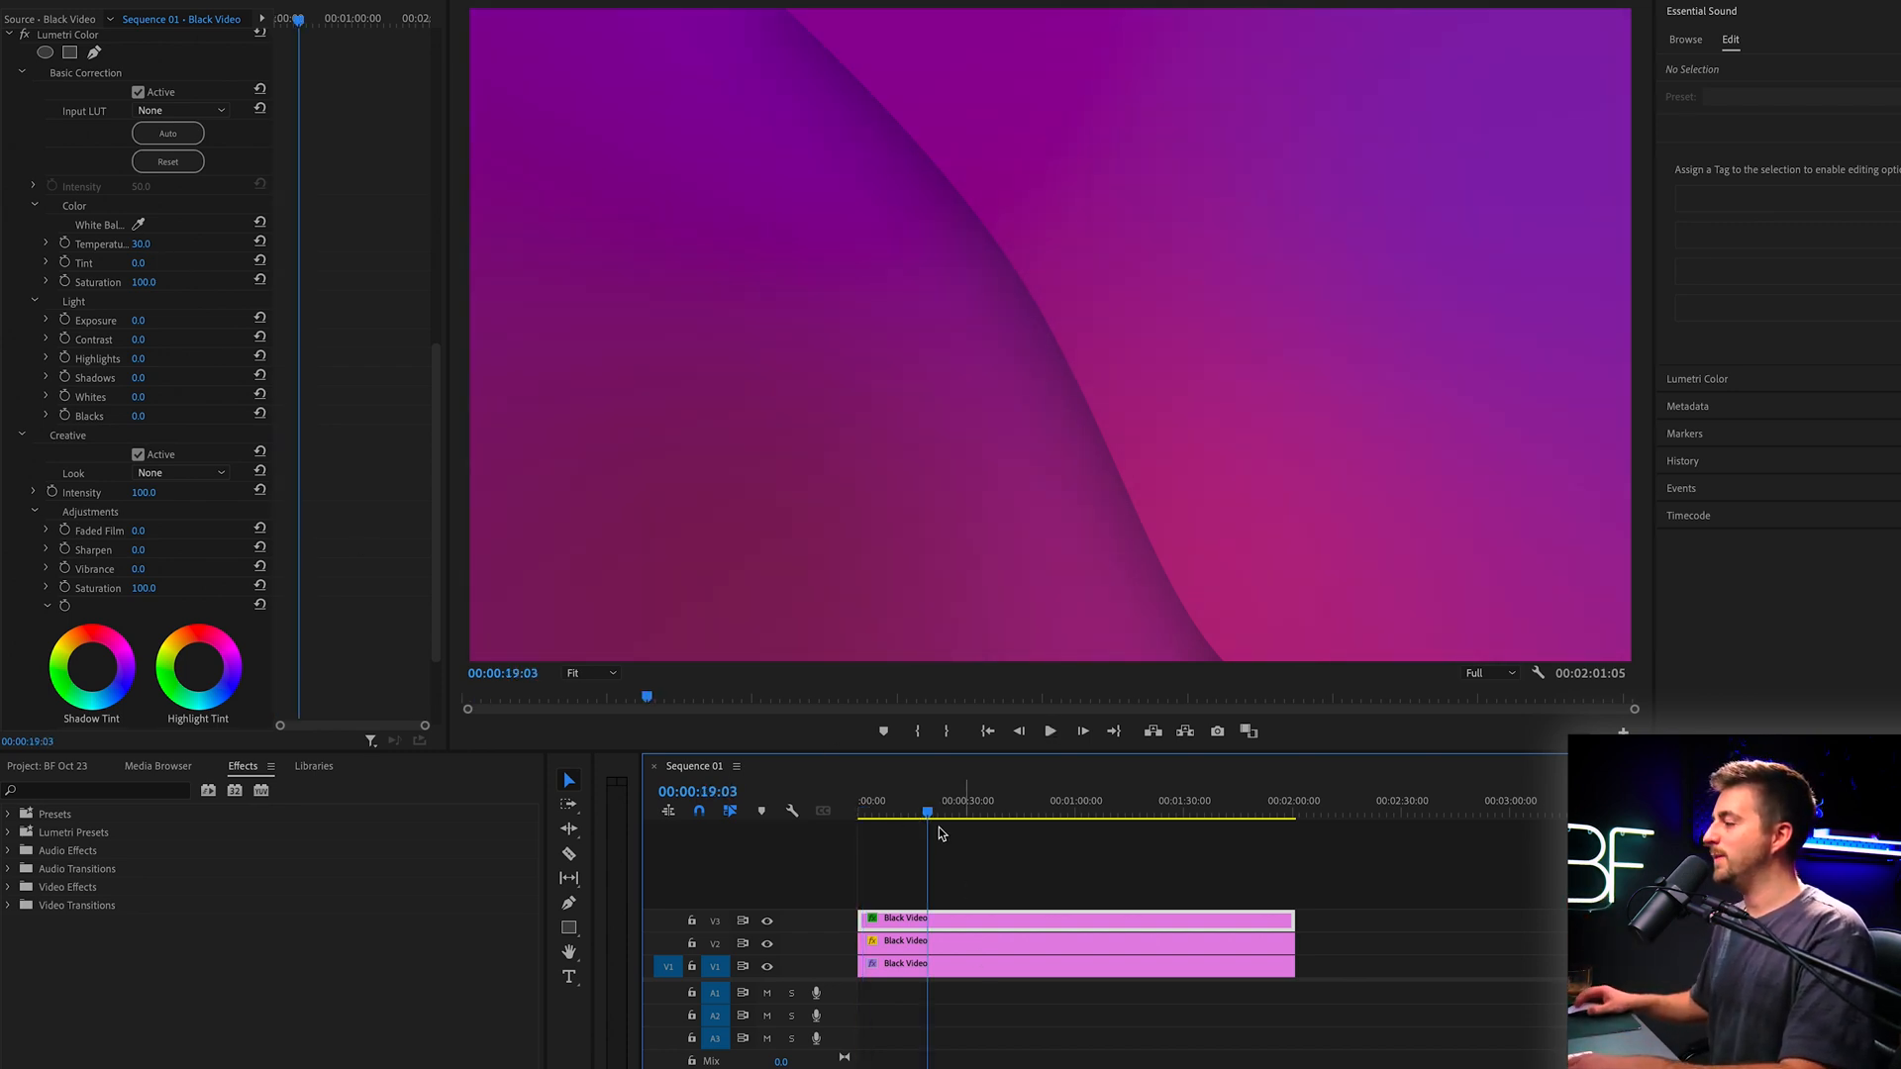
pyautogui.click(1080, 730)
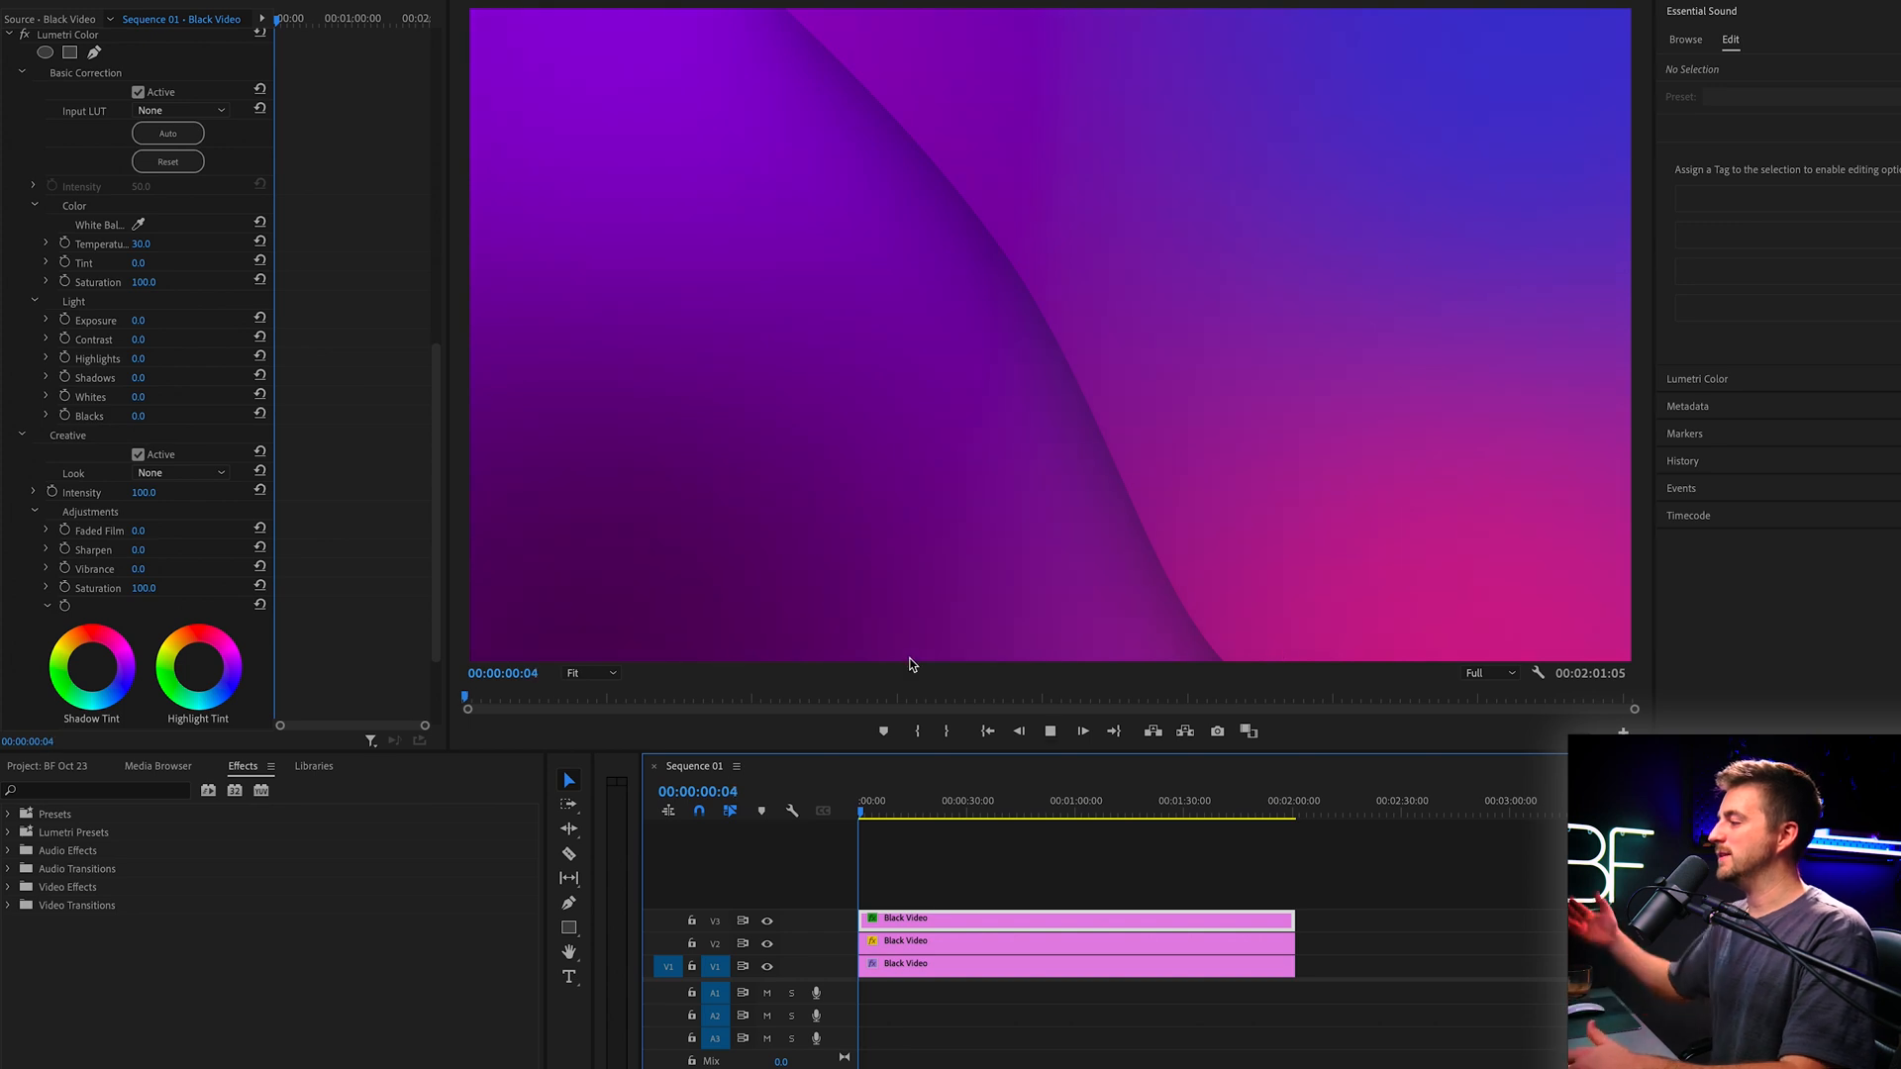
pyautogui.click(872, 806)
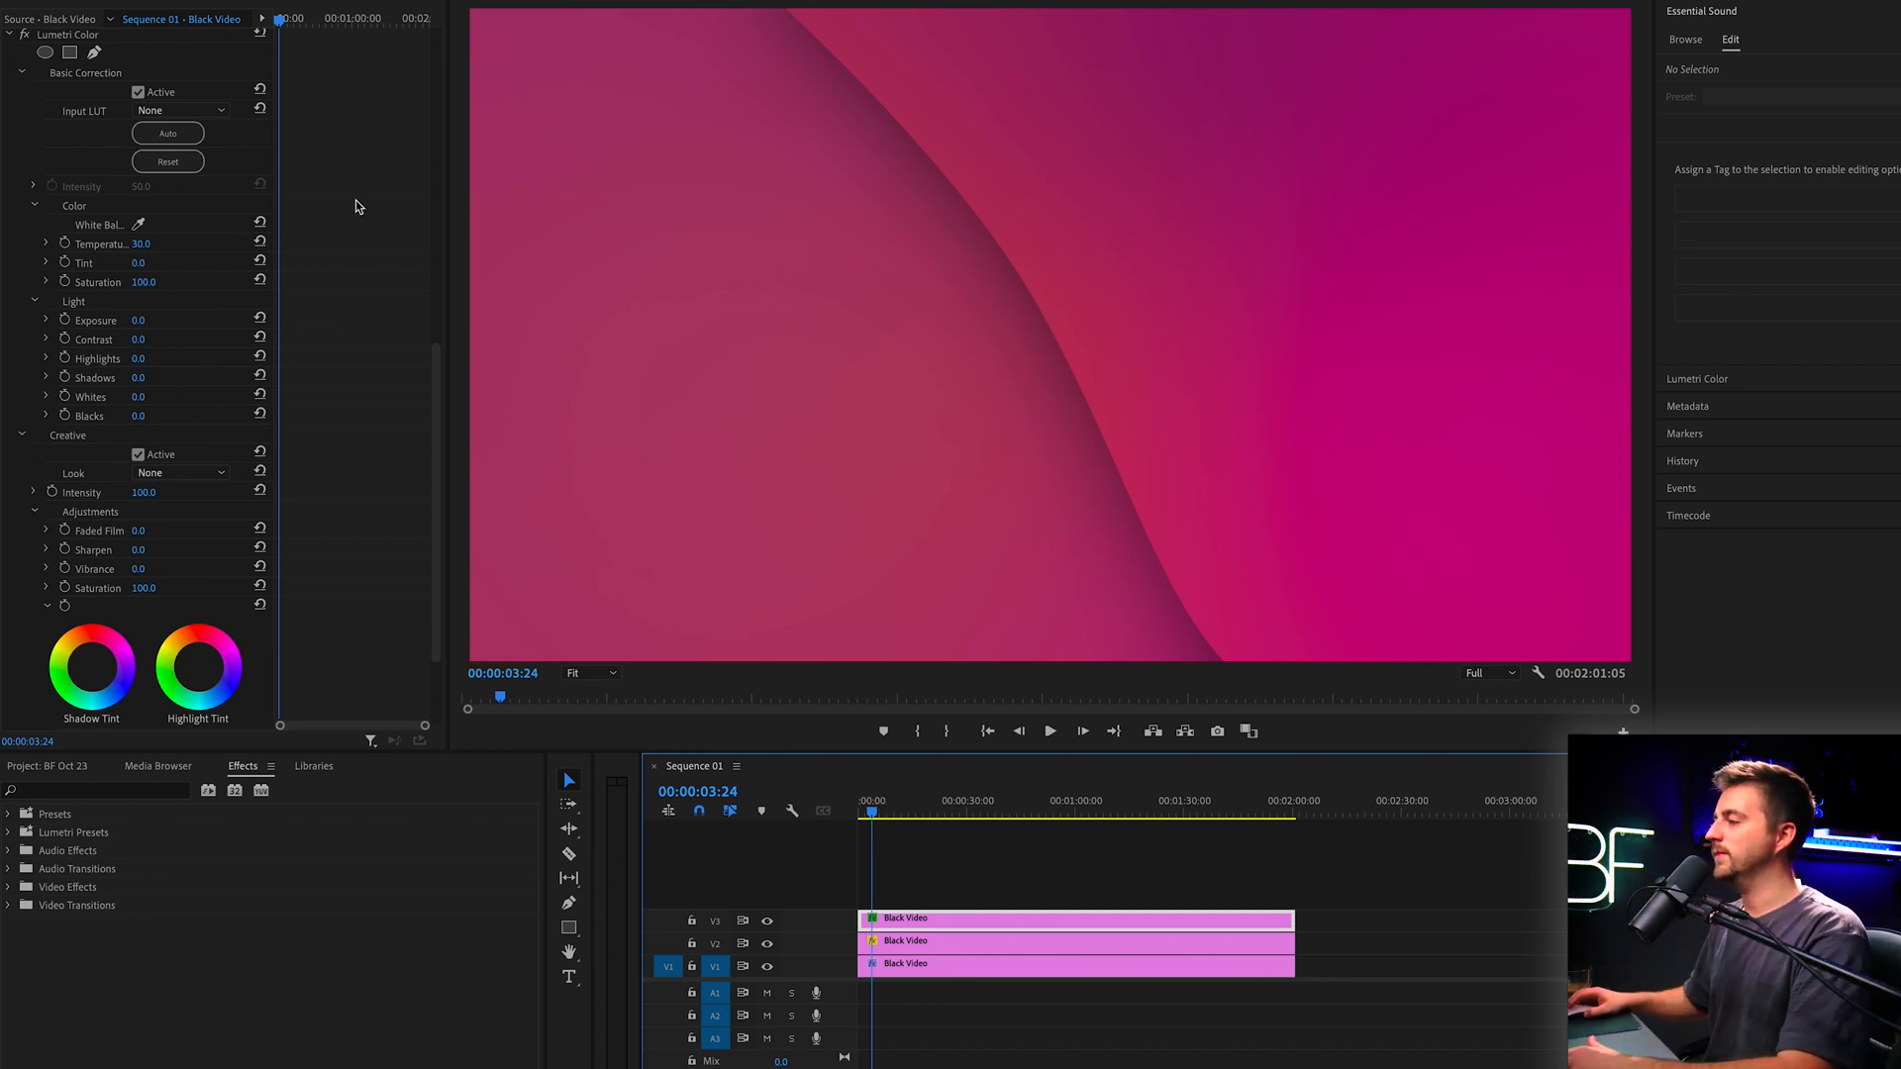
# Zoom the Program monitor to 50% and move the wave mask's top corner point to refine the curve
pyautogui.click(167, 132)
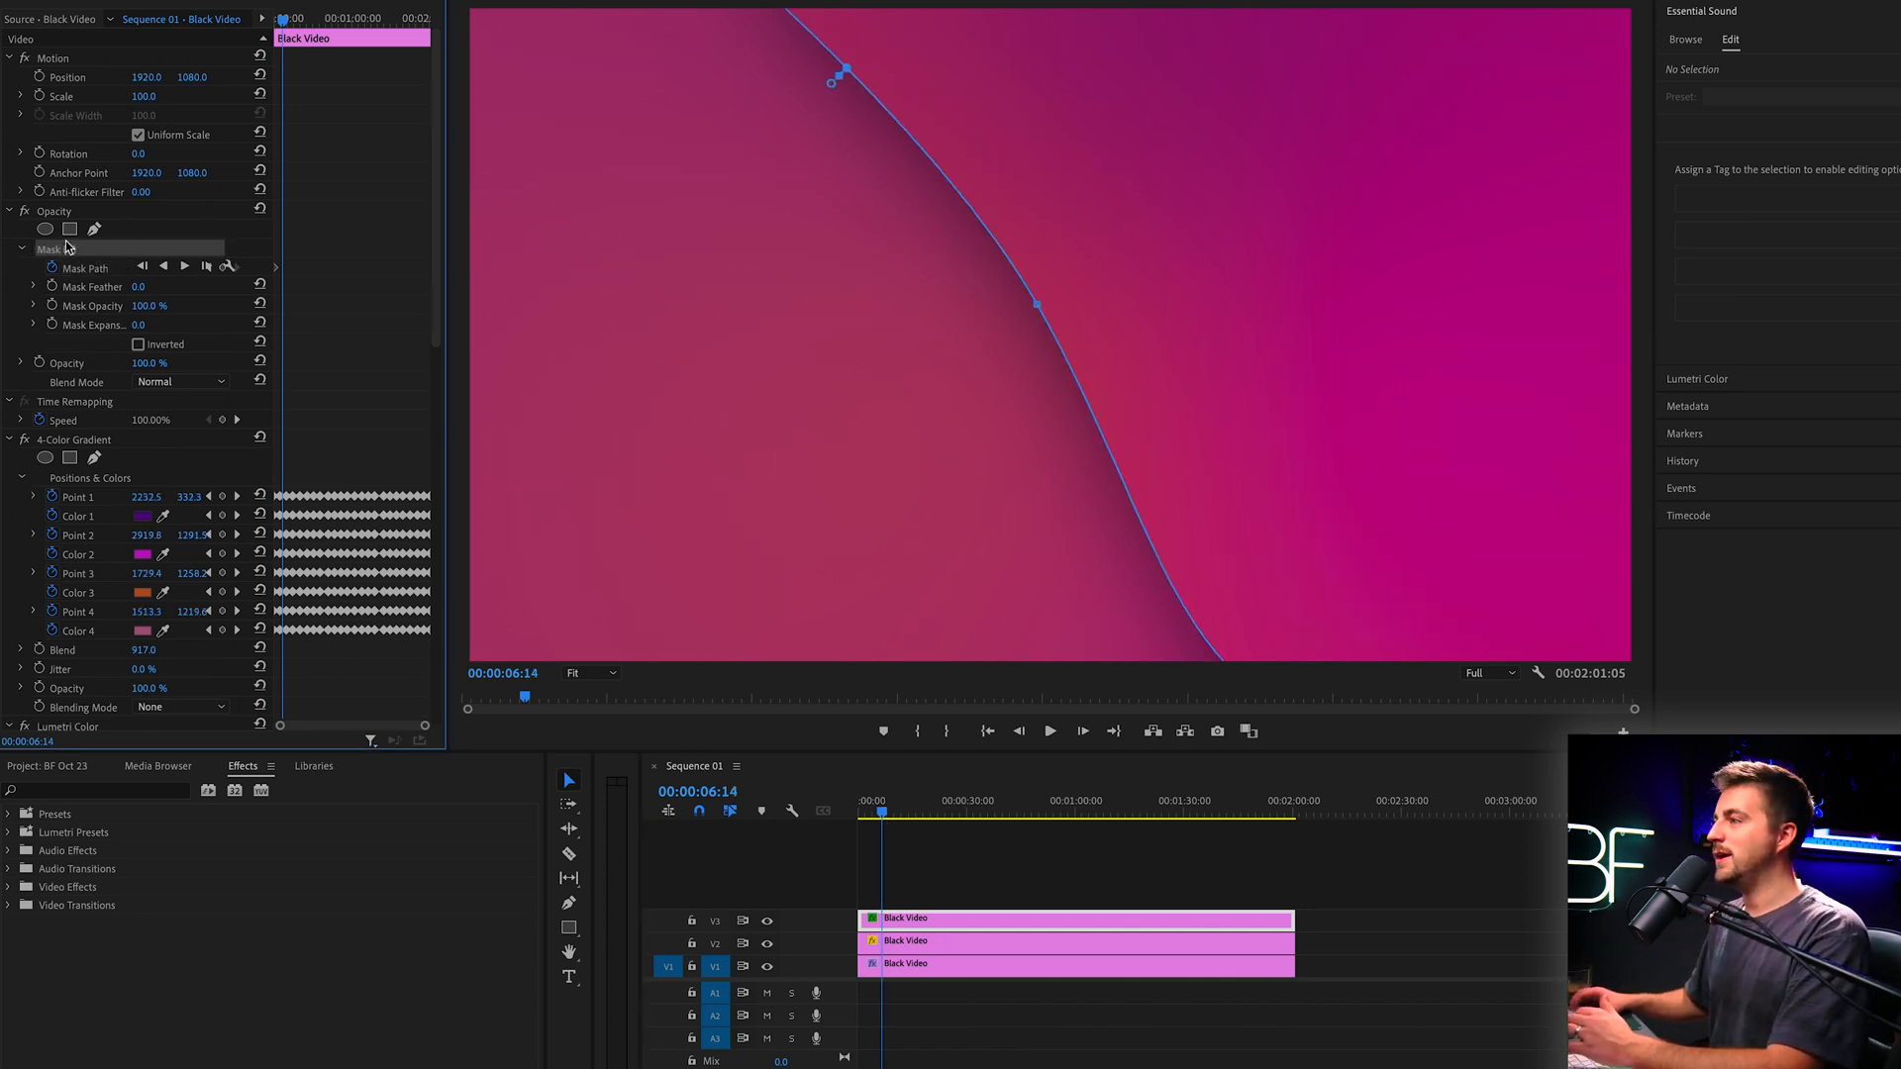
pyautogui.click(590, 673)
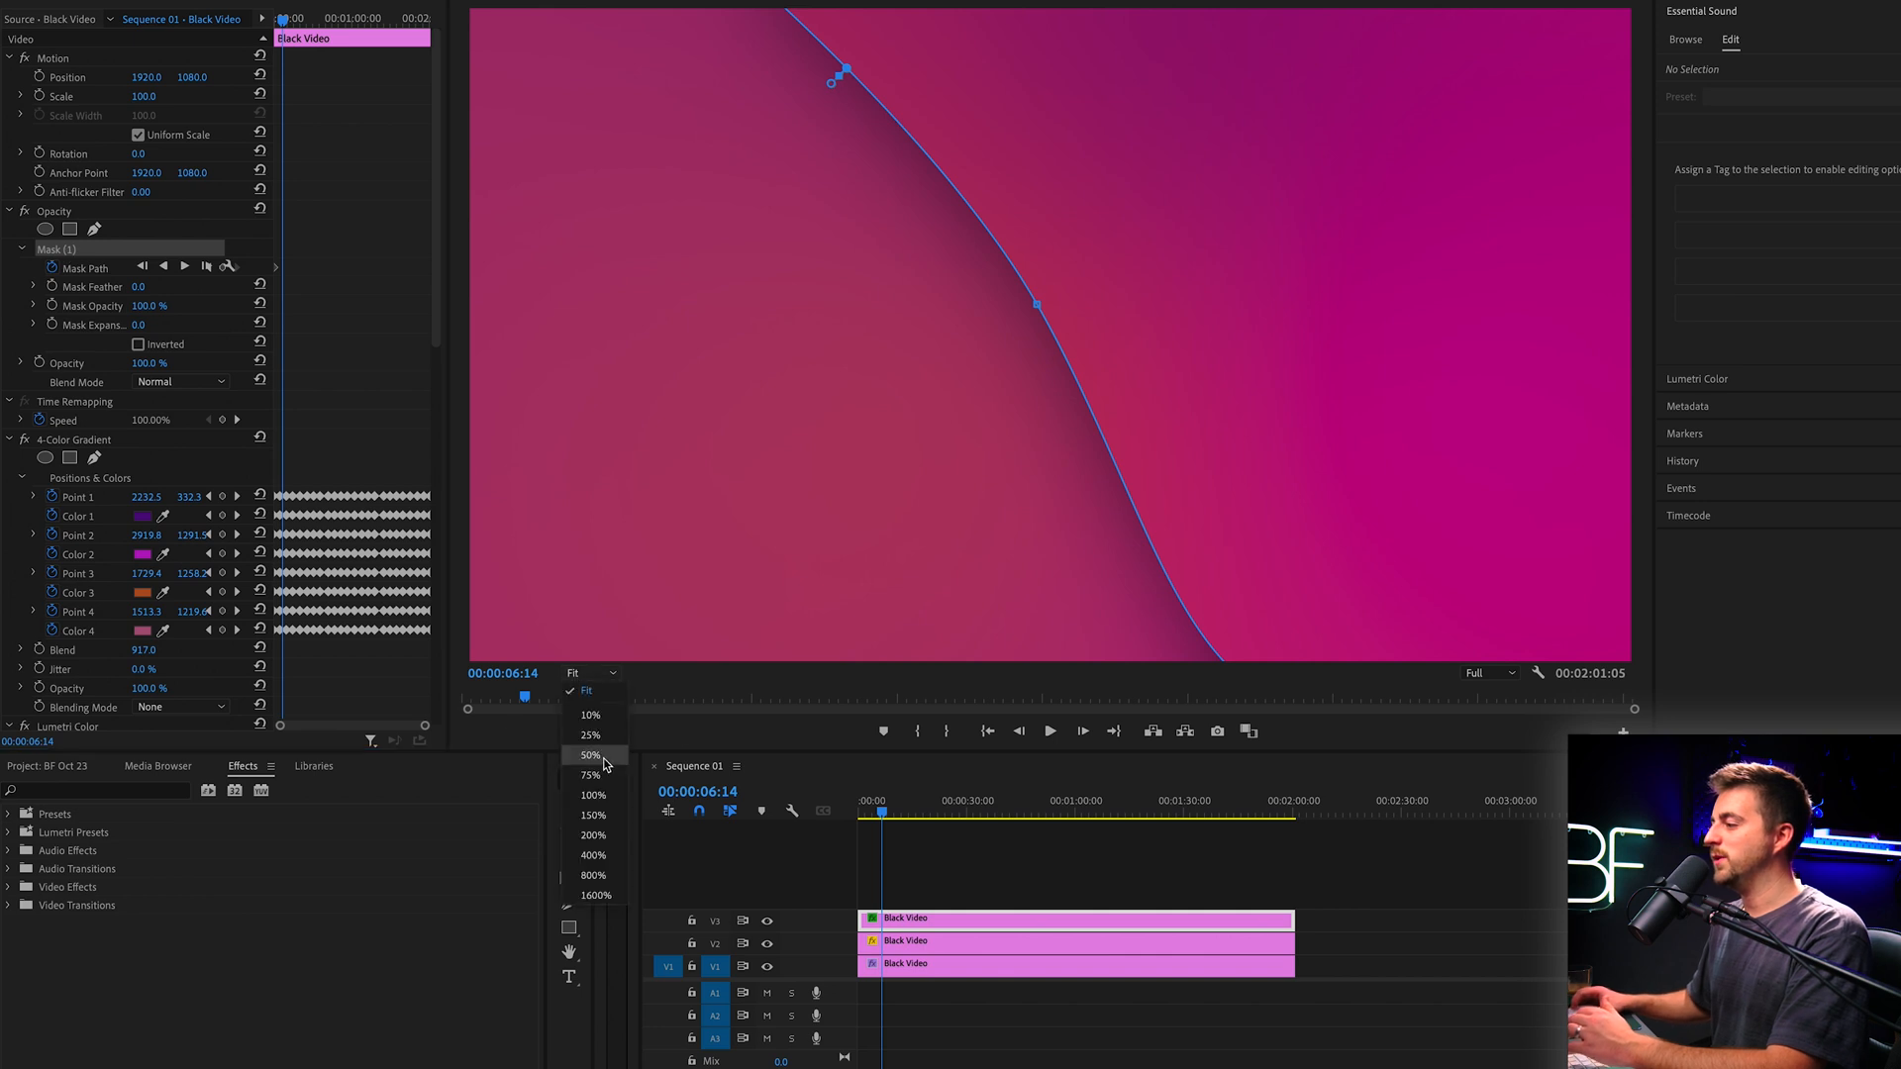
pyautogui.click(590, 755)
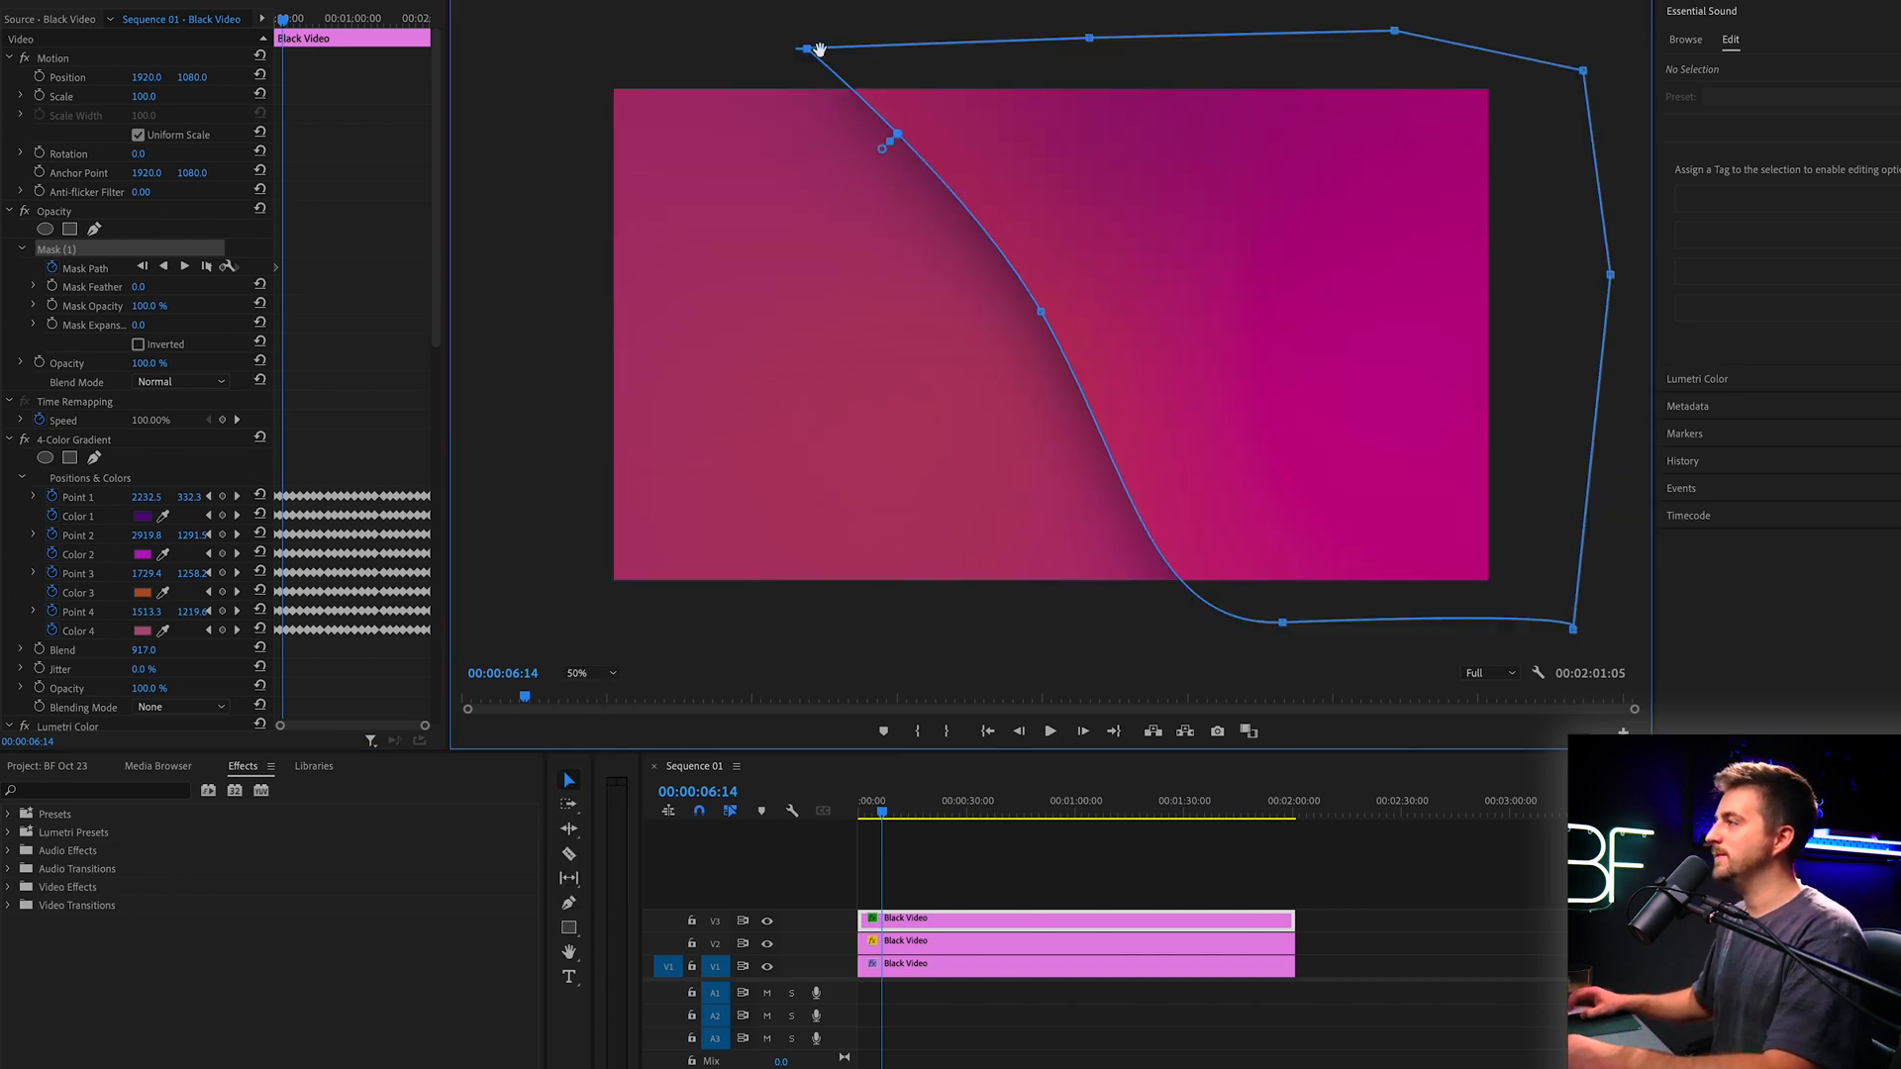
pyautogui.moveTo(798, 47); pyautogui.dragTo(874, 48)
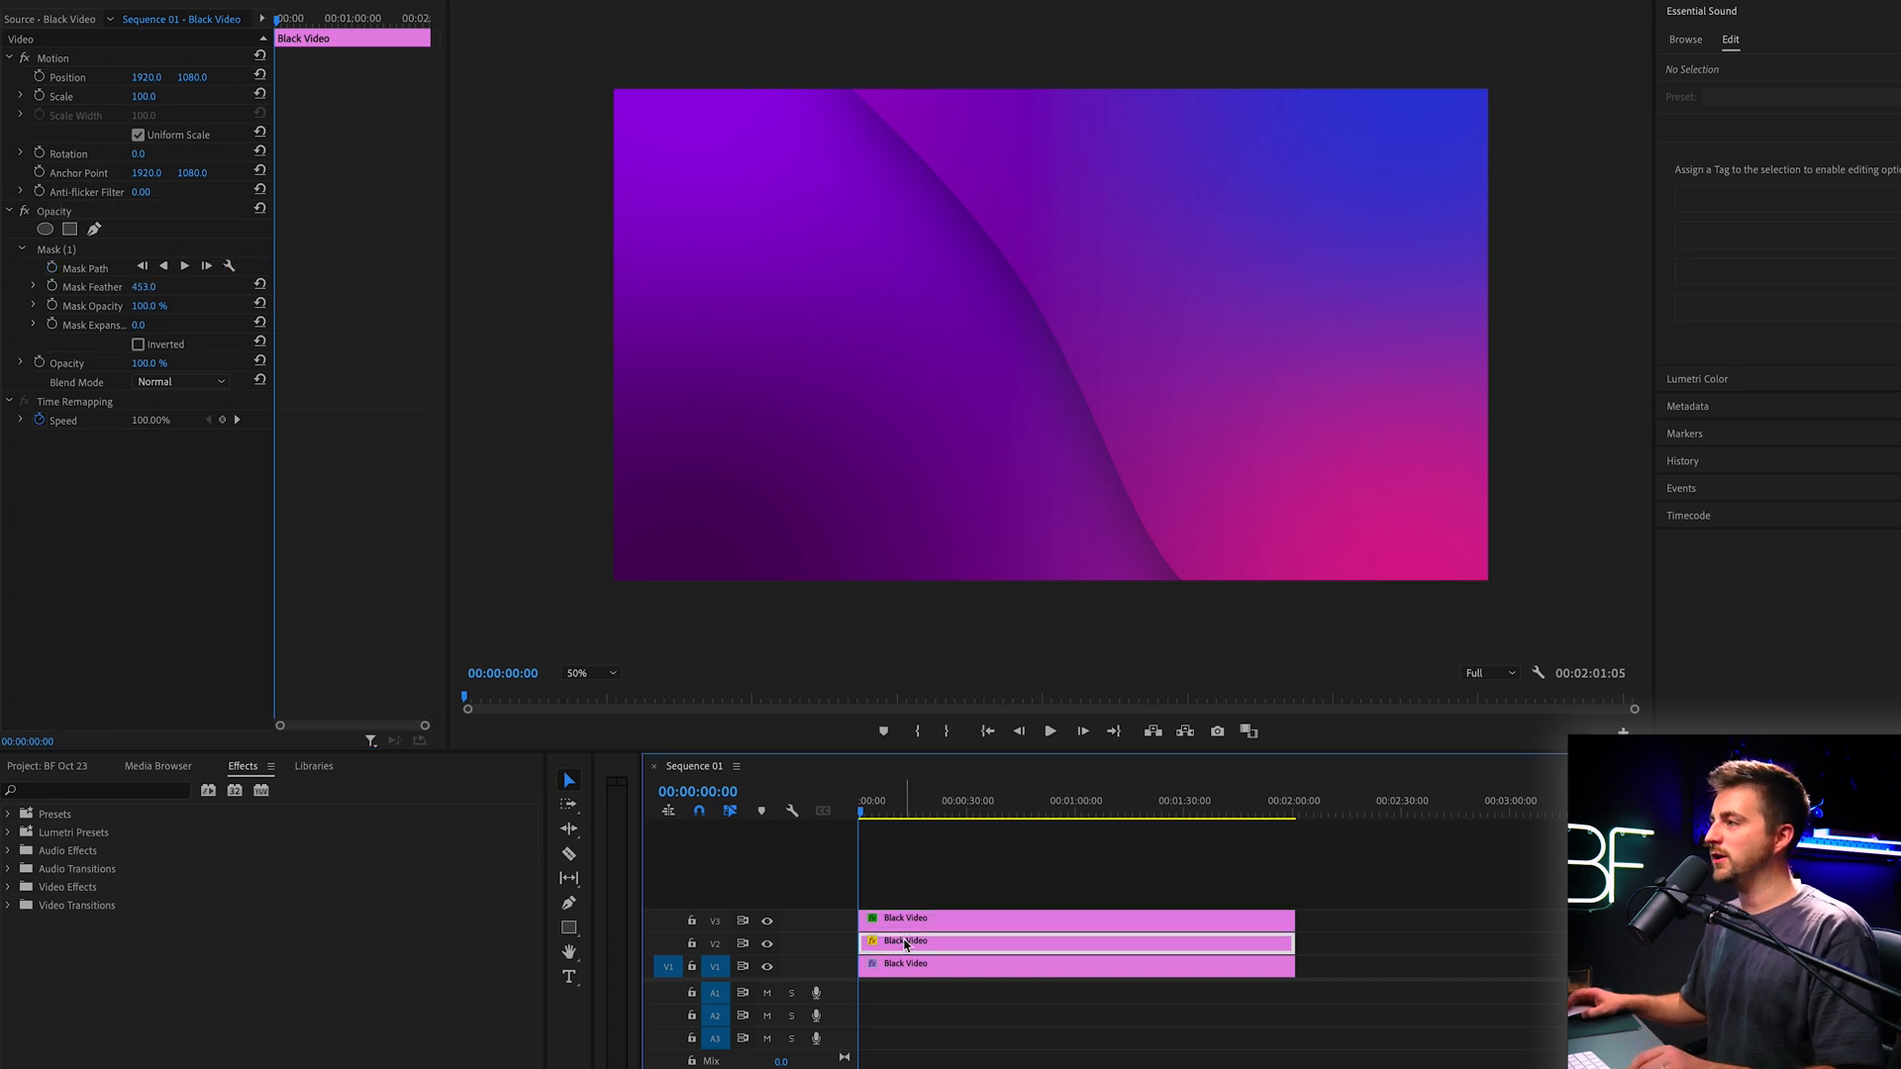
# Select the V2 shadow clip and adjust its mask so the feathered shadow can animate
pyautogui.click(55, 249)
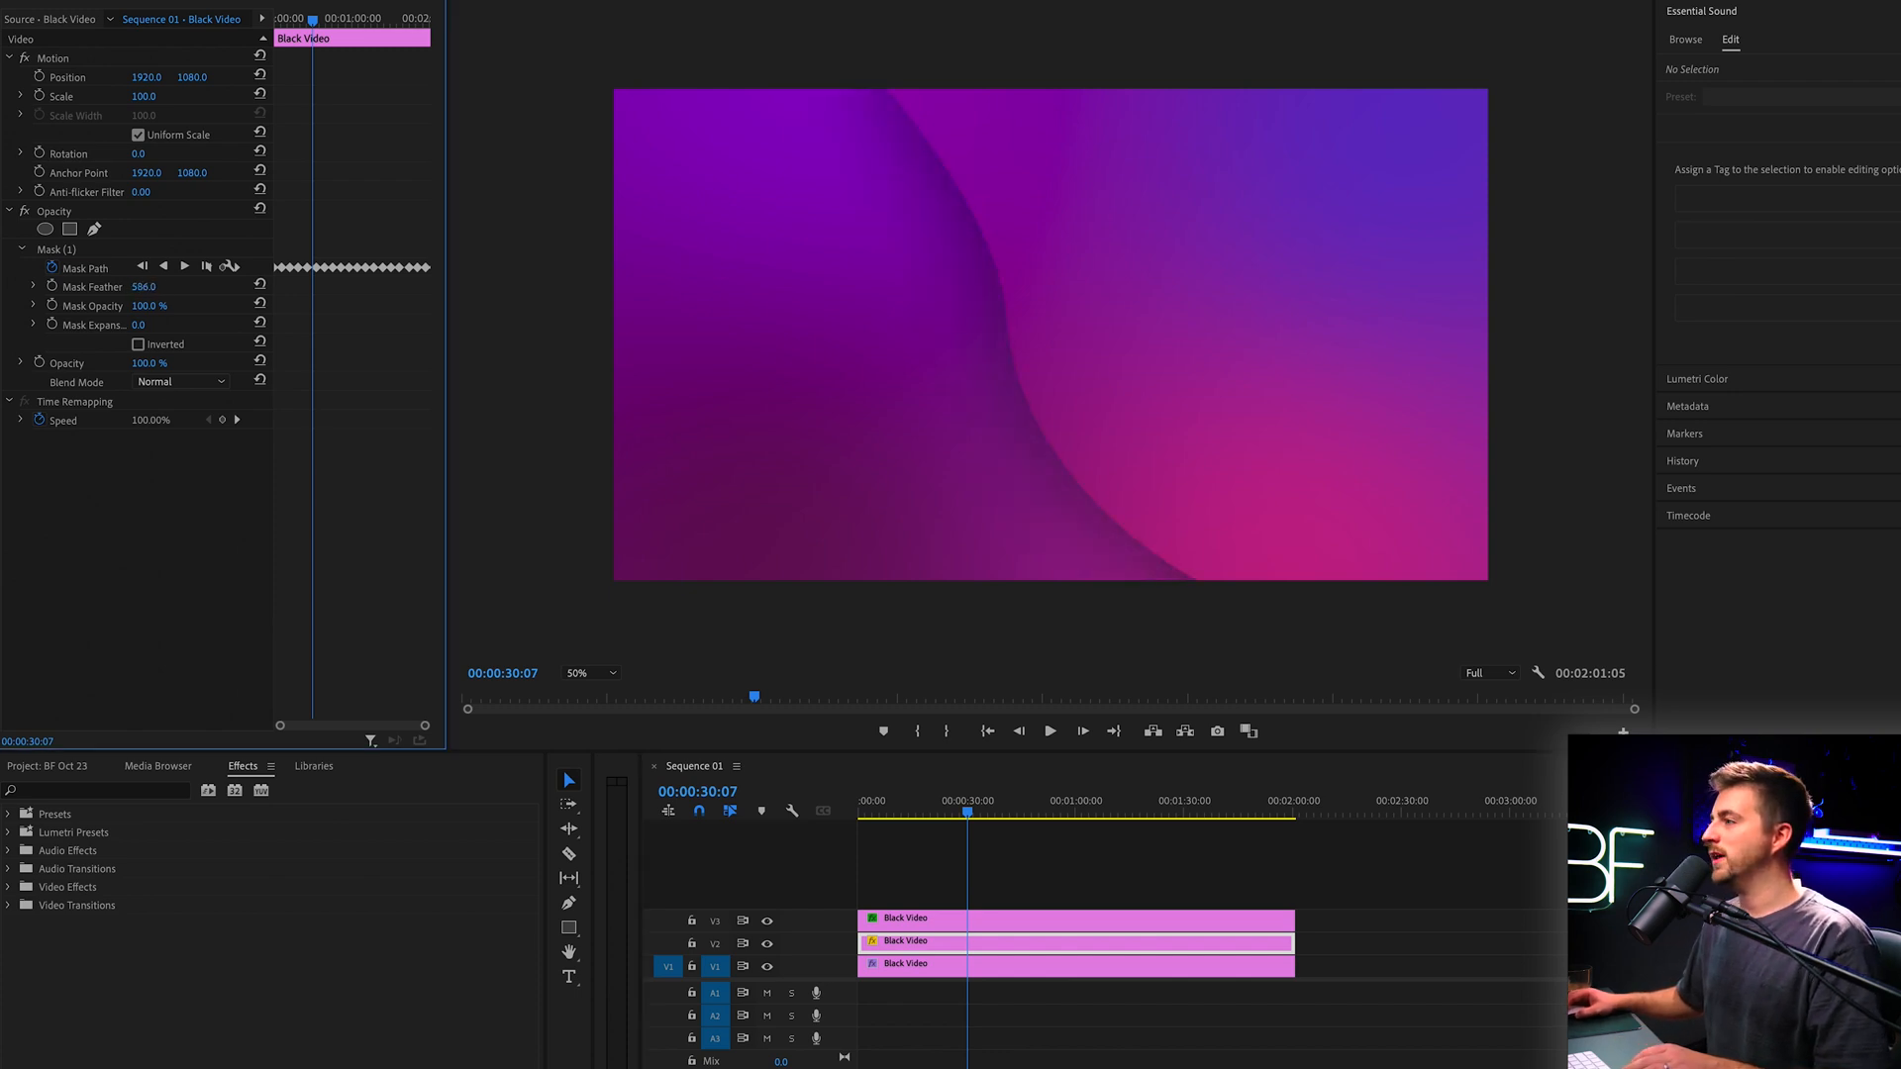
pyautogui.click(1050, 730)
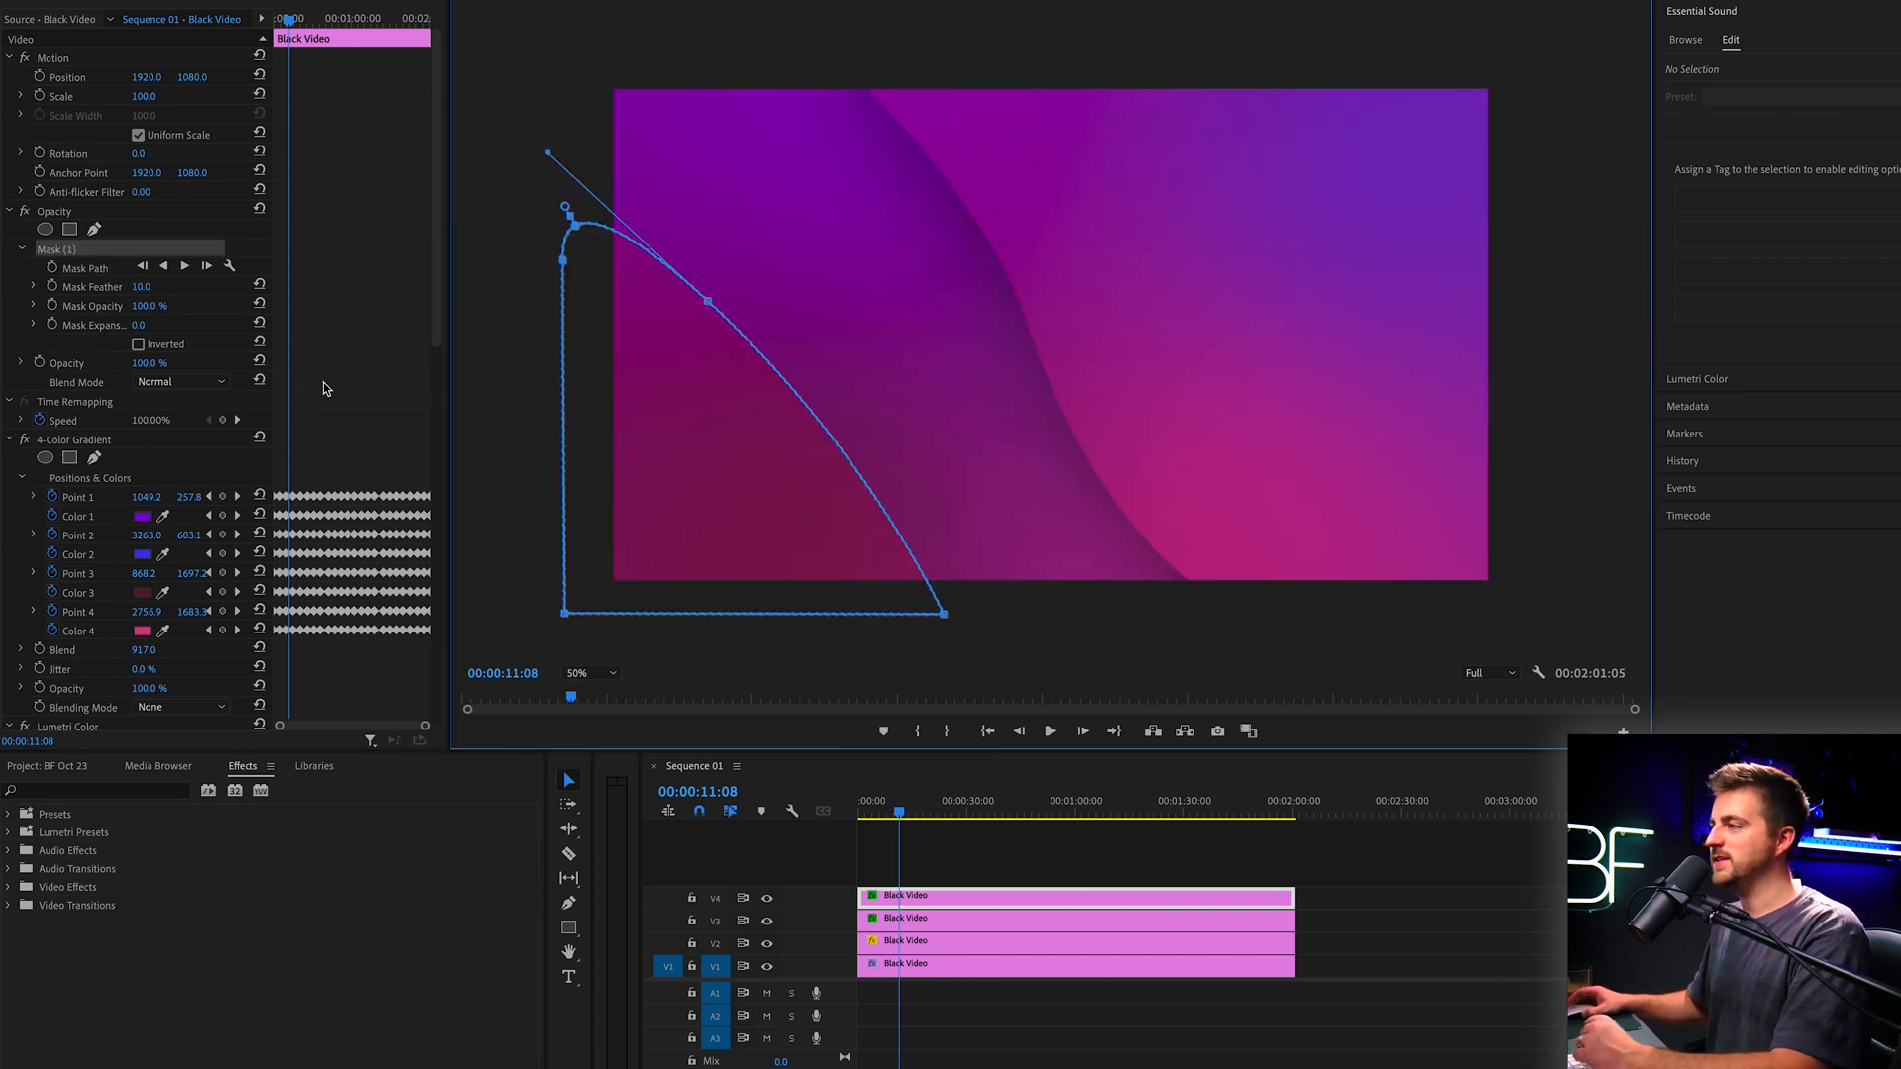
# Scroll the timeline and deselect to view the lower-left blue wave without mask outlines
pyautogui.scroll(-3)
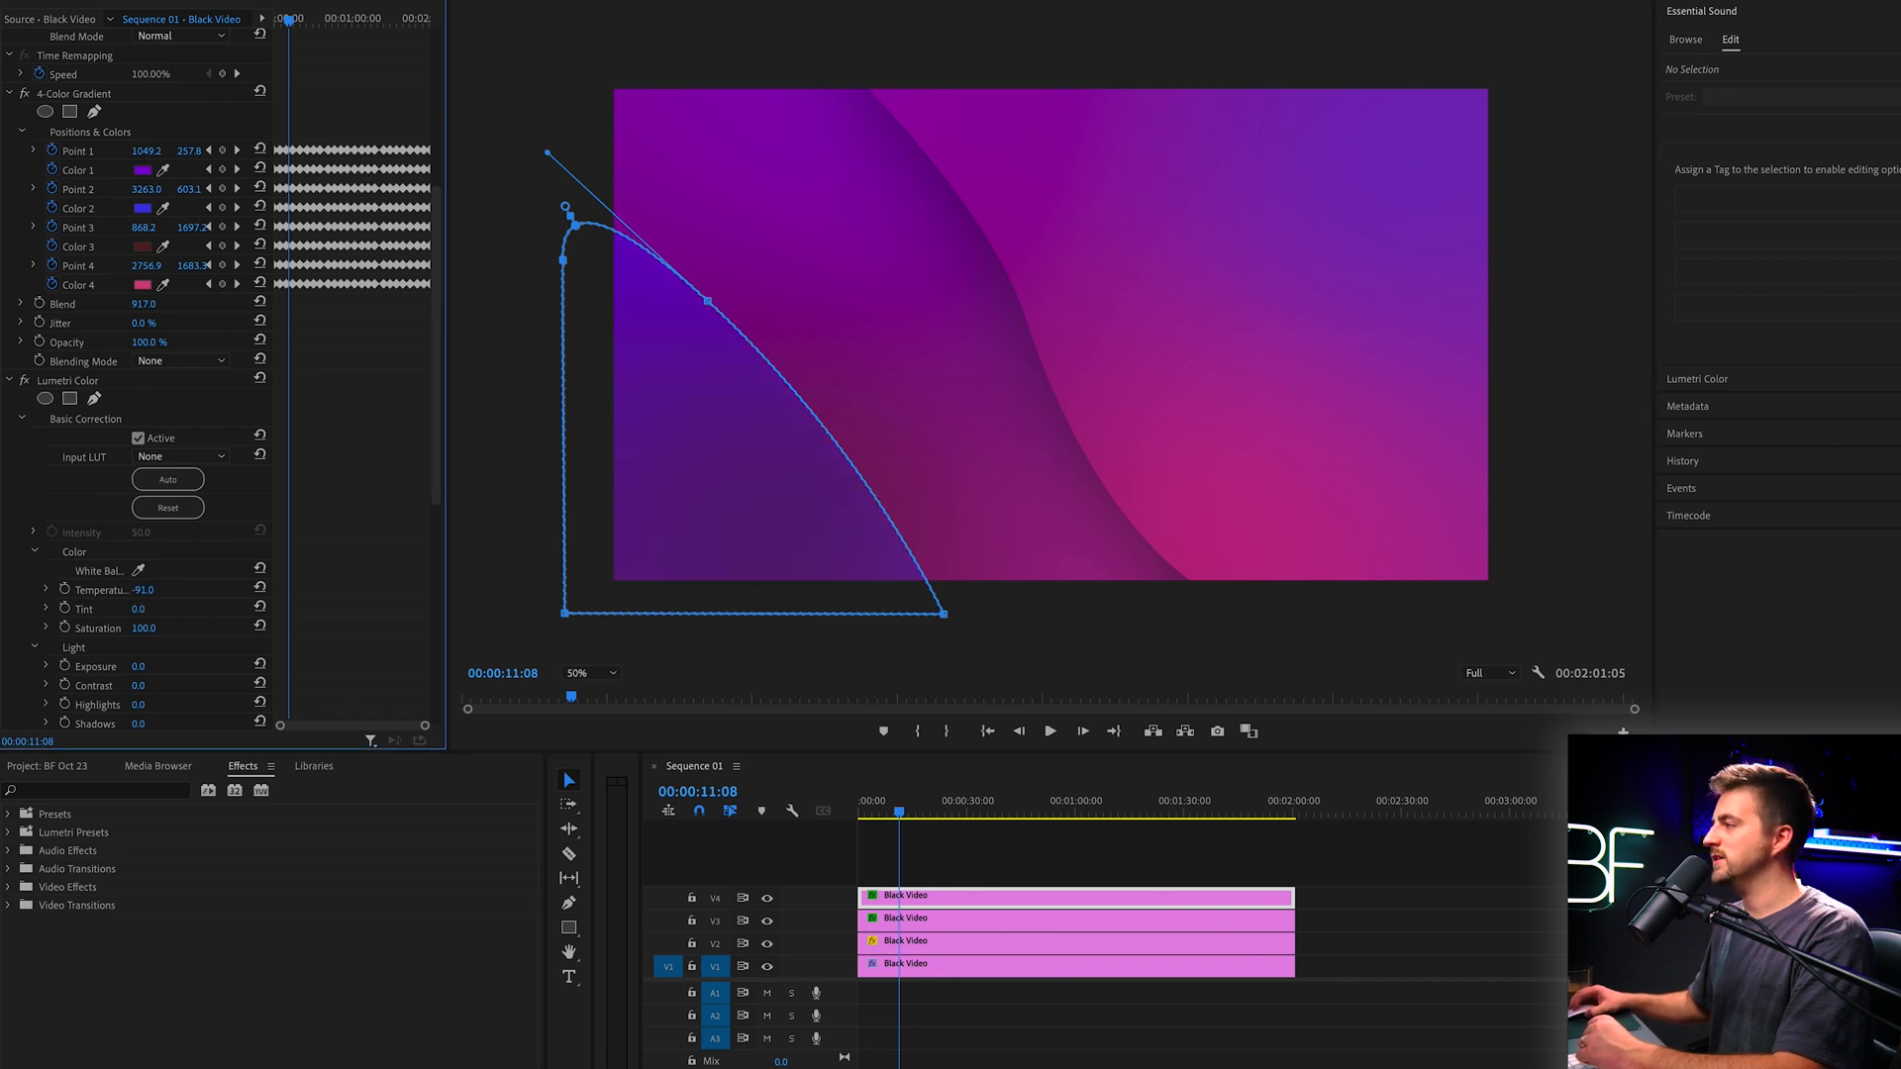
pyautogui.click(1362, 887)
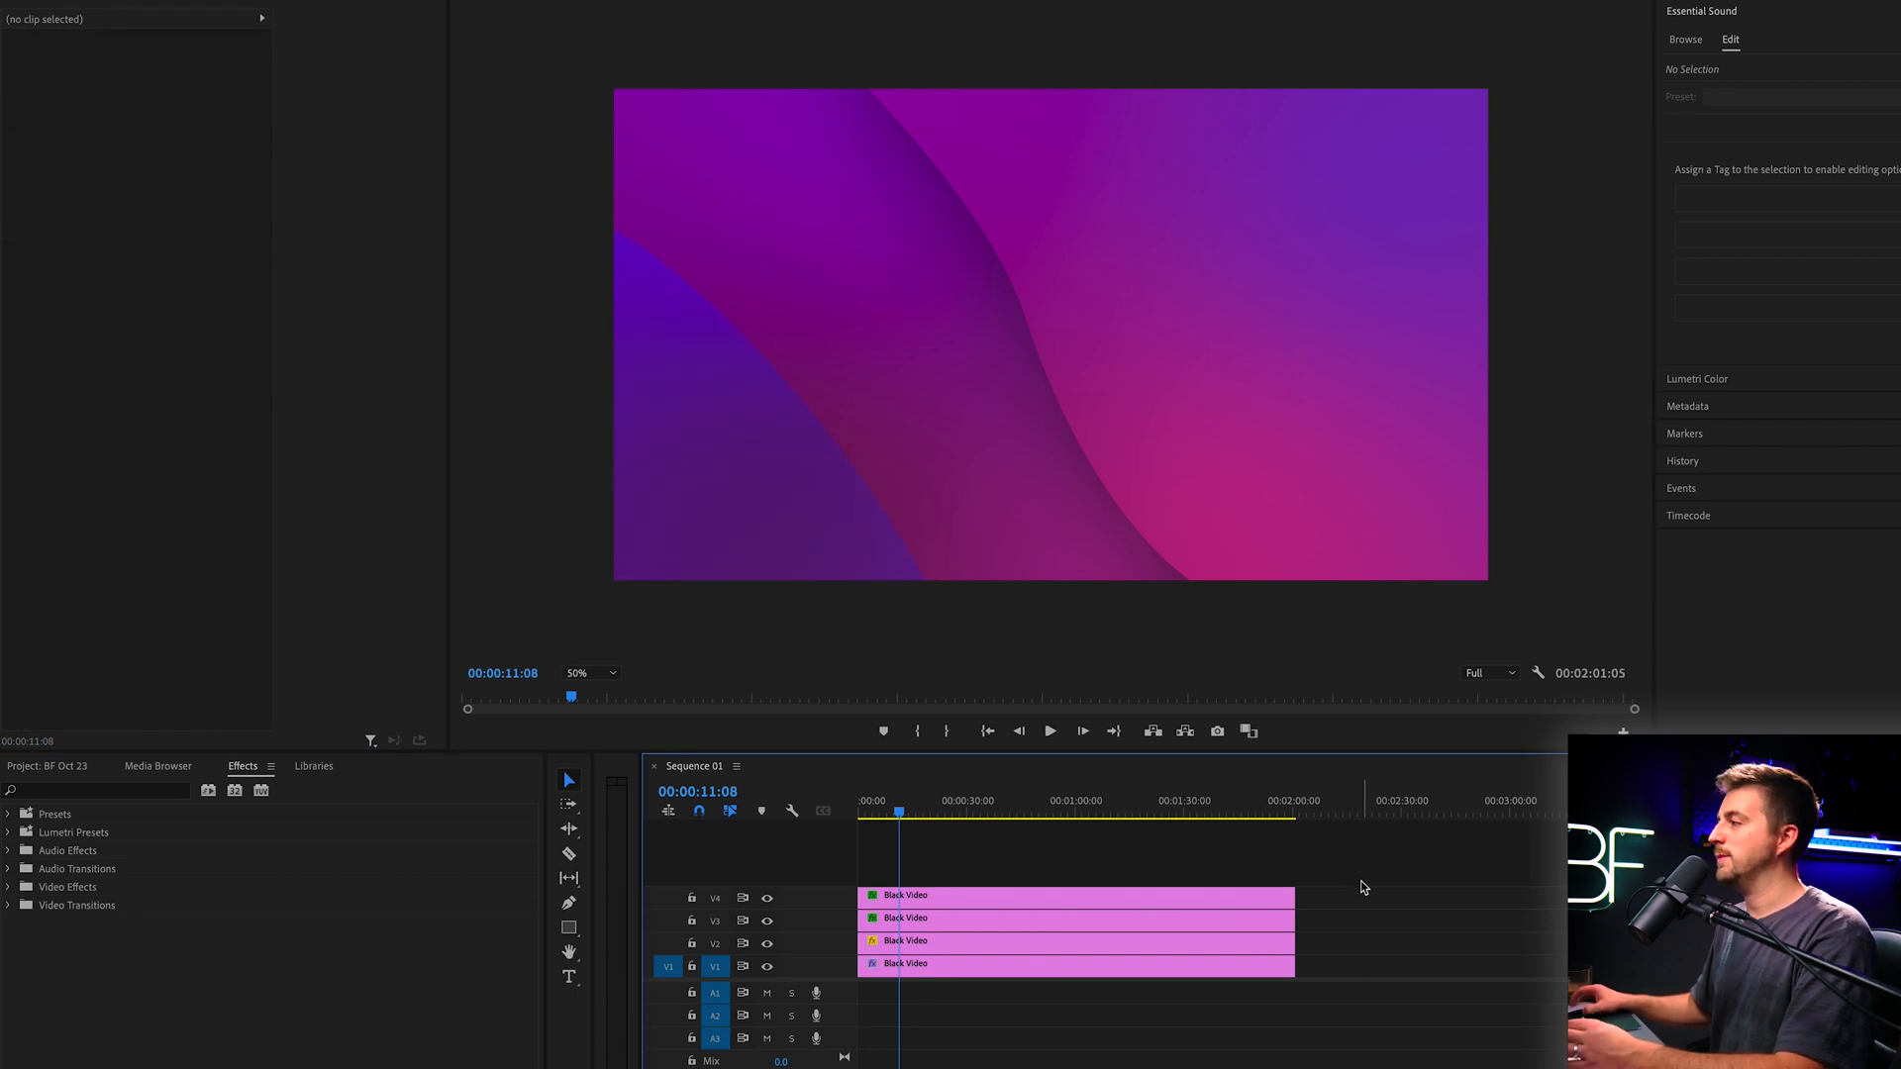